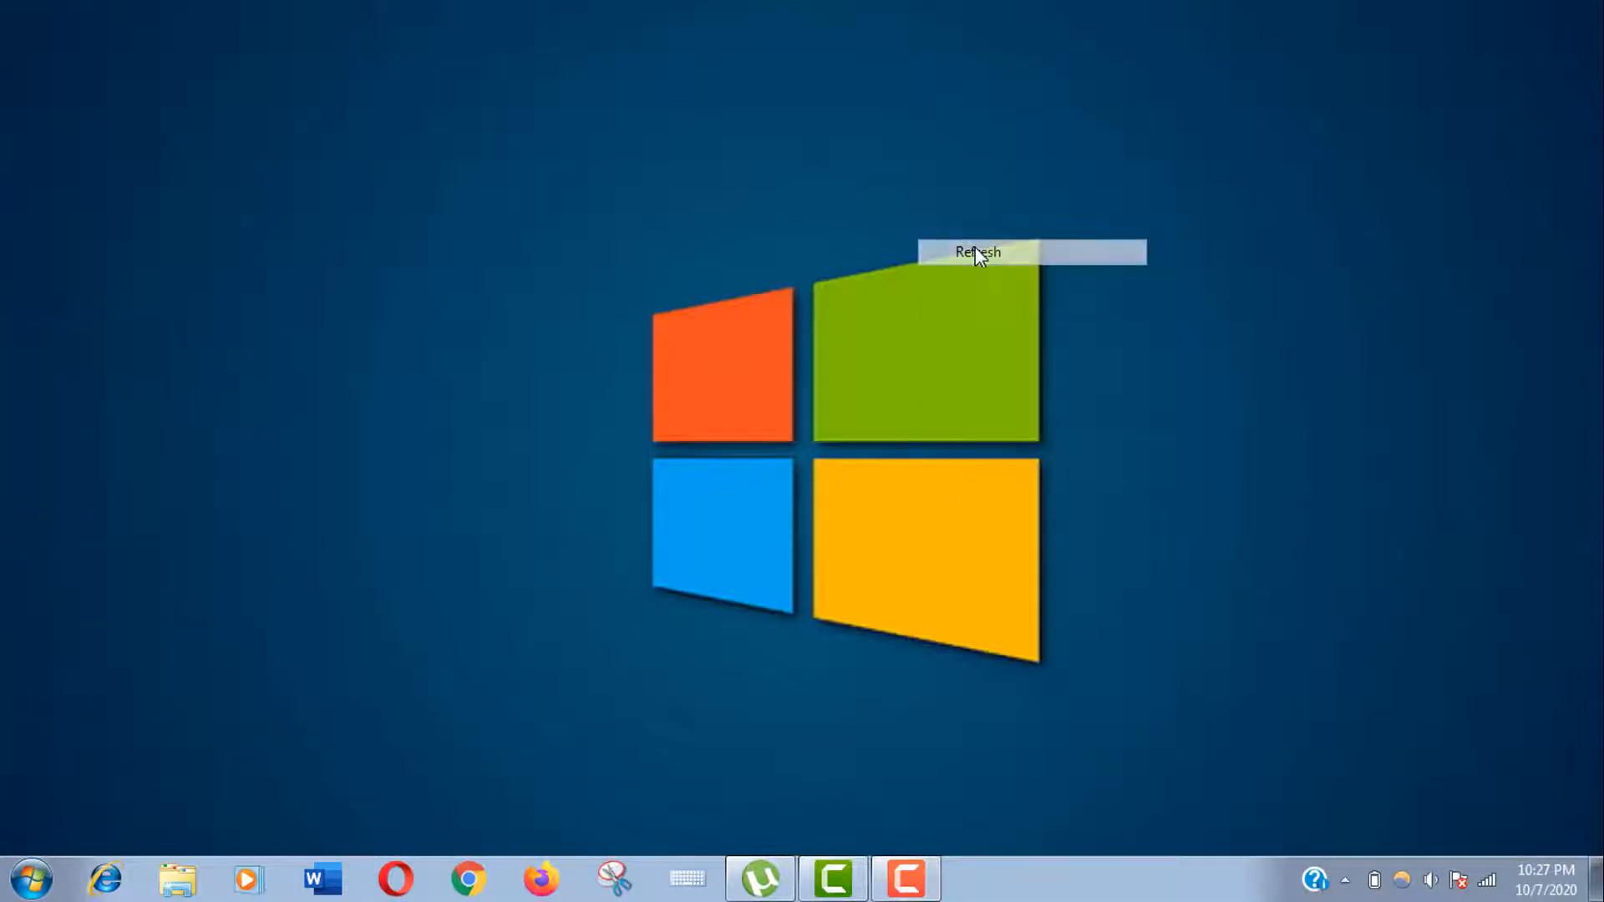
Read the client's Upwork 'Email generation' request for Queensland, New South Wales and Melbourne email lists
{"action": "left_click", "coordinate": [976, 252]}
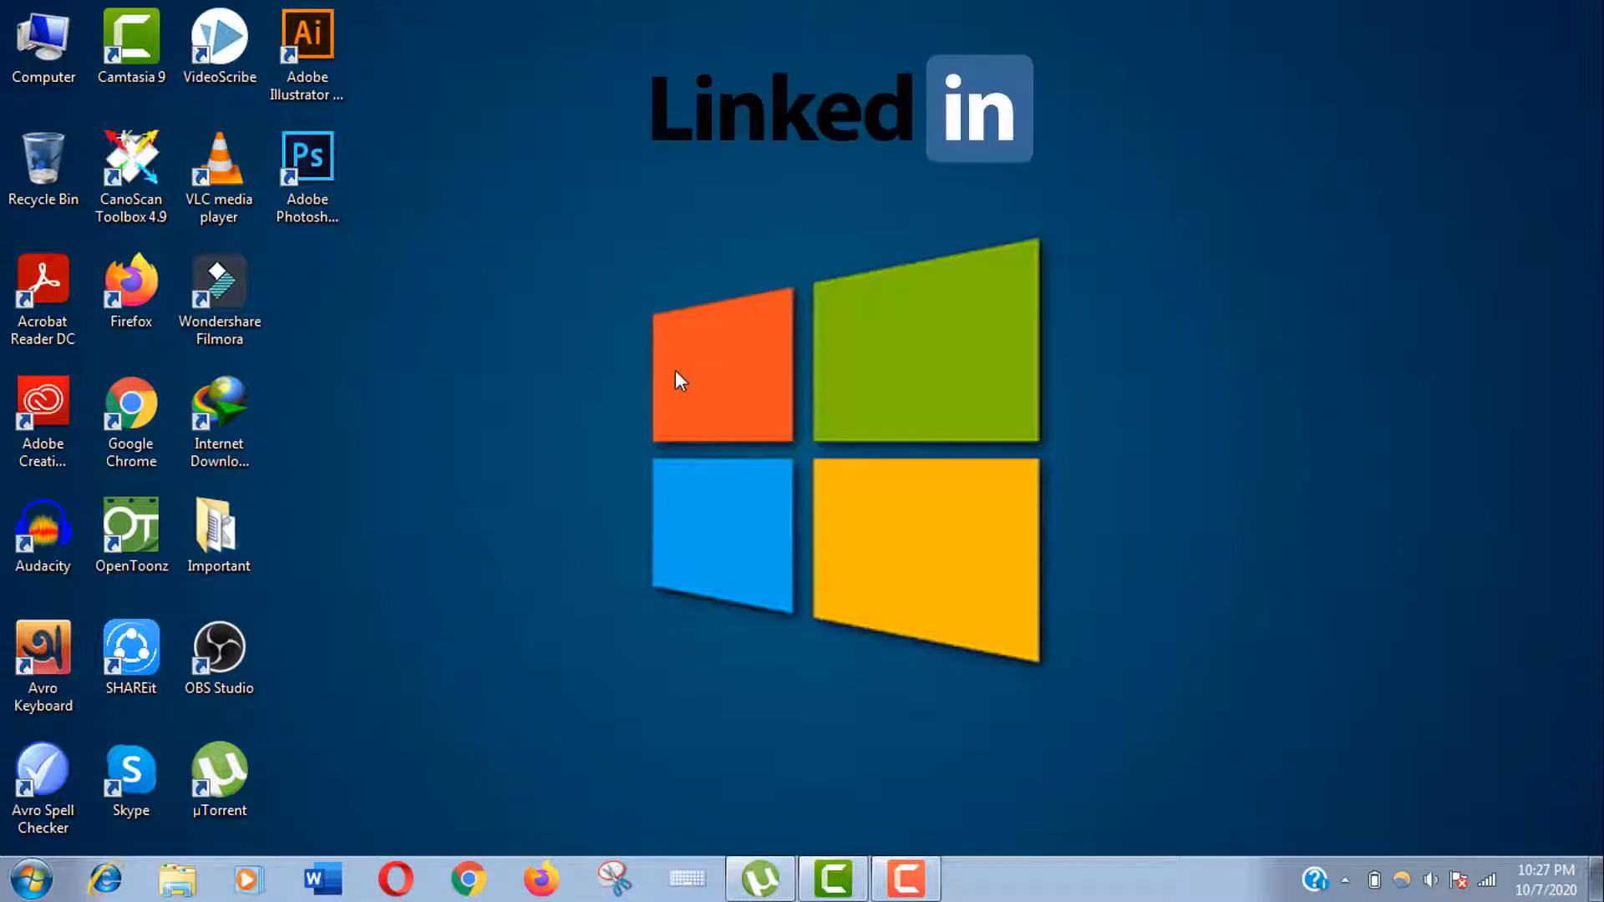
{"action": "mouse_move", "coordinate": [952, 791]}
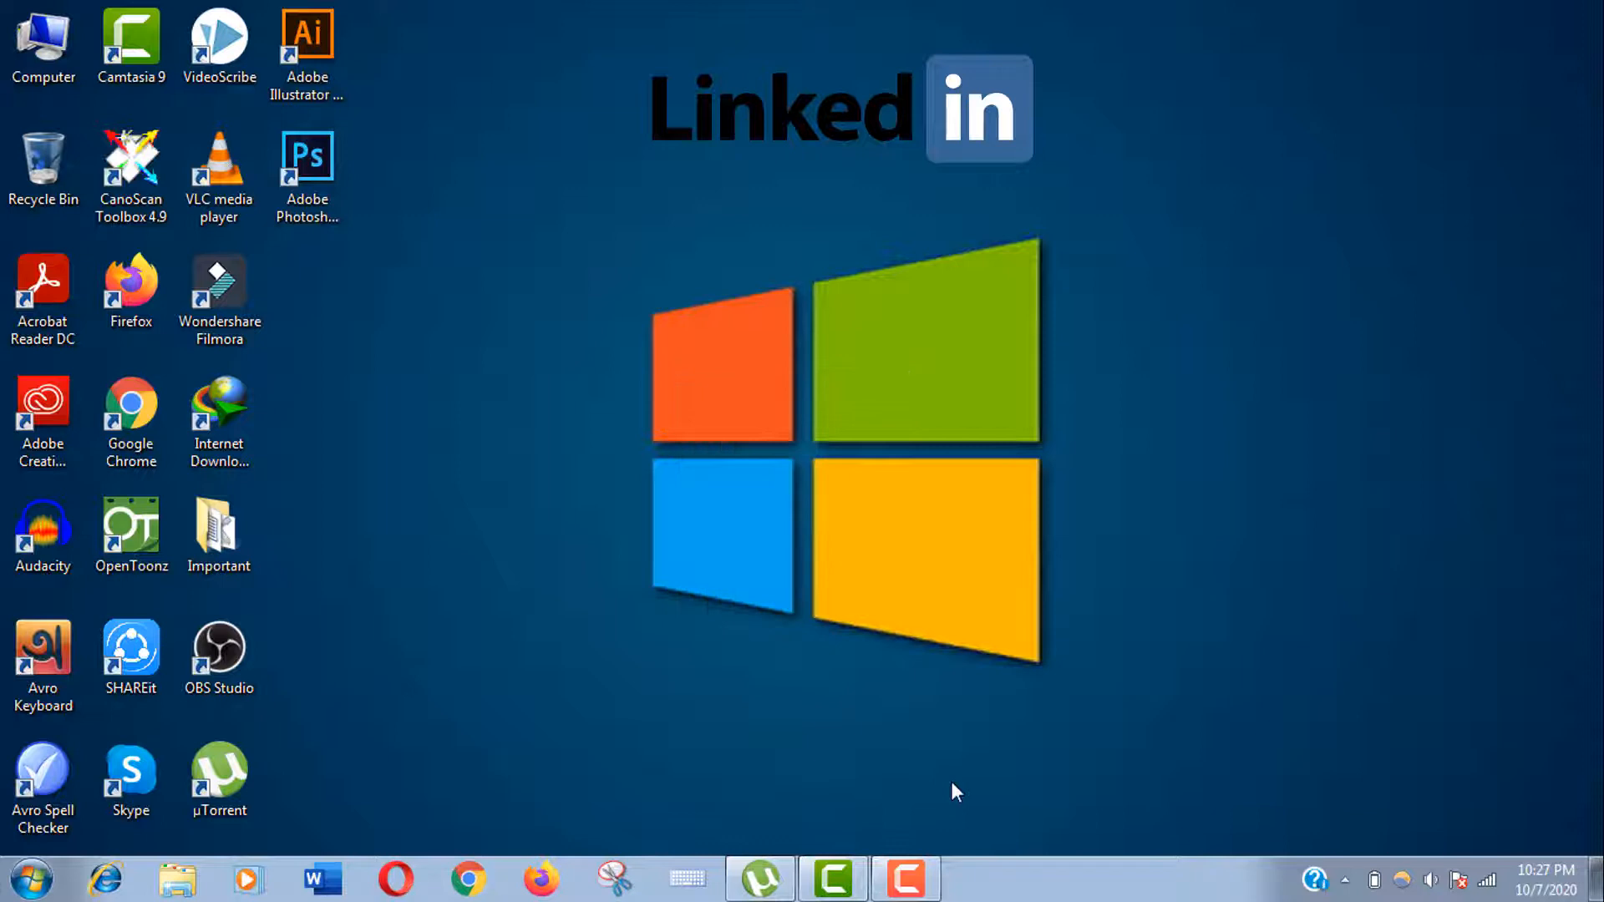
{"action": "mouse_move", "coordinate": [904, 847]}
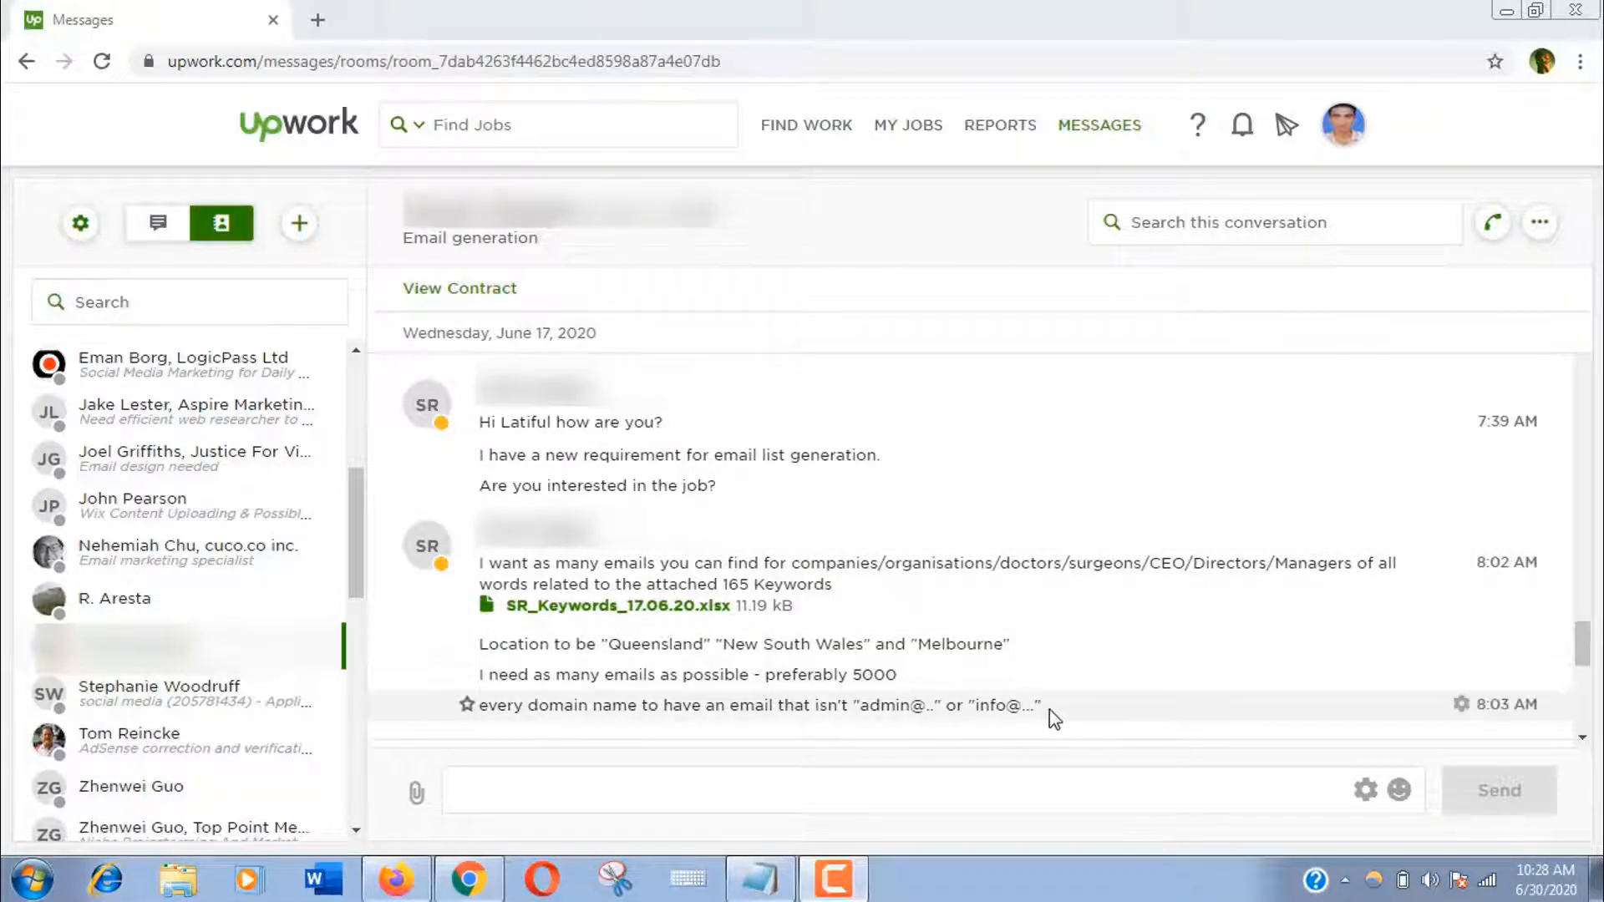
{"action": "left_click_drag", "start_coordinate": [487, 562], "coordinate": [1041, 705]}
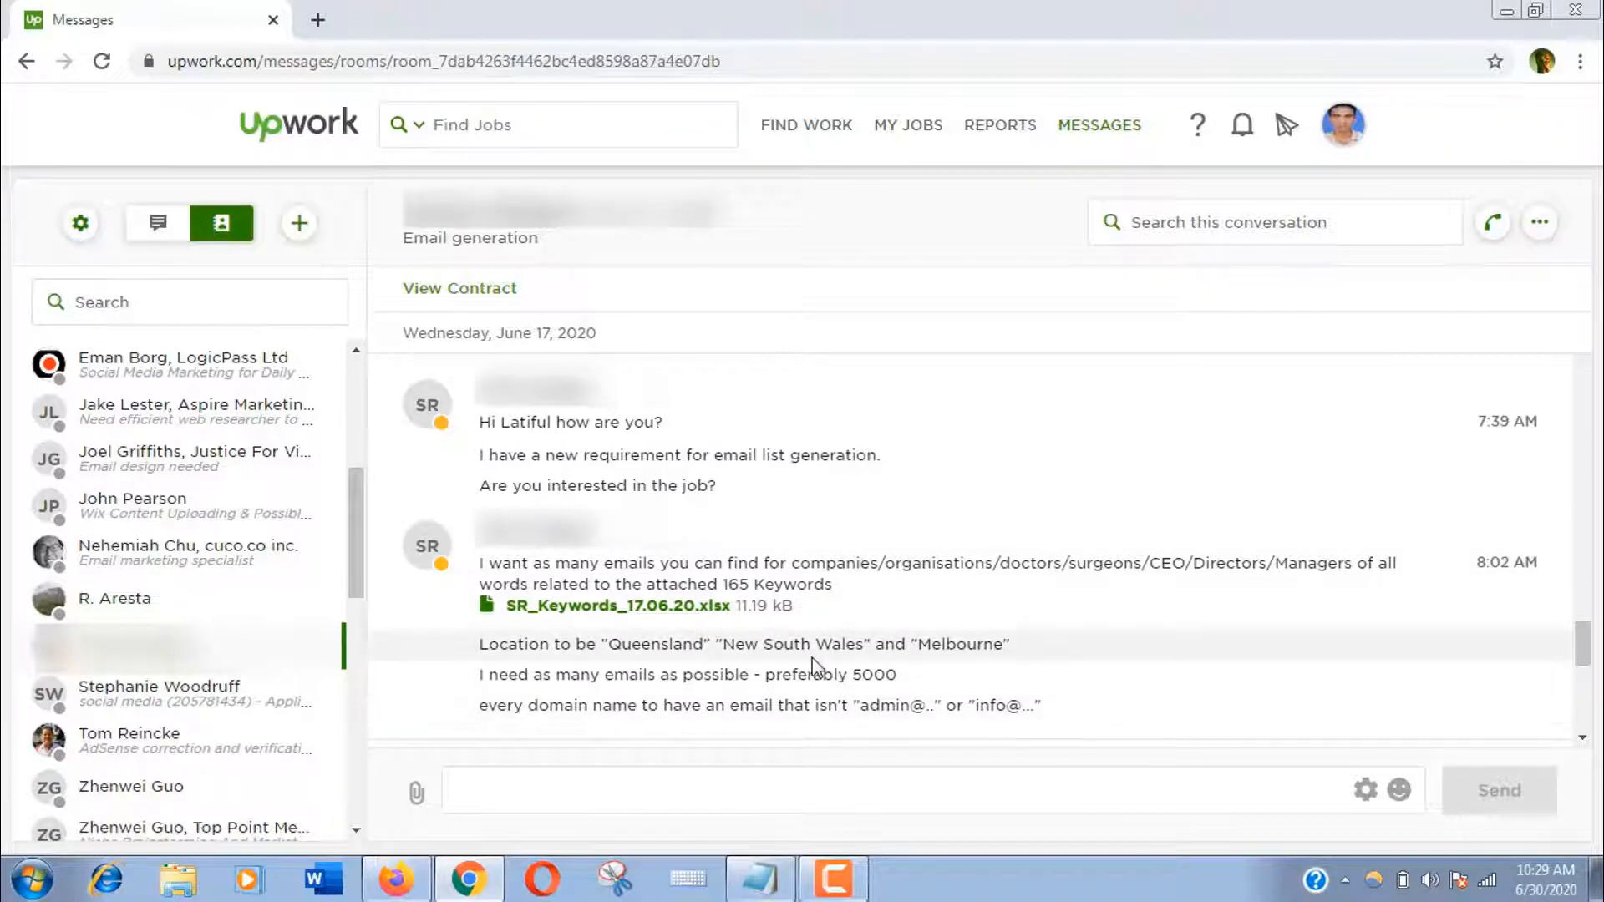
{"action": "mouse_move", "coordinate": [690, 674]}
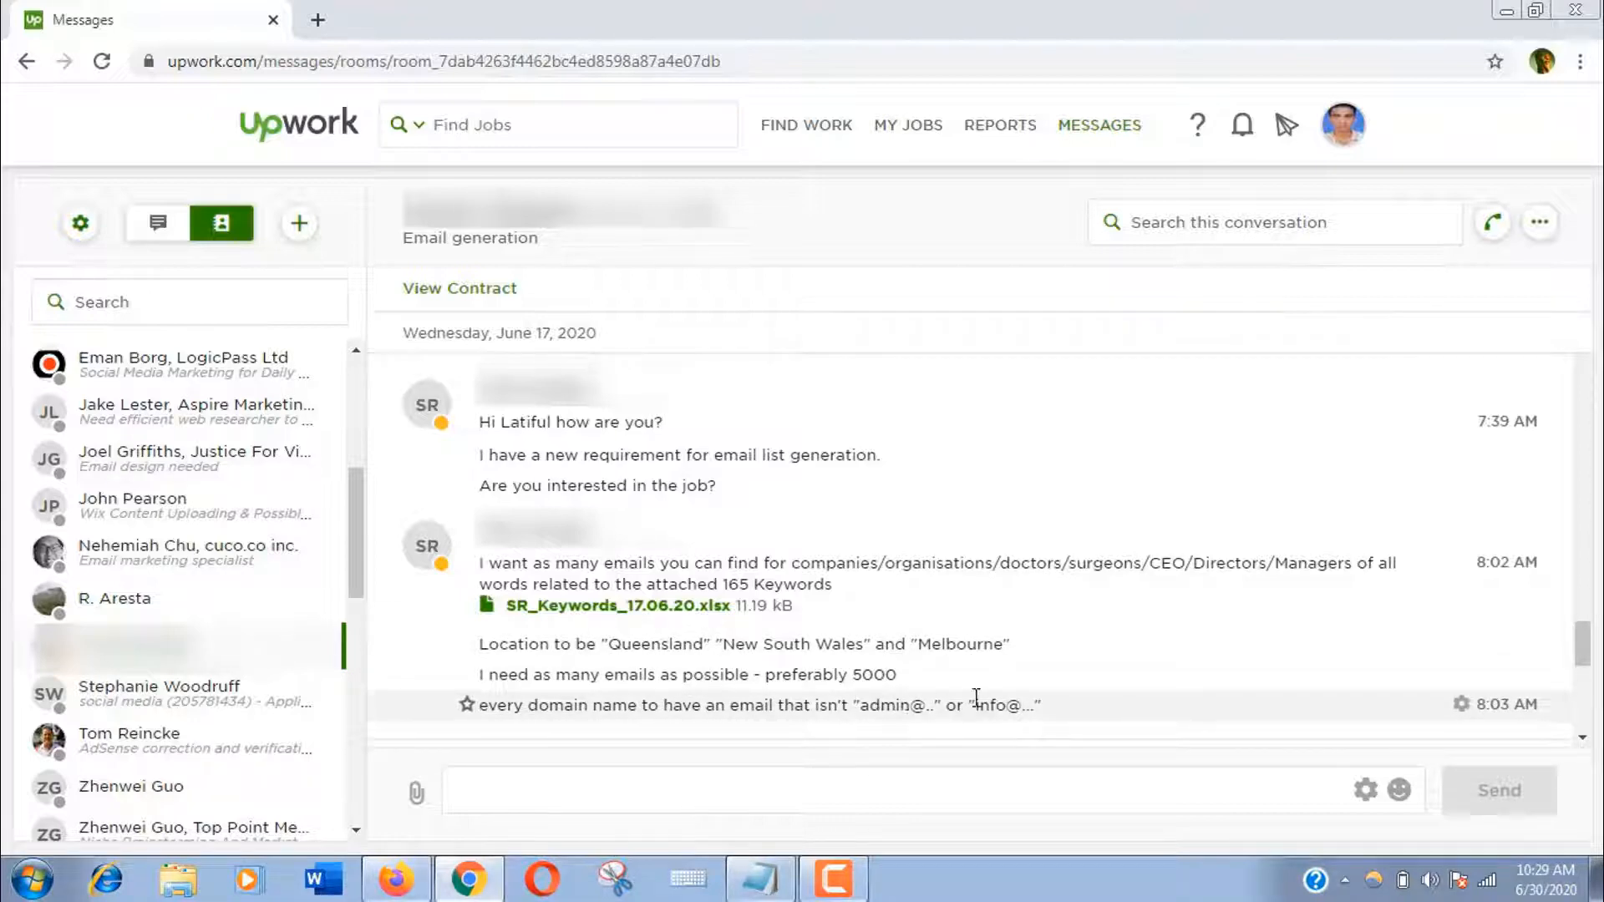
Review the IVF and Fertility keywords in SR_Keywords_17.06.20.xlsx, then set Excel aside
{"action": "left_click", "coordinate": [615, 605]}
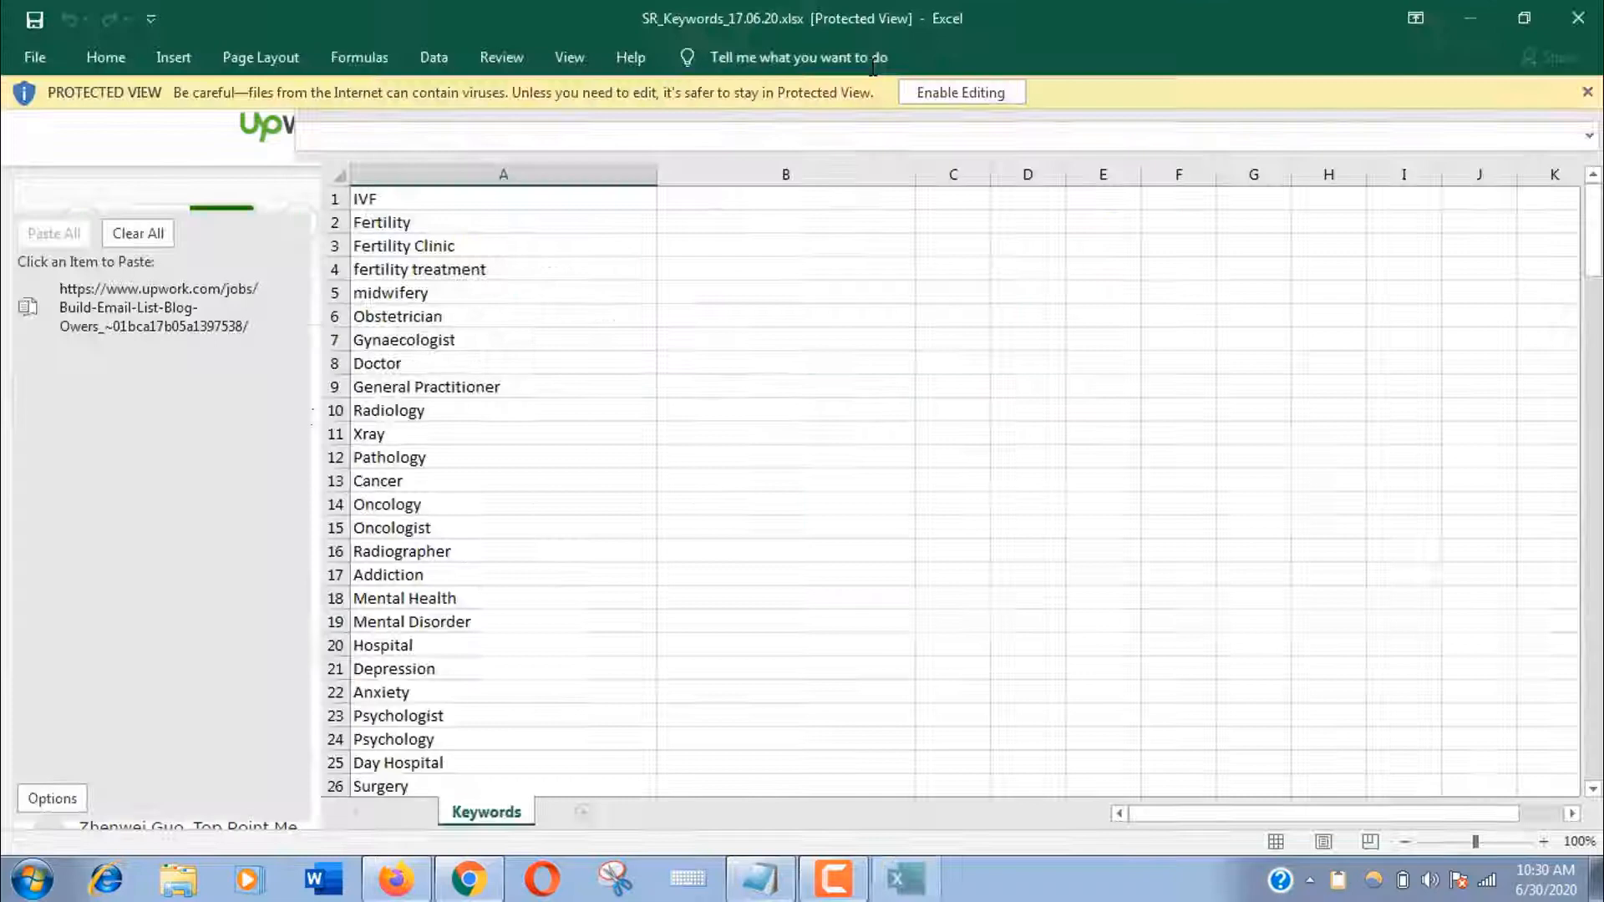
{"action": "scroll", "scroll_direction": "down", "scroll_amount": 3}
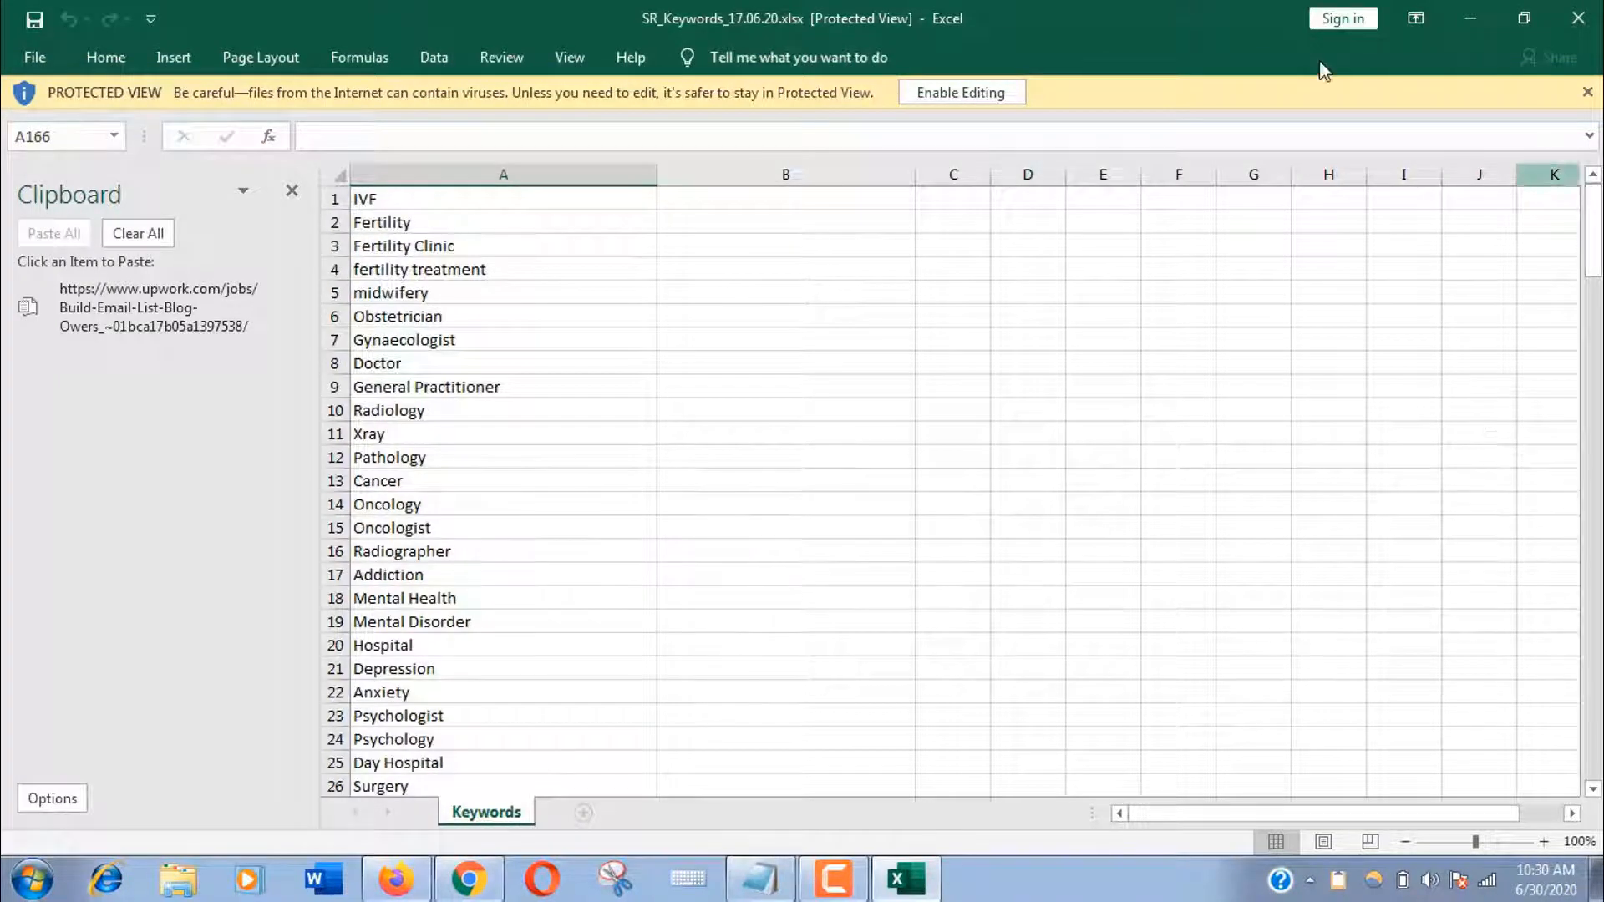
{"action": "left_click", "coordinate": [541, 878]}
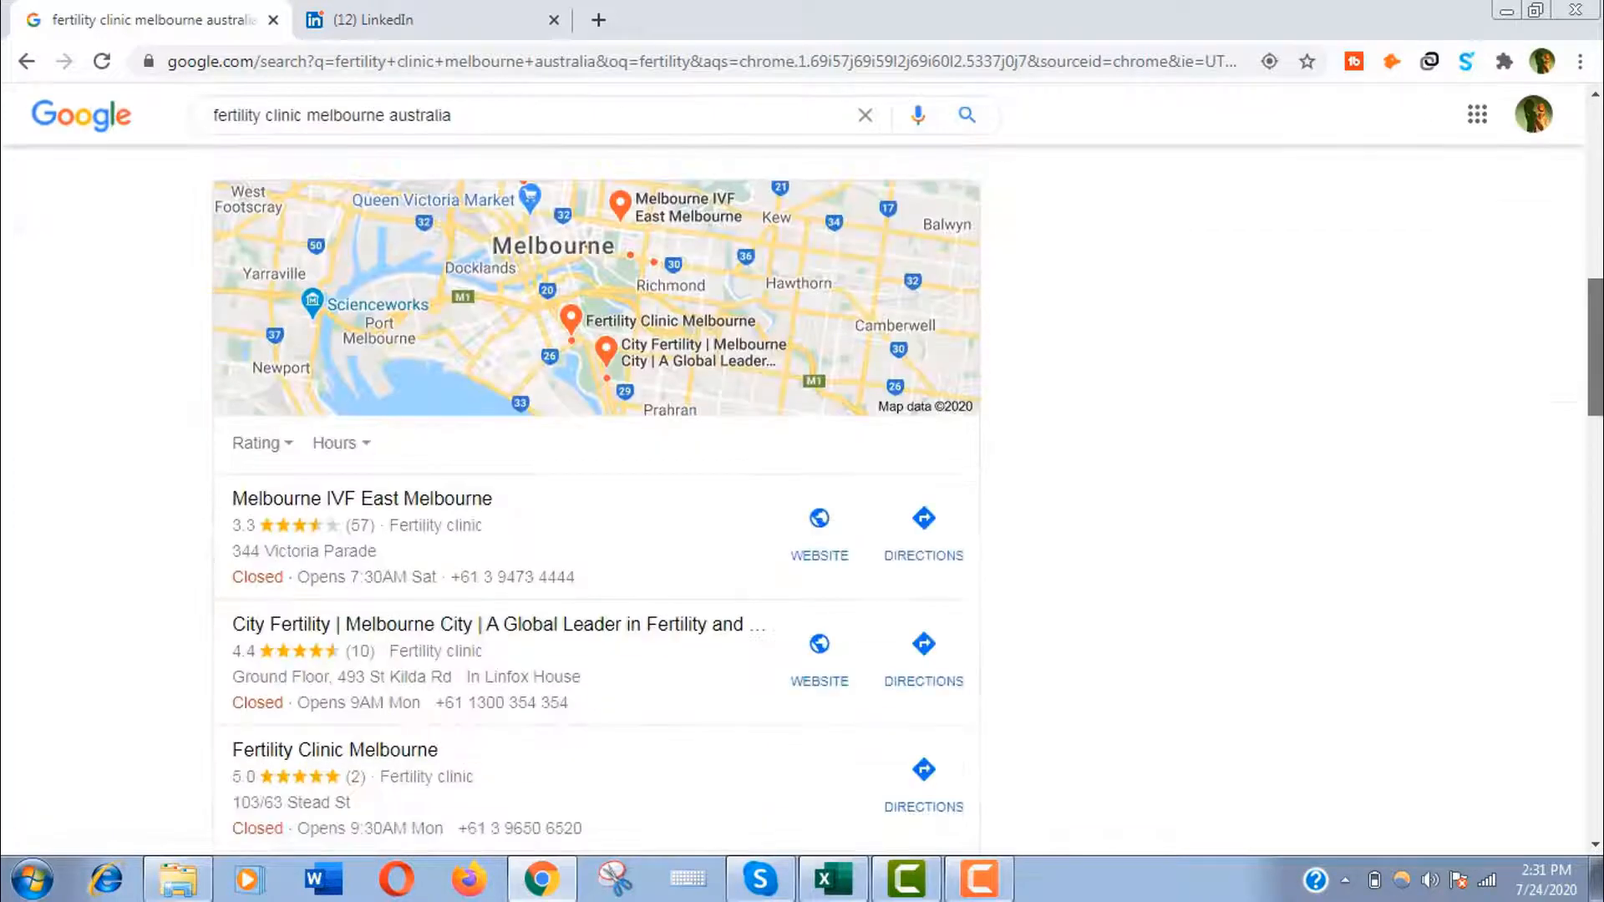
Browse Melbourne fertility clinics on Google Maps and open City Fertility Melbourne City's website
{"action": "scroll", "scroll_direction": "down", "scroll_amount": 3}
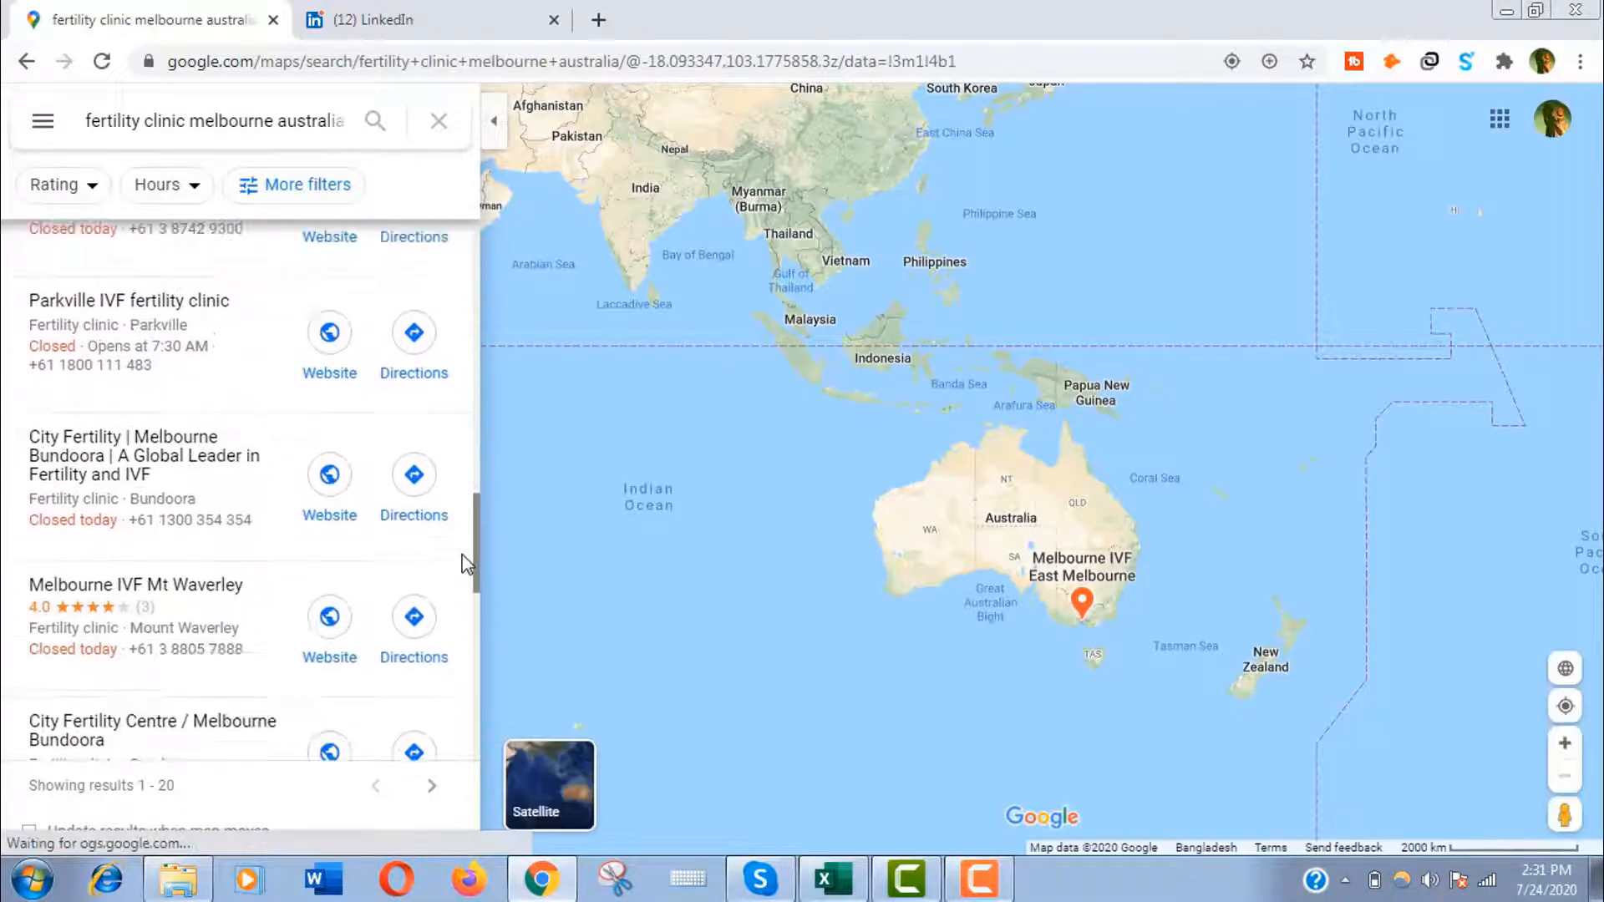
{"action": "scroll", "scroll_direction": "down", "scroll_amount": 3}
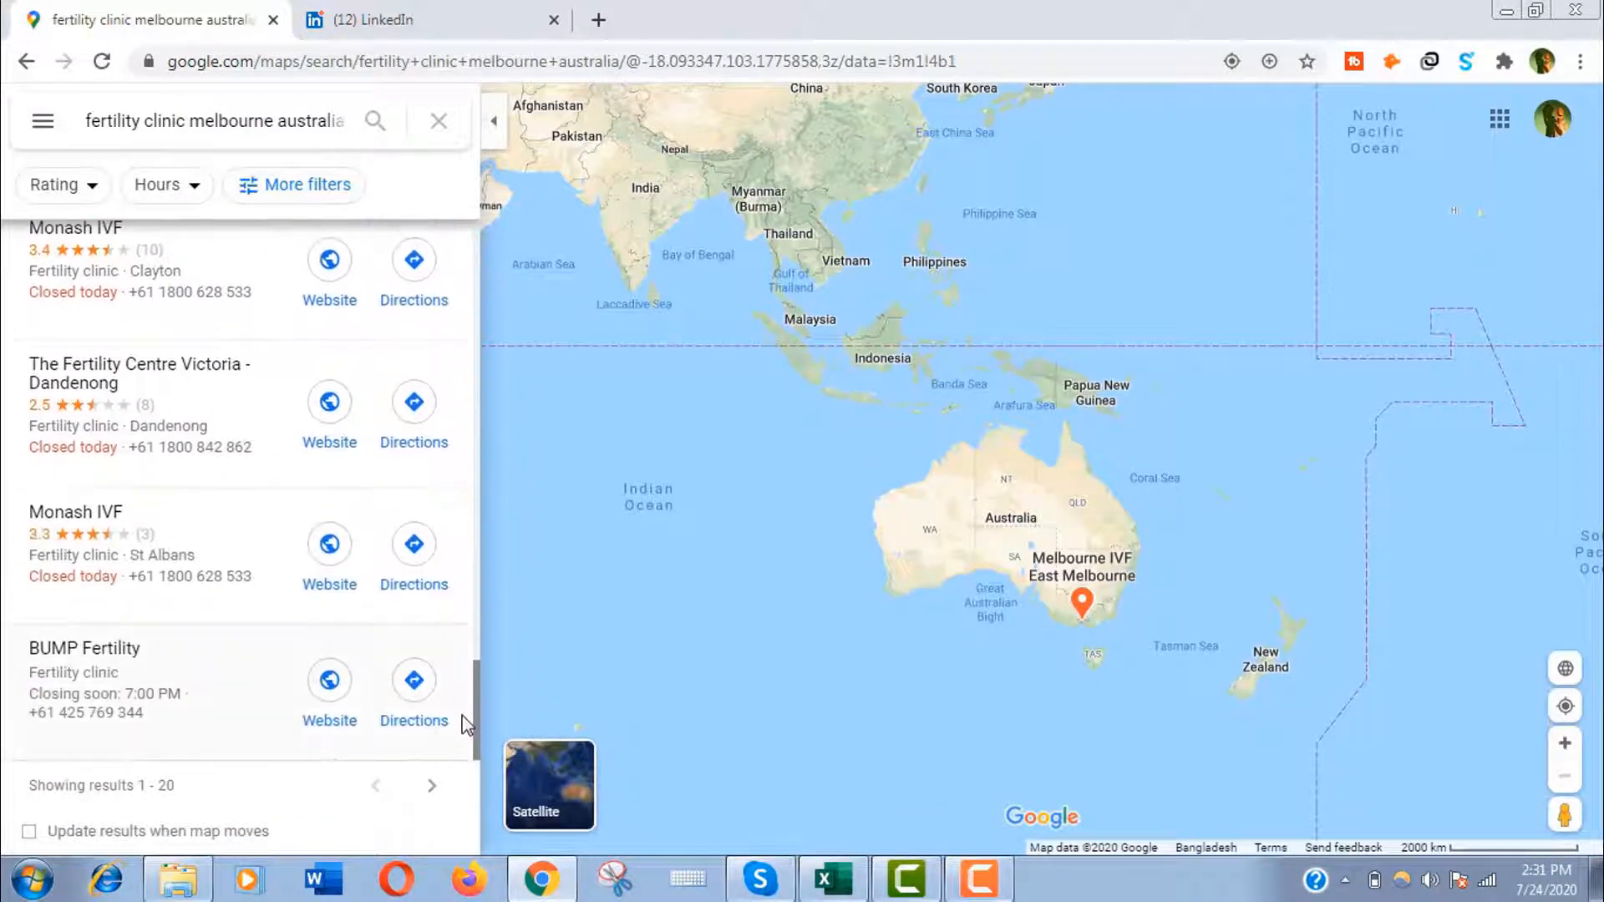
{"action": "mouse_move", "coordinate": [184, 789]}
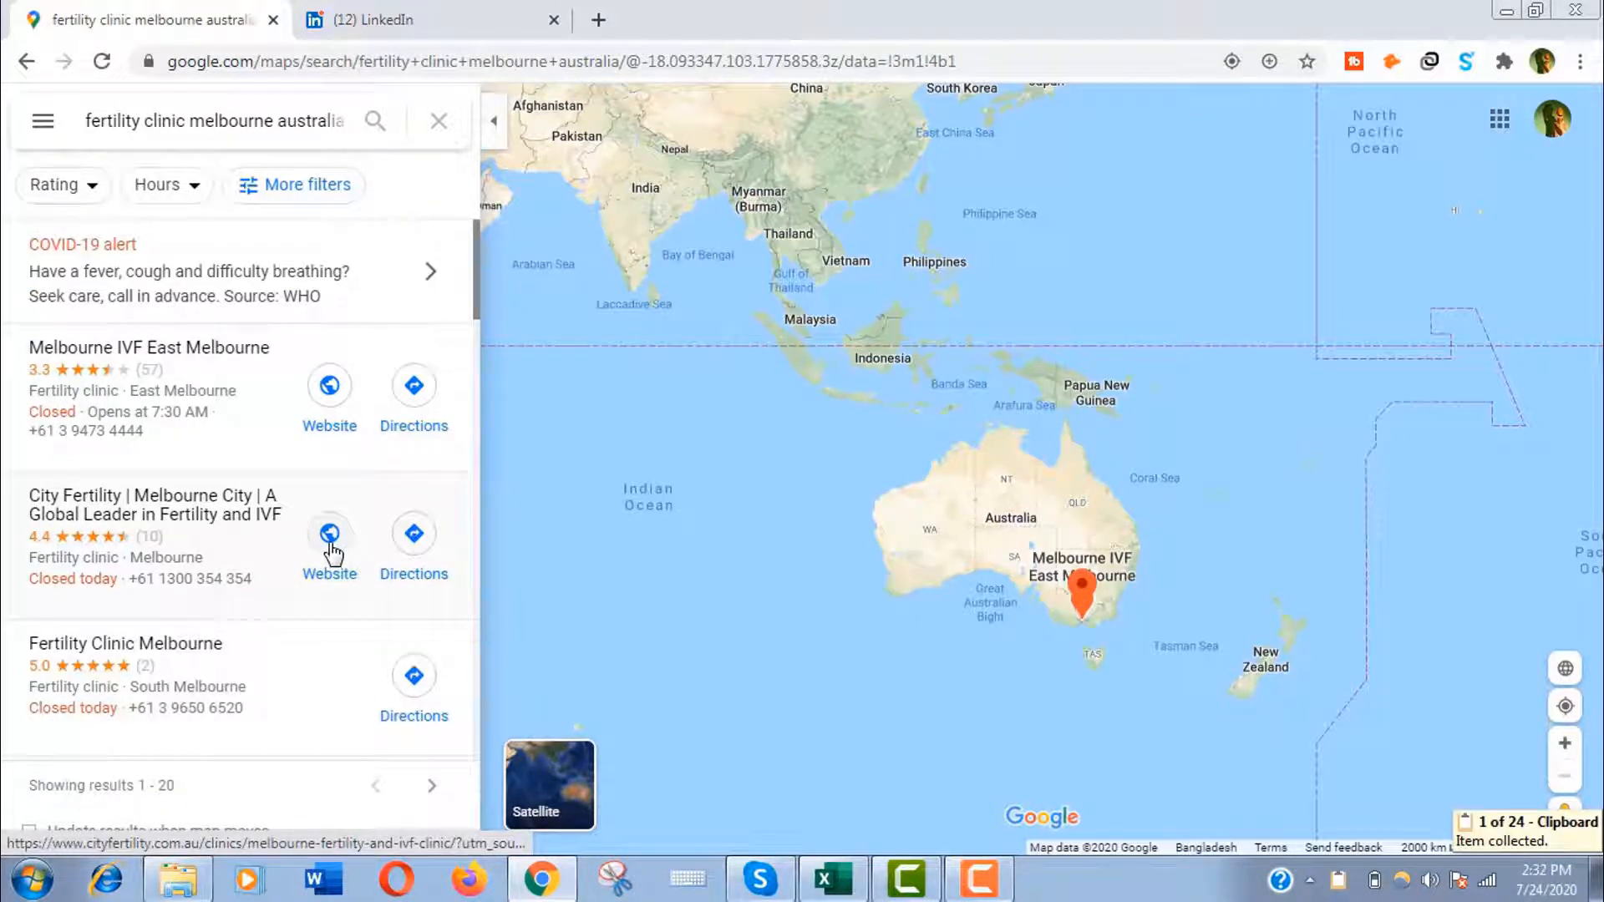
{"action": "left_click", "coordinate": [329, 536]}
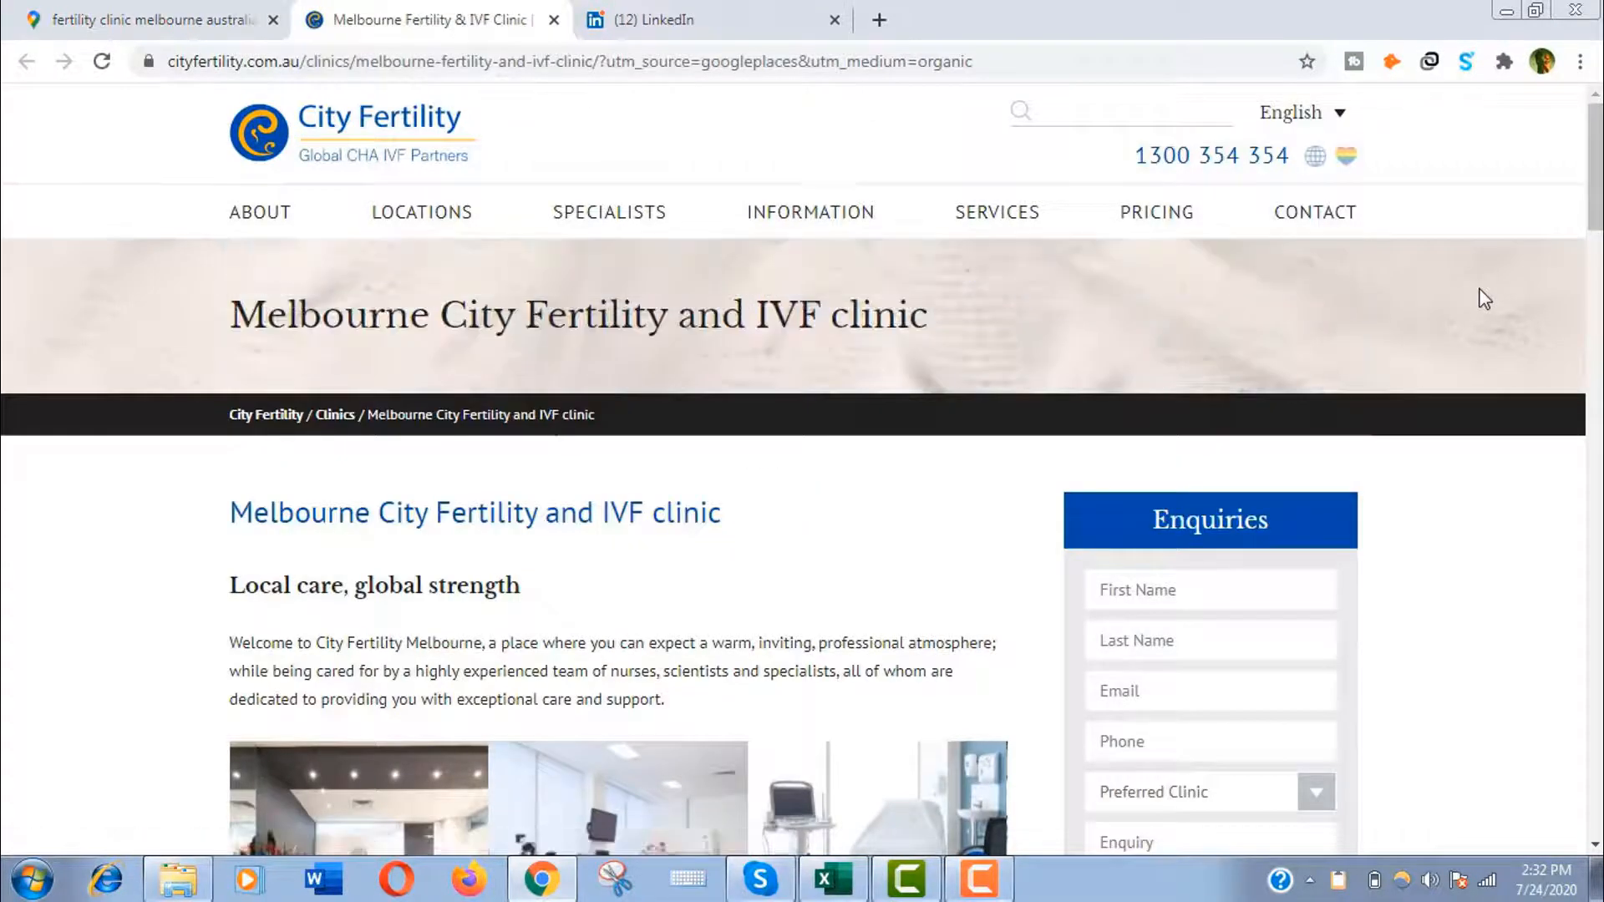
{"action": "scroll", "scroll_direction": "down", "scroll_amount": 3}
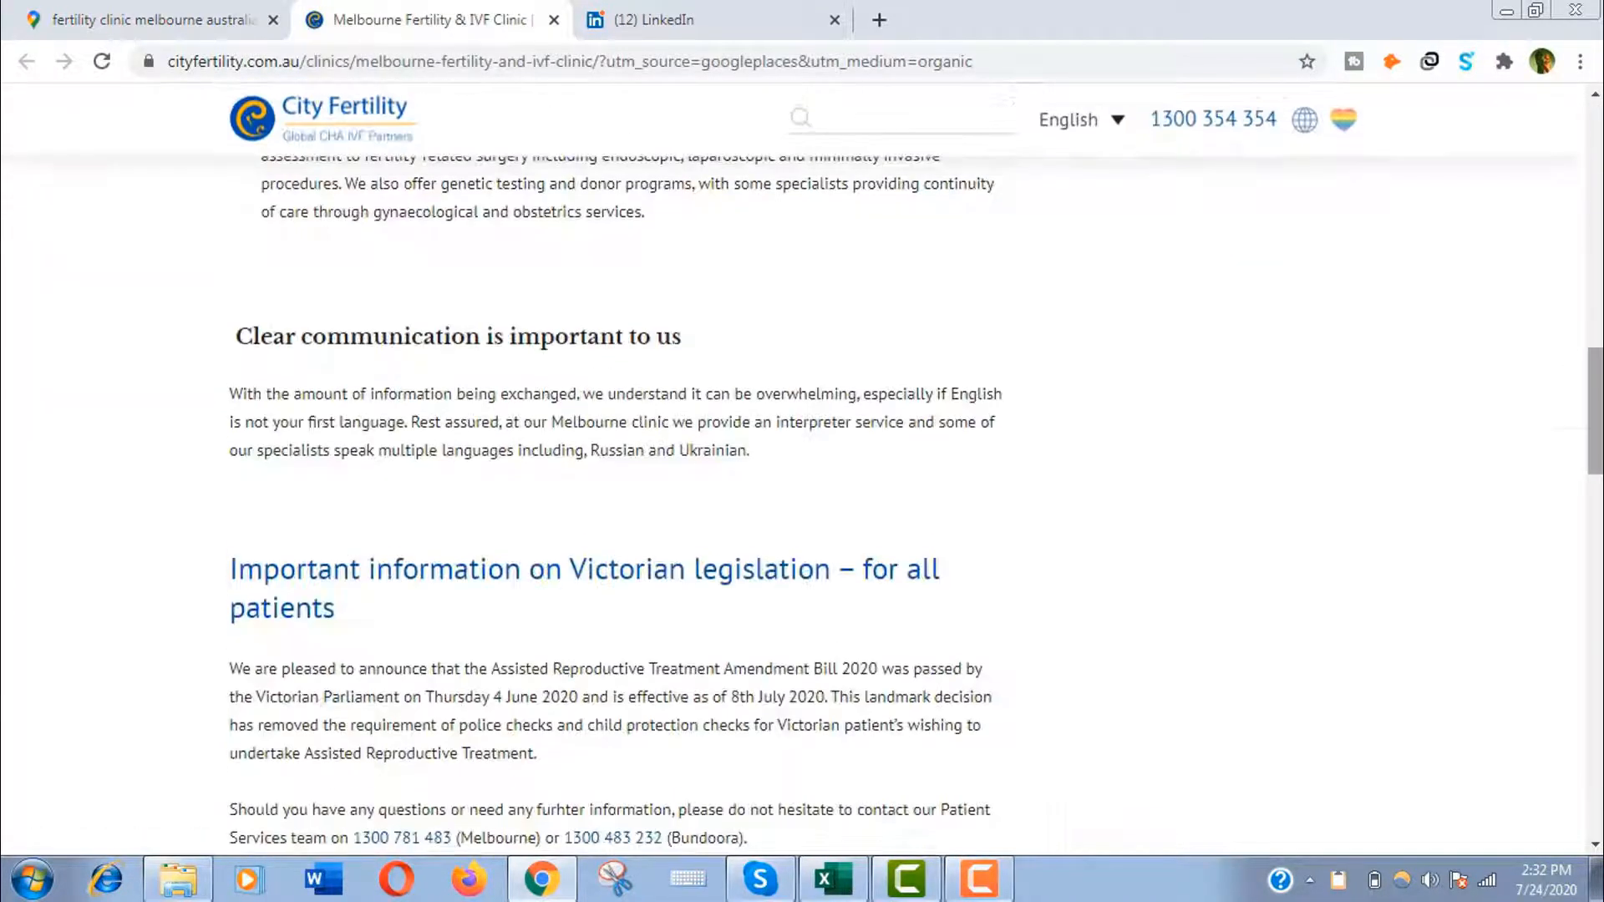
{"action": "scroll", "scroll_direction": "down", "scroll_amount": 3}
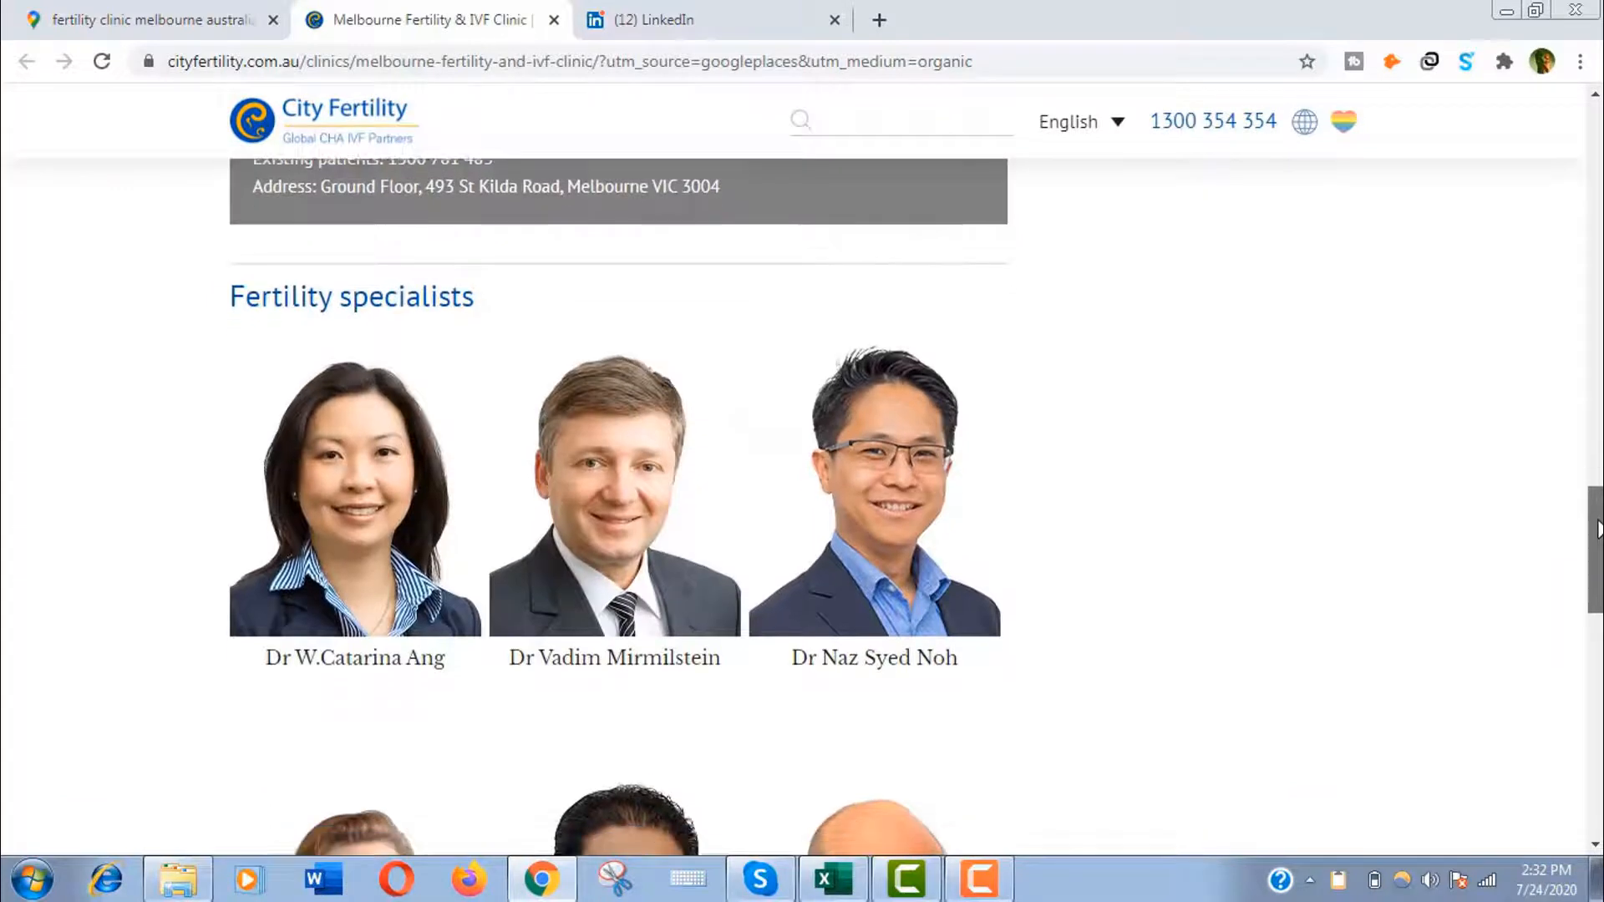
{"action": "scroll", "scroll_direction": "down", "scroll_amount": 3}
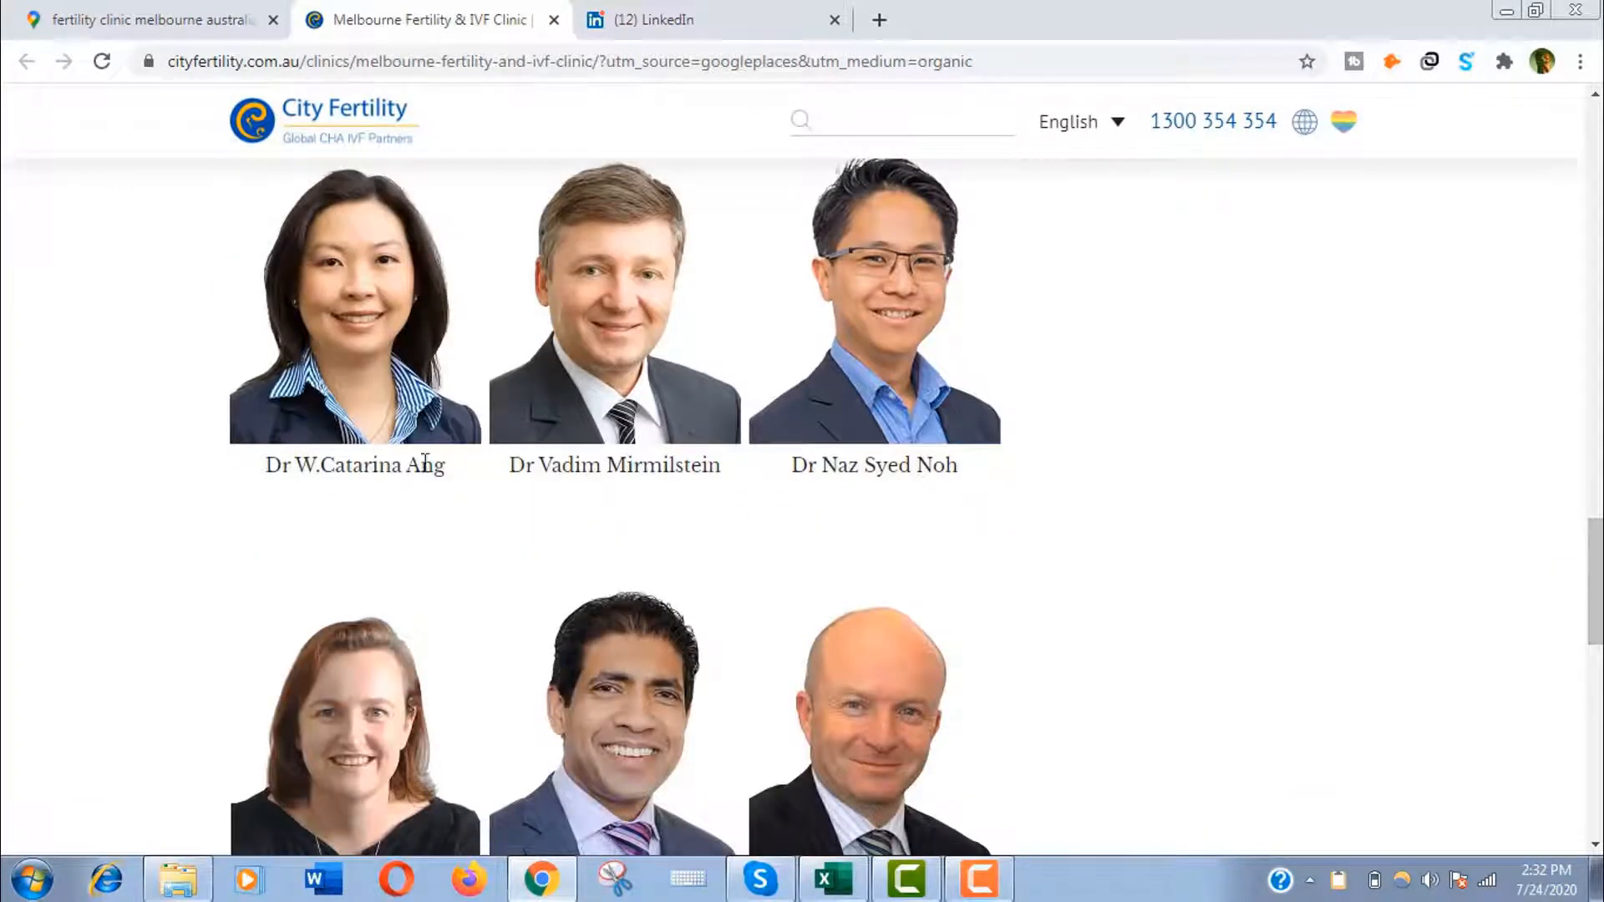
{"action": "left_click", "coordinate": [353, 307]}
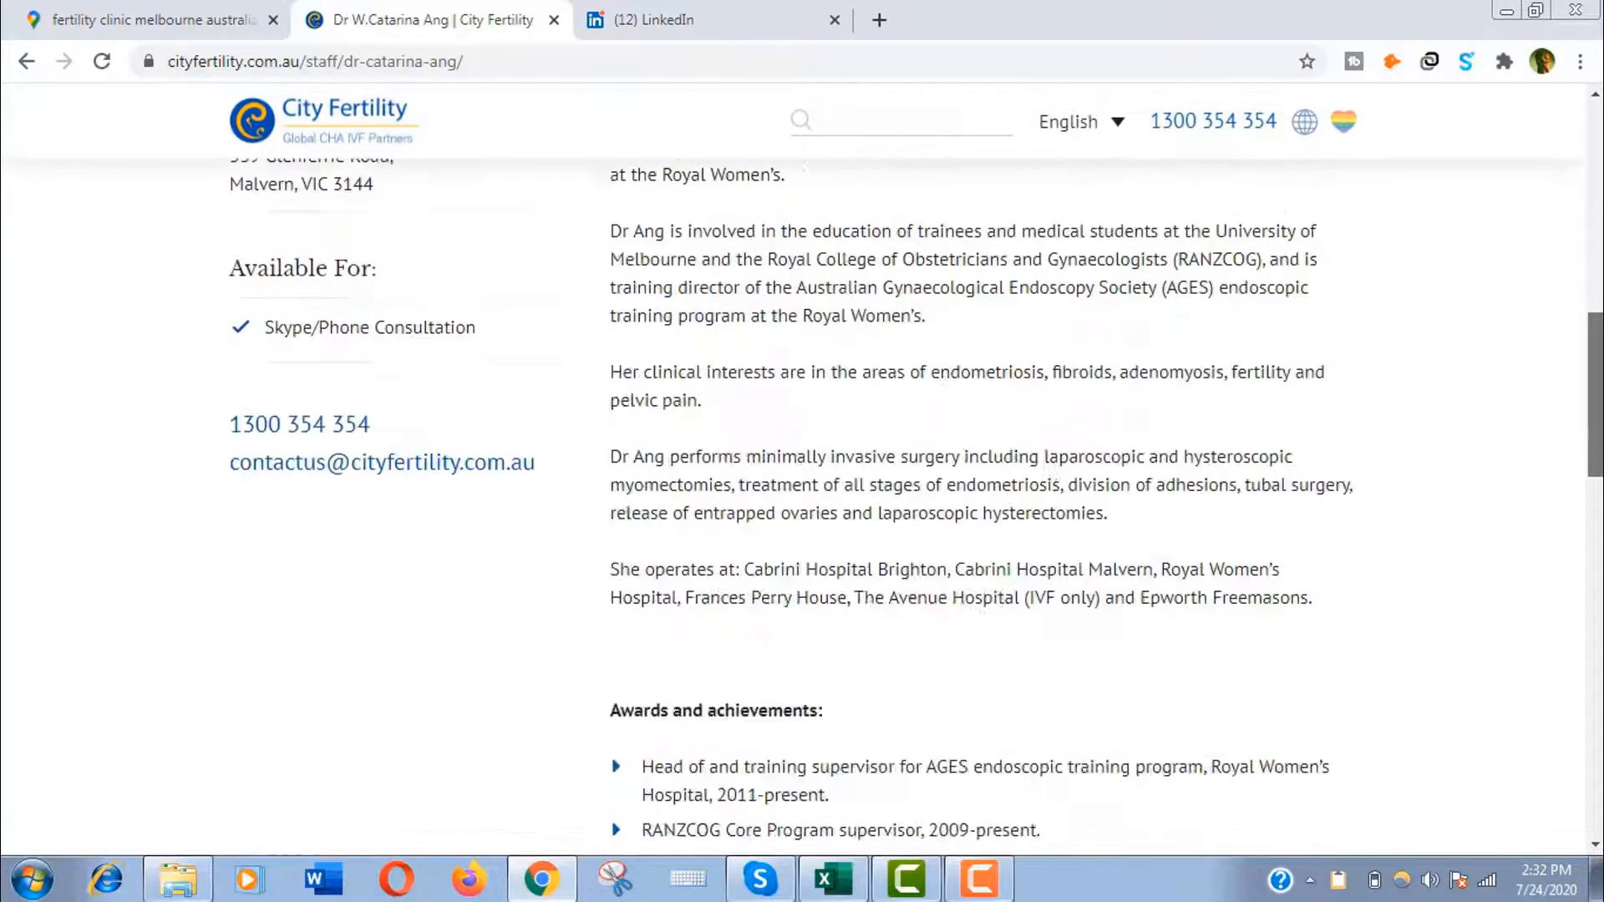
{"action": "scroll", "scroll_direction": "down", "scroll_amount": 3}
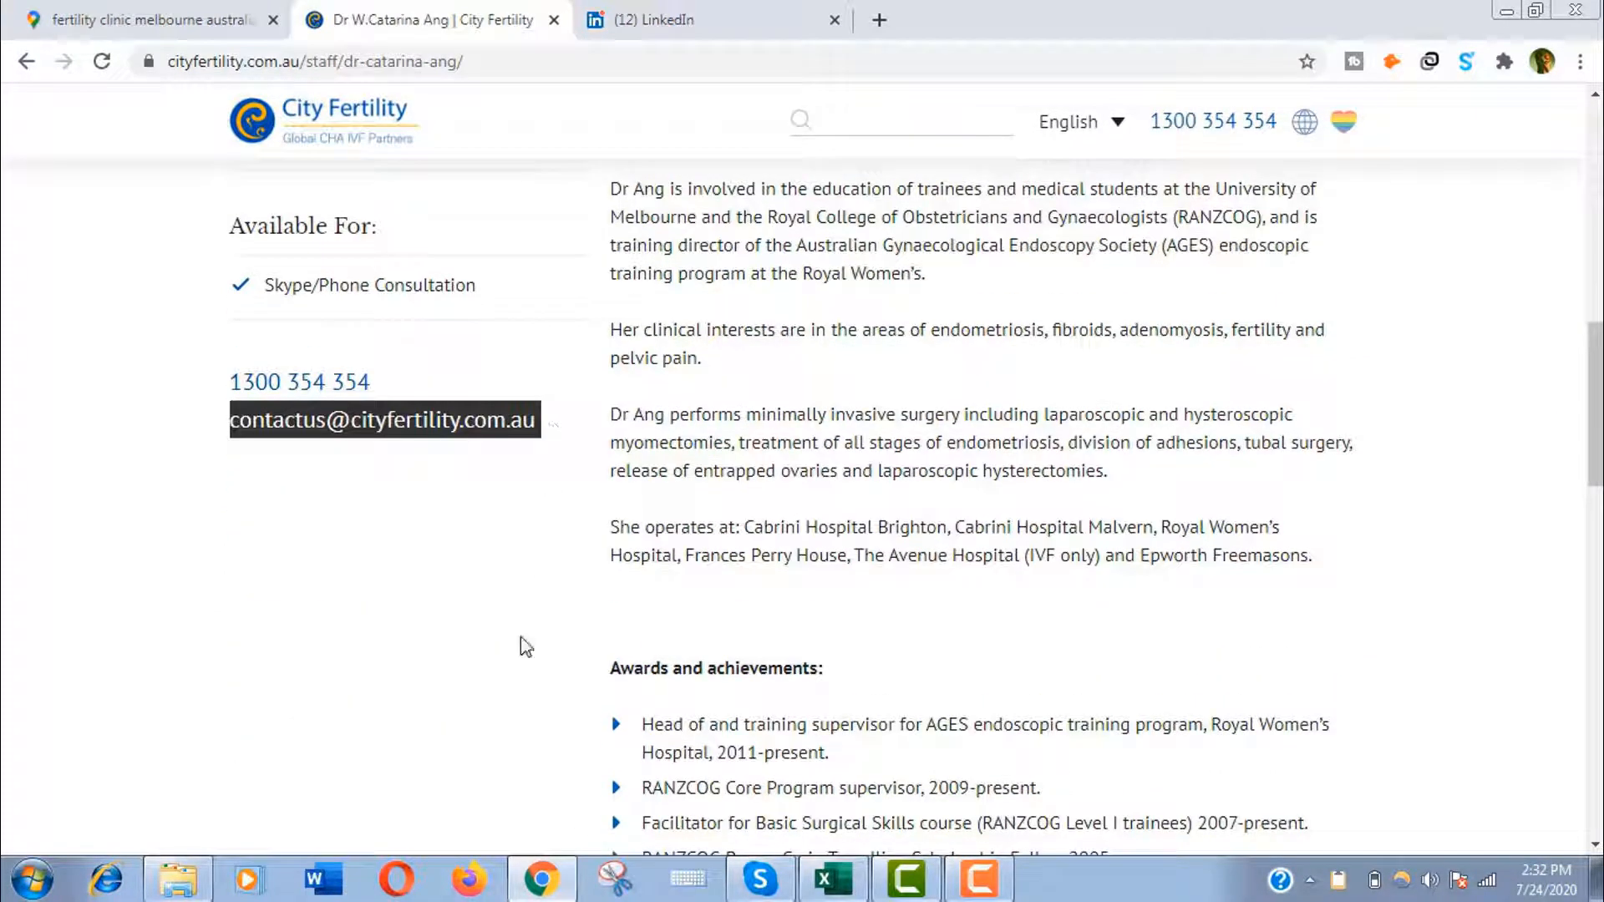
{"action": "scroll", "scroll_direction": "up", "scroll_amount": 3}
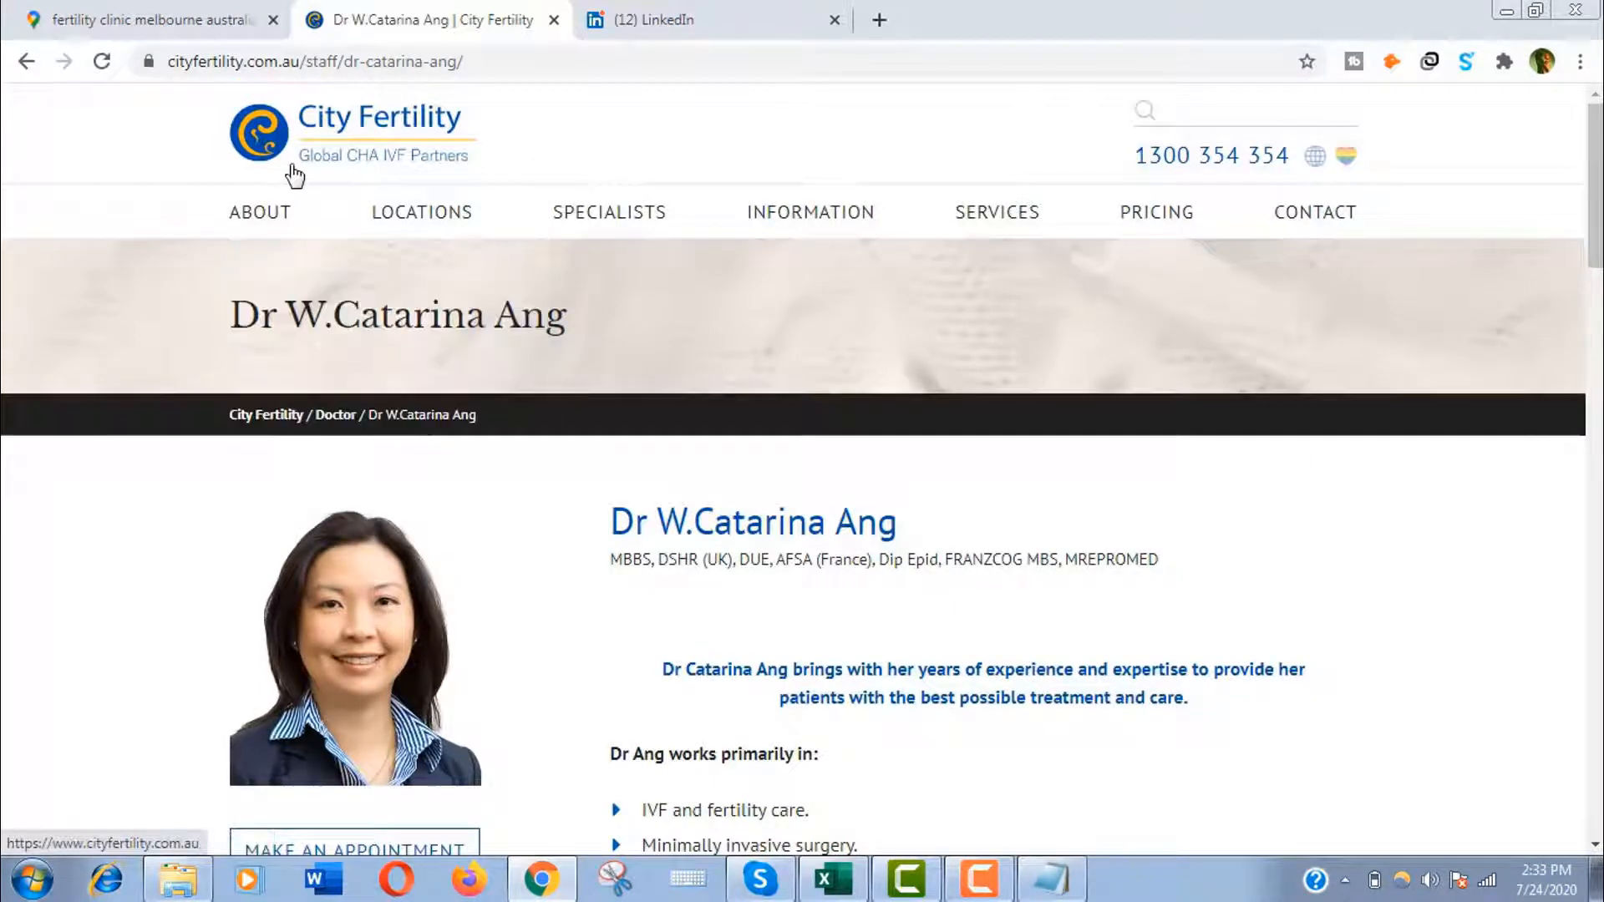
{"action": "left_click", "coordinate": [258, 133]}
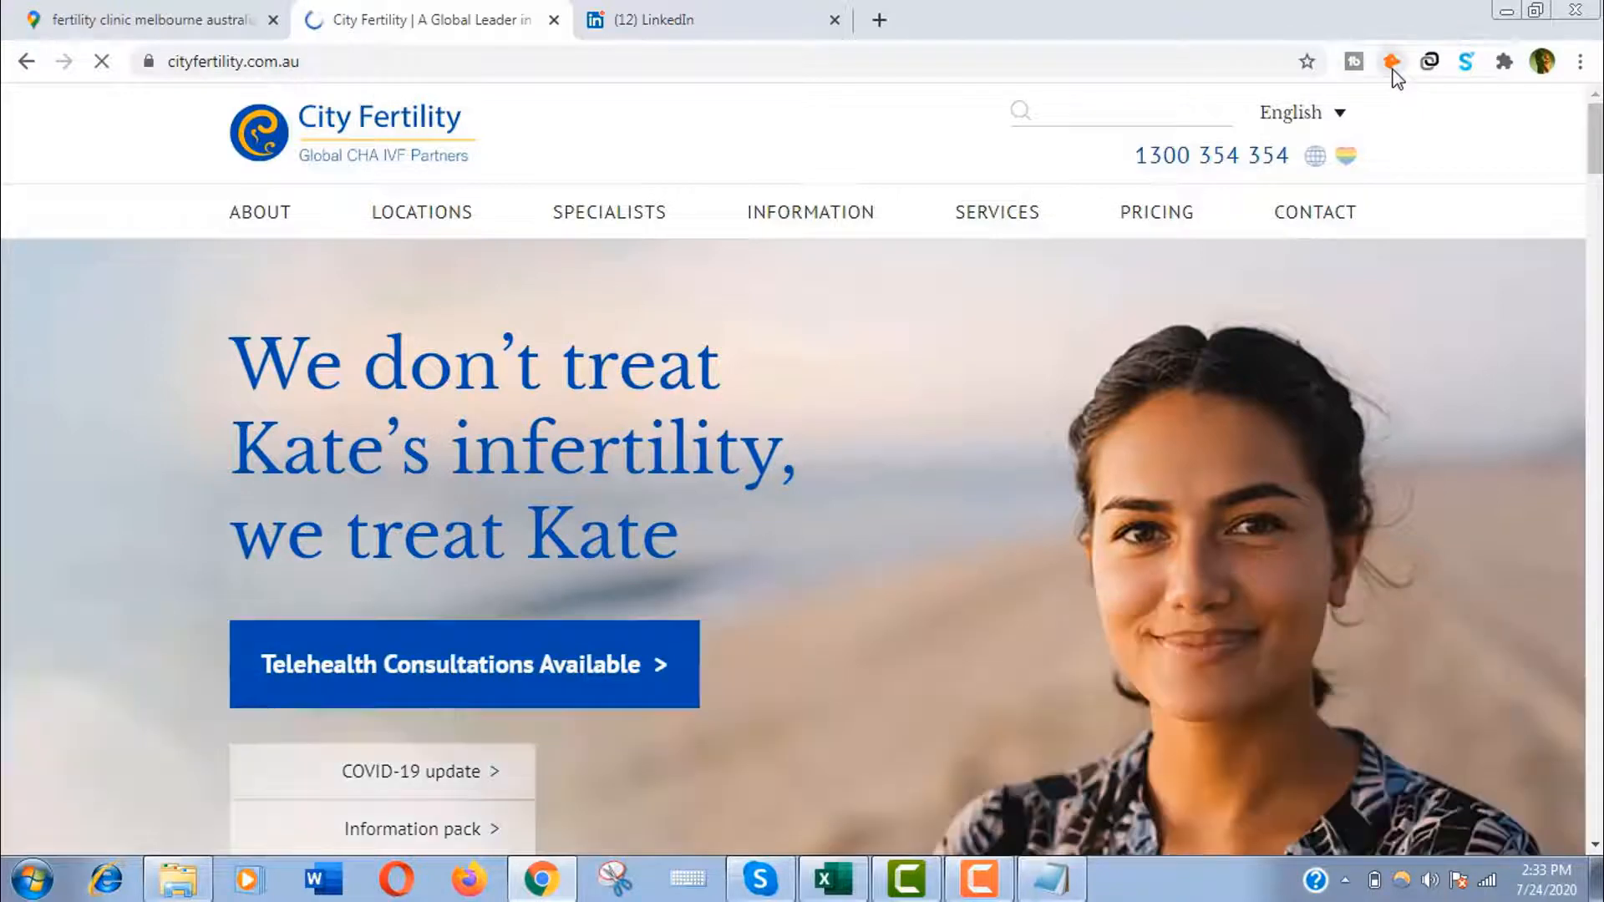
{"action": "left_click", "coordinate": [1391, 61]}
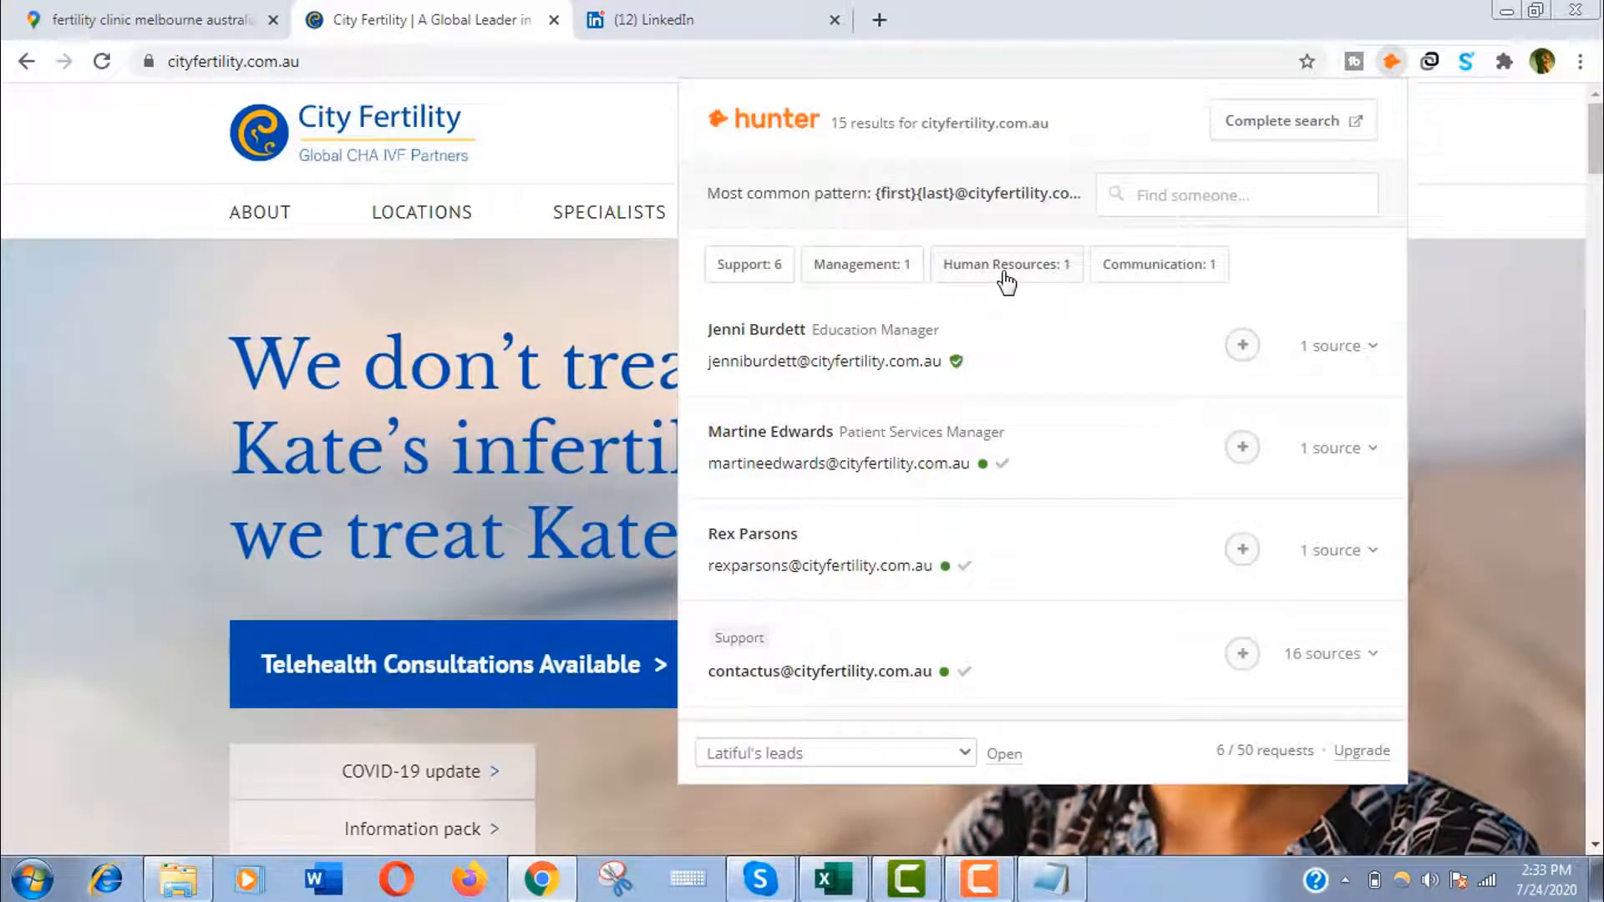
{"action": "left_click", "coordinate": [861, 264]}
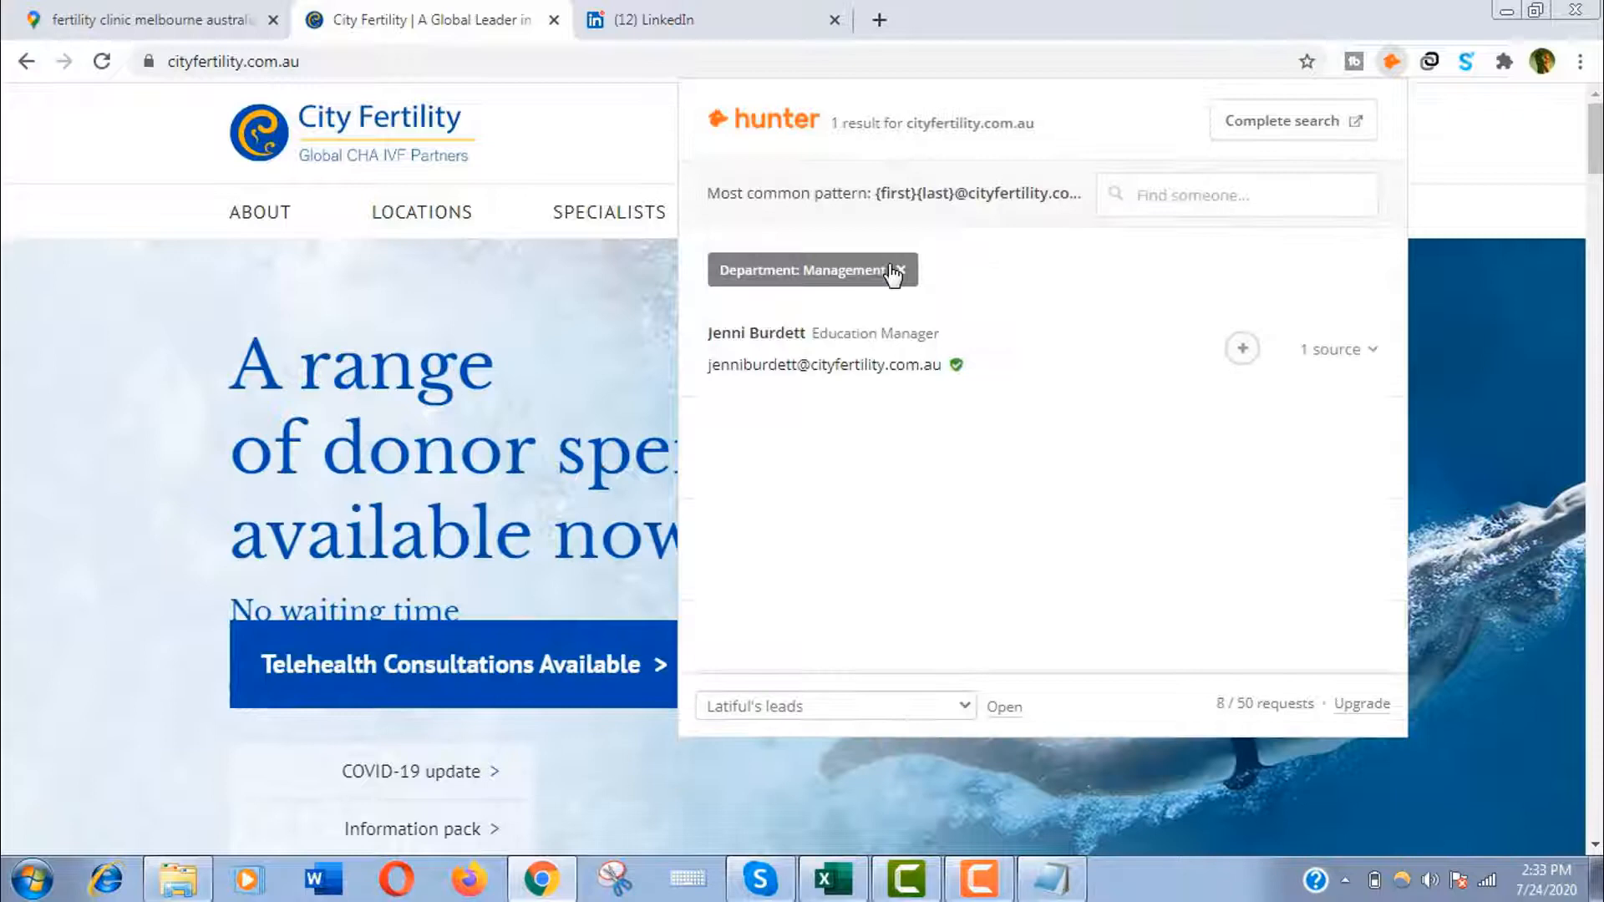
{"action": "mouse_move", "coordinate": [829, 373]}
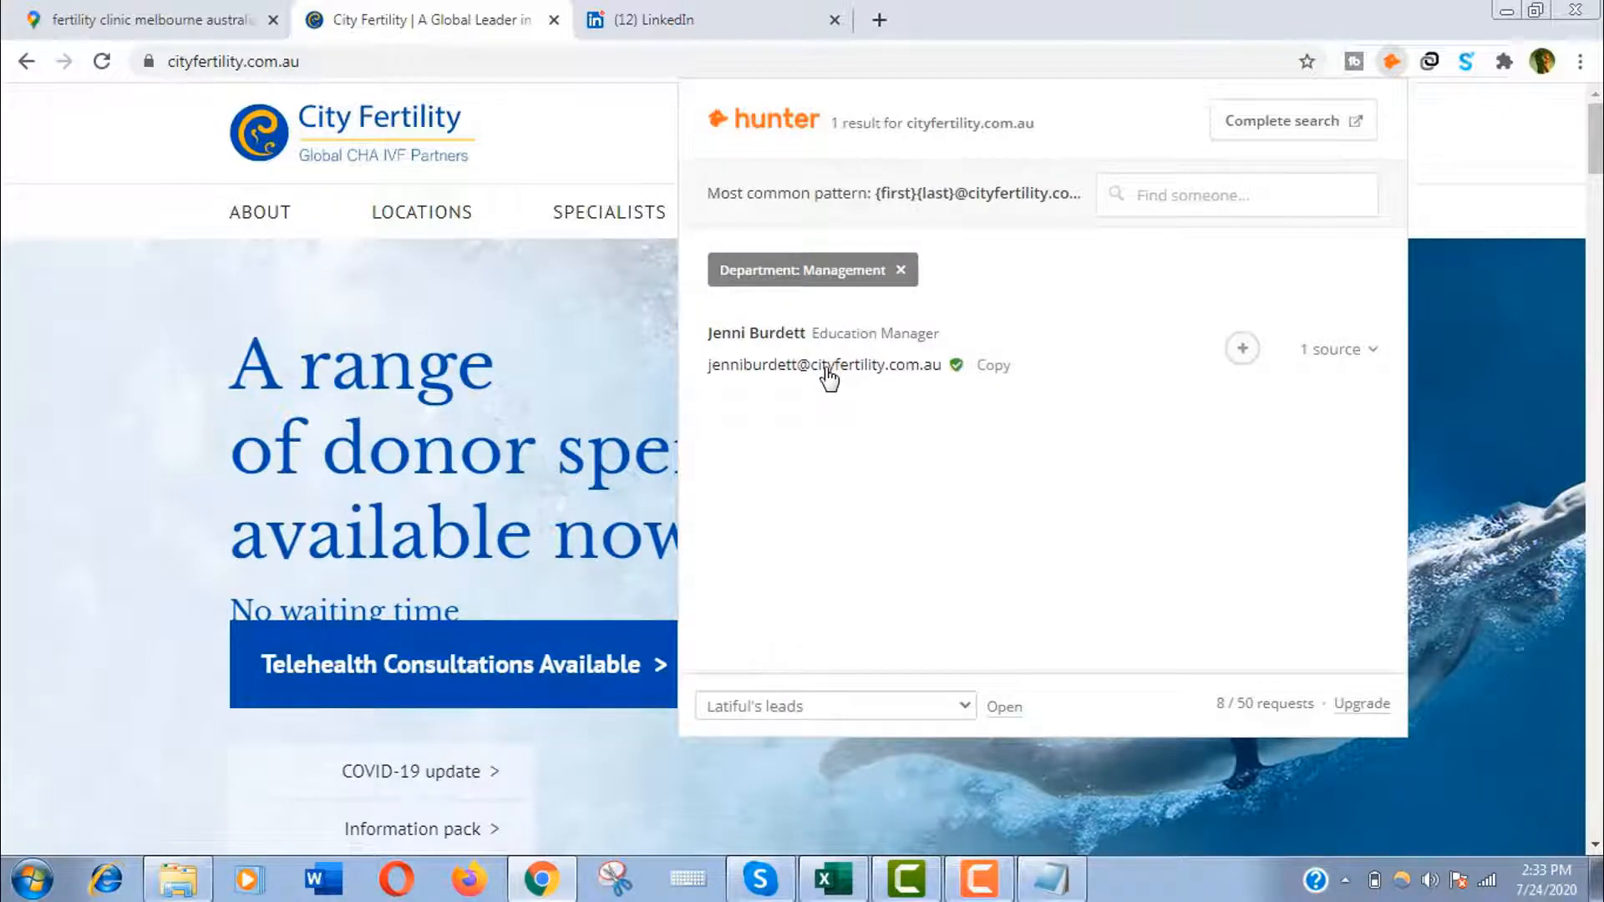
{"action": "right_click", "coordinate": [756, 333]}
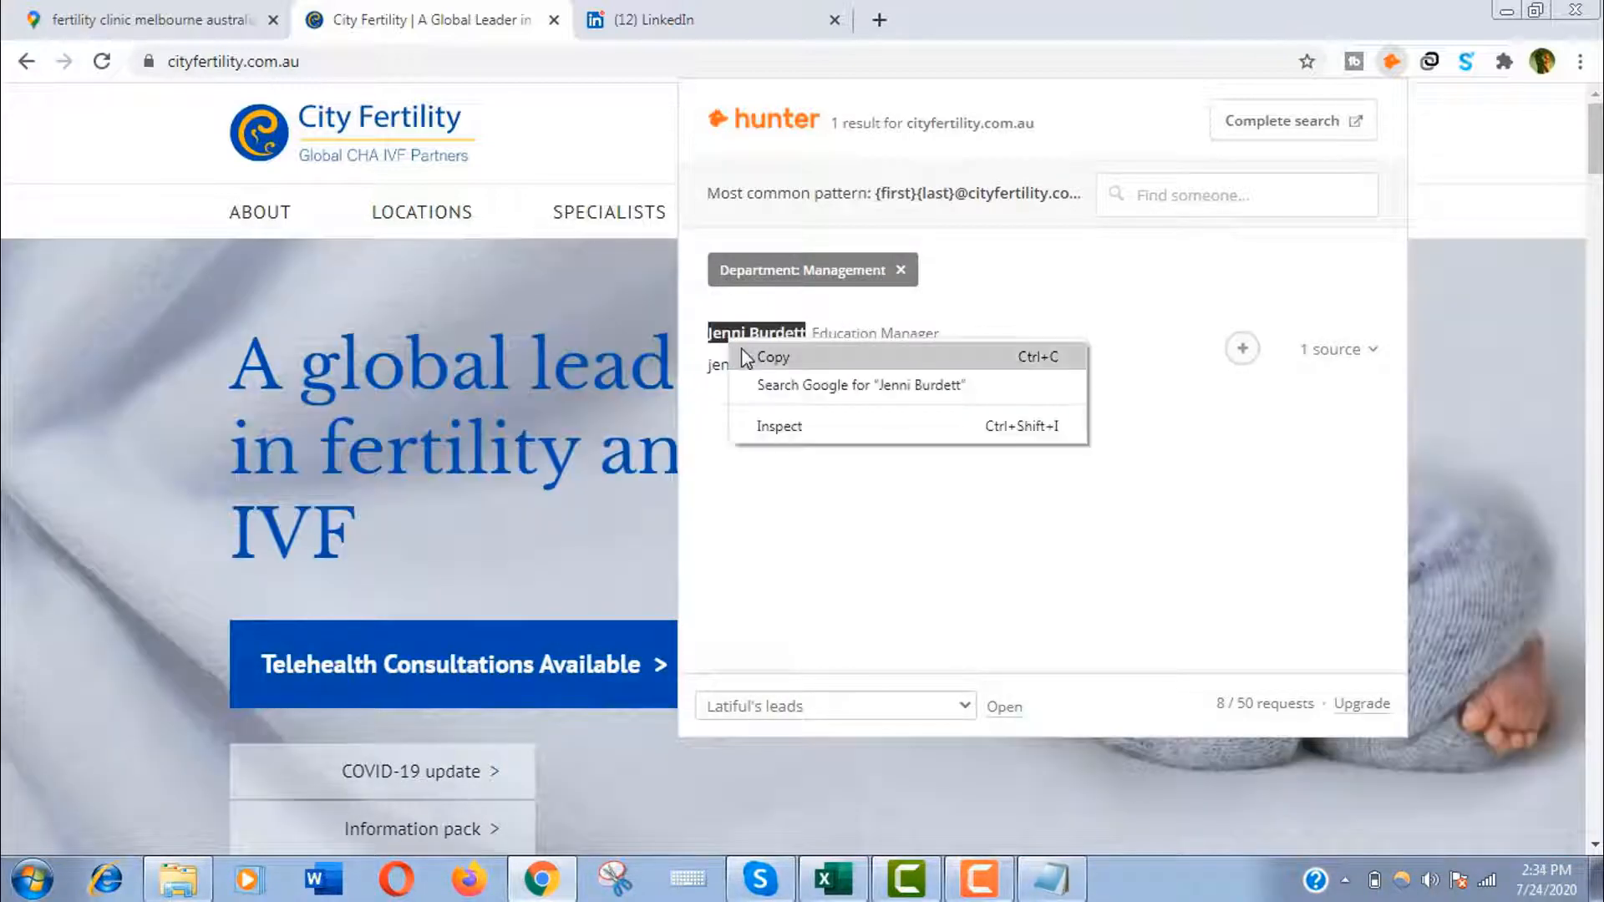
{"action": "left_click", "coordinate": [860, 384]}
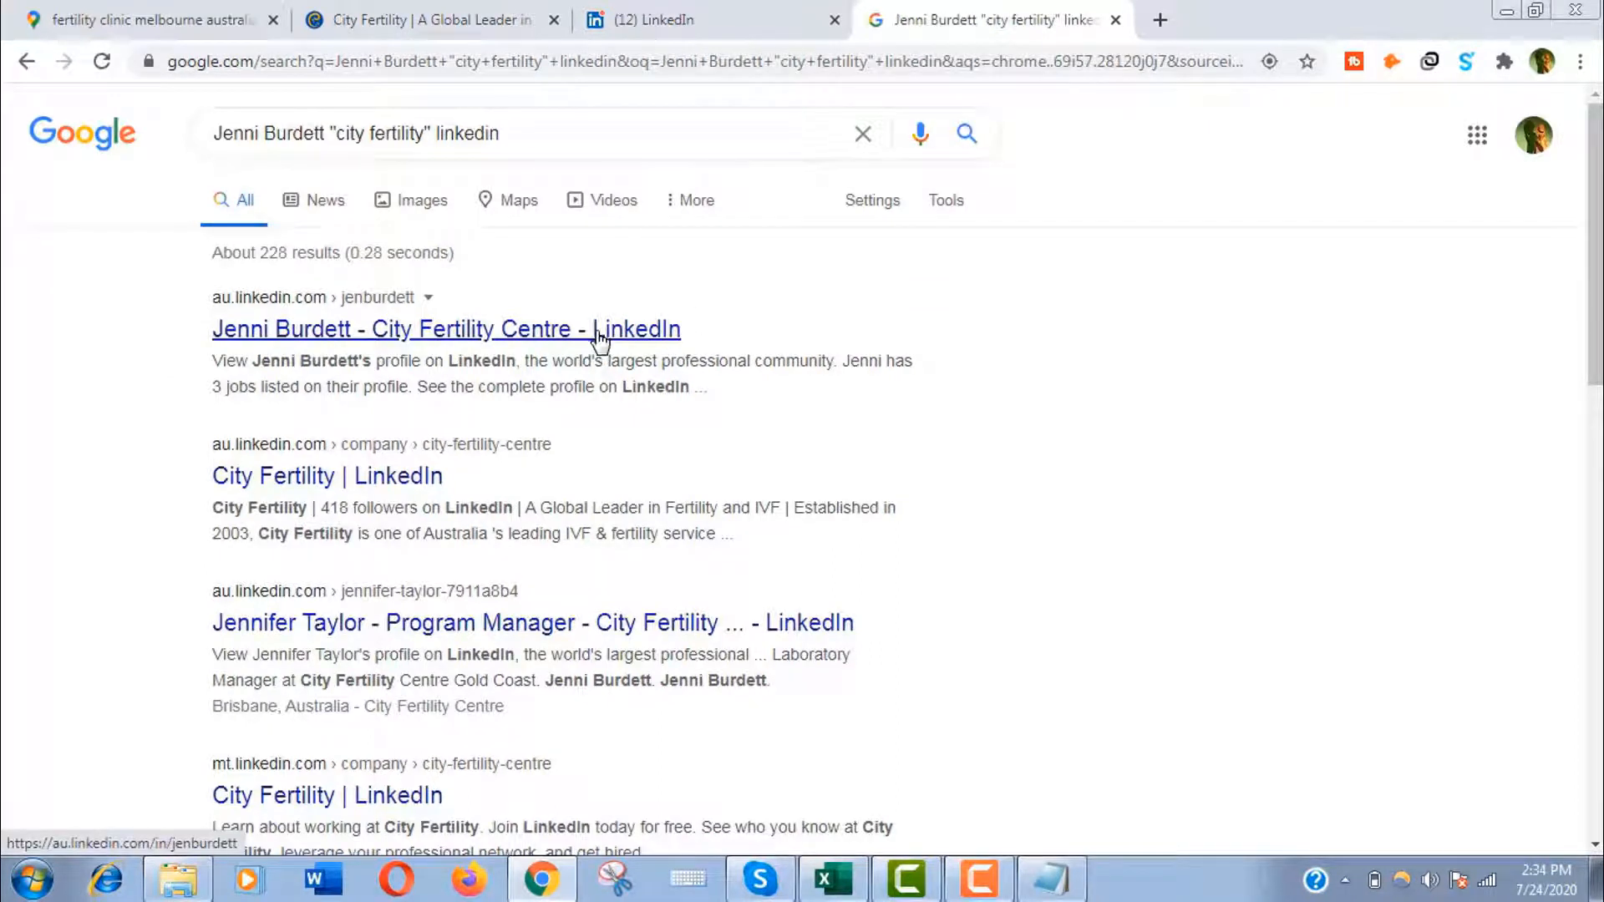
{"action": "right_click", "coordinate": [446, 328]}
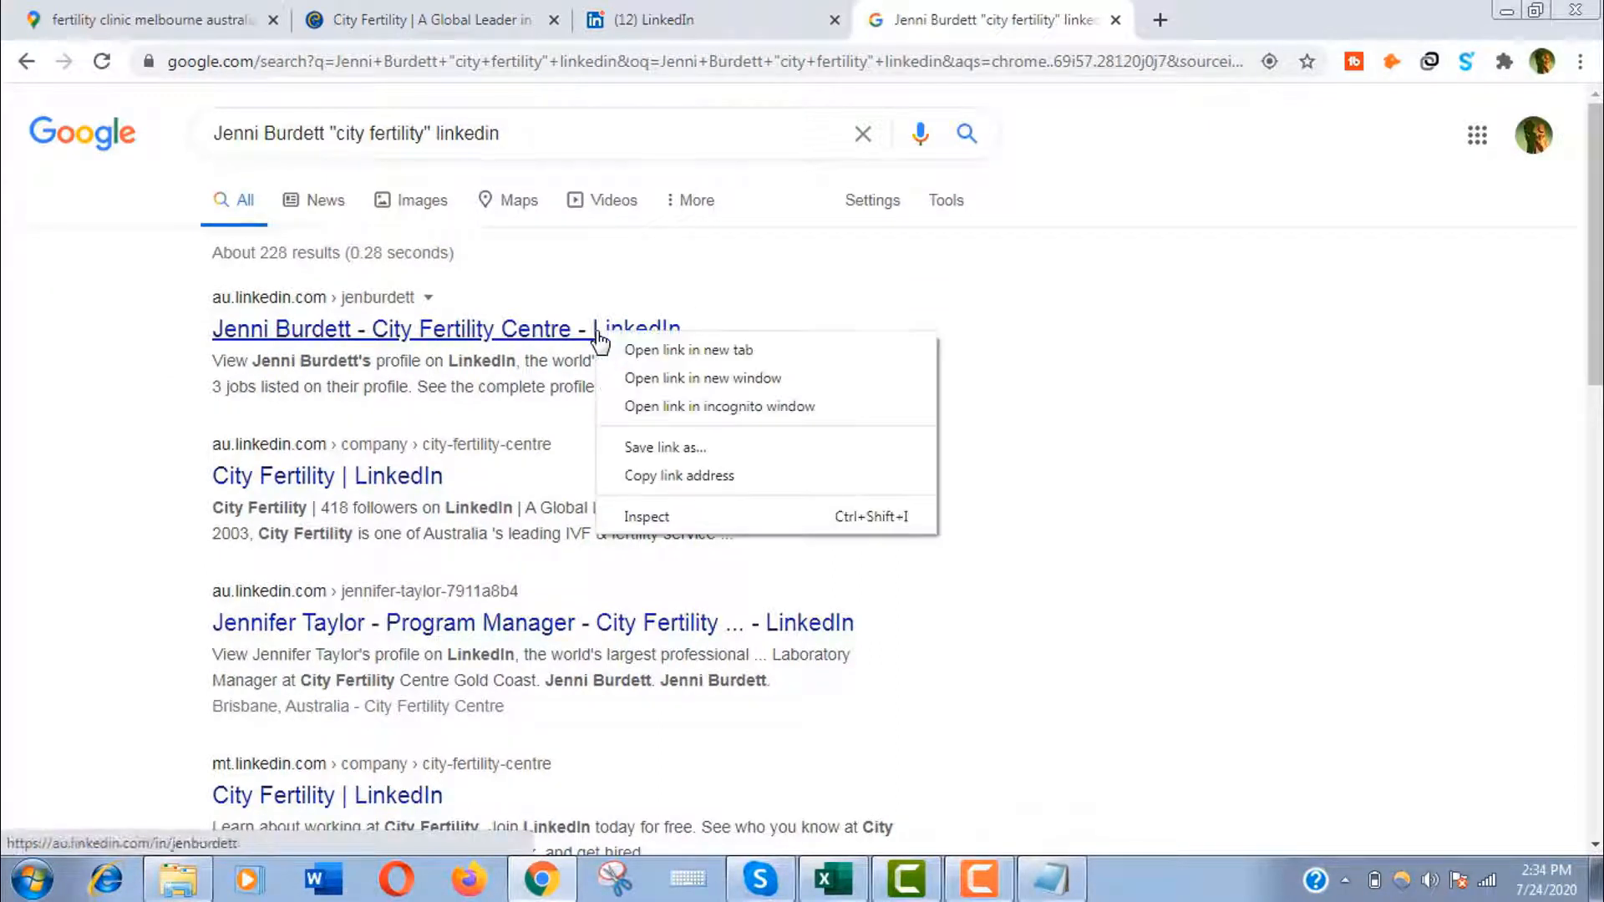
{"action": "left_click", "coordinate": [688, 350]}
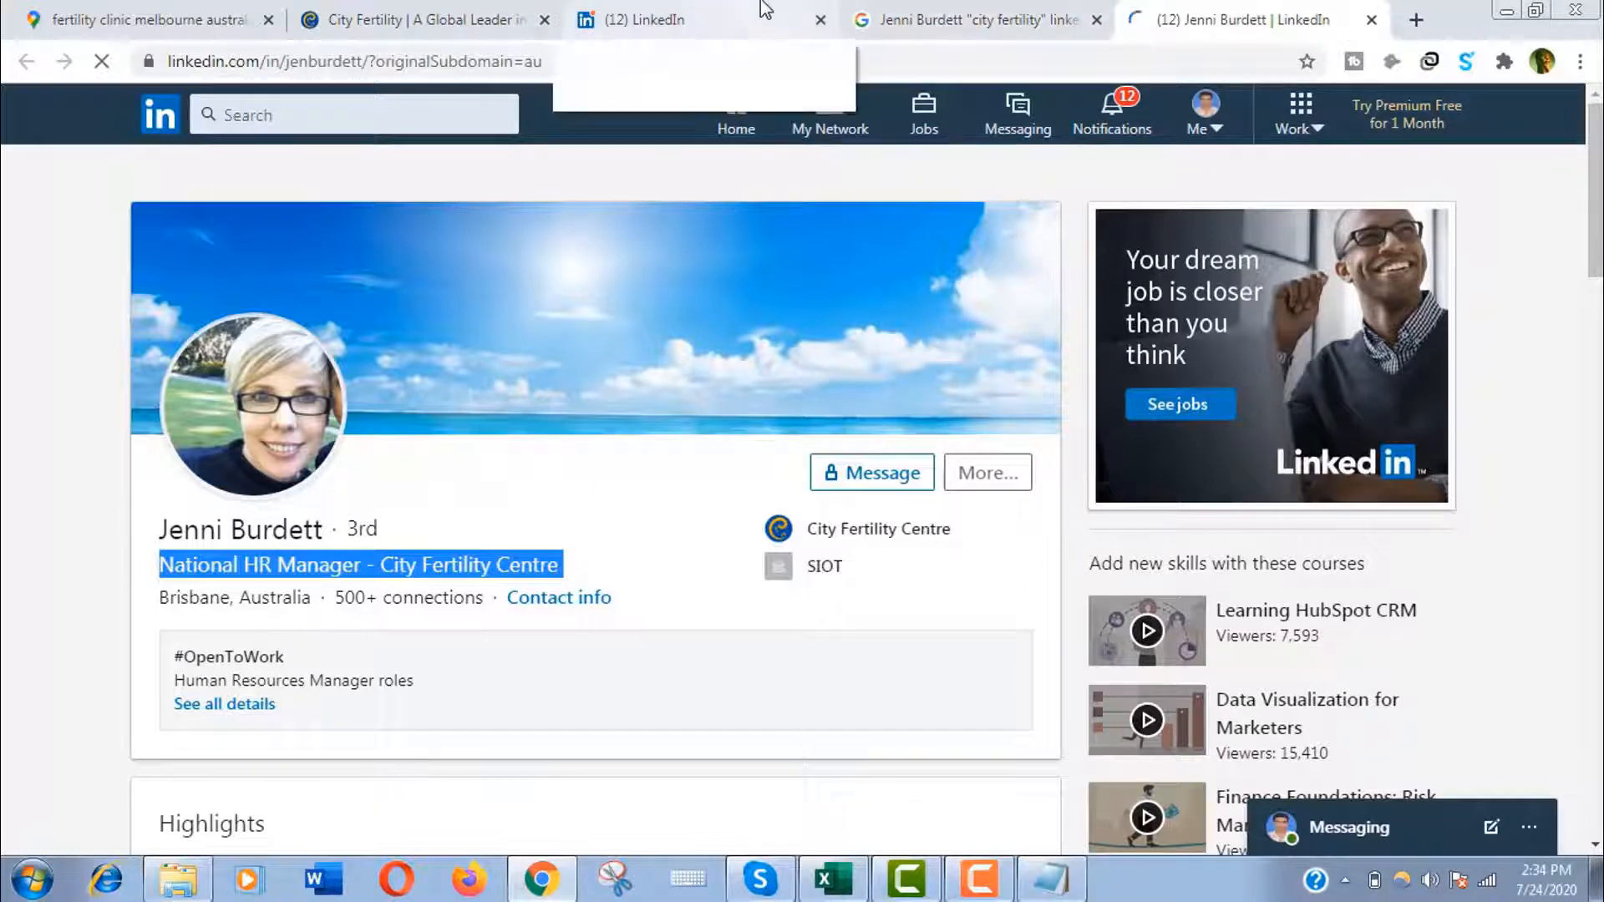
{"action": "type", "text": "city fer"}
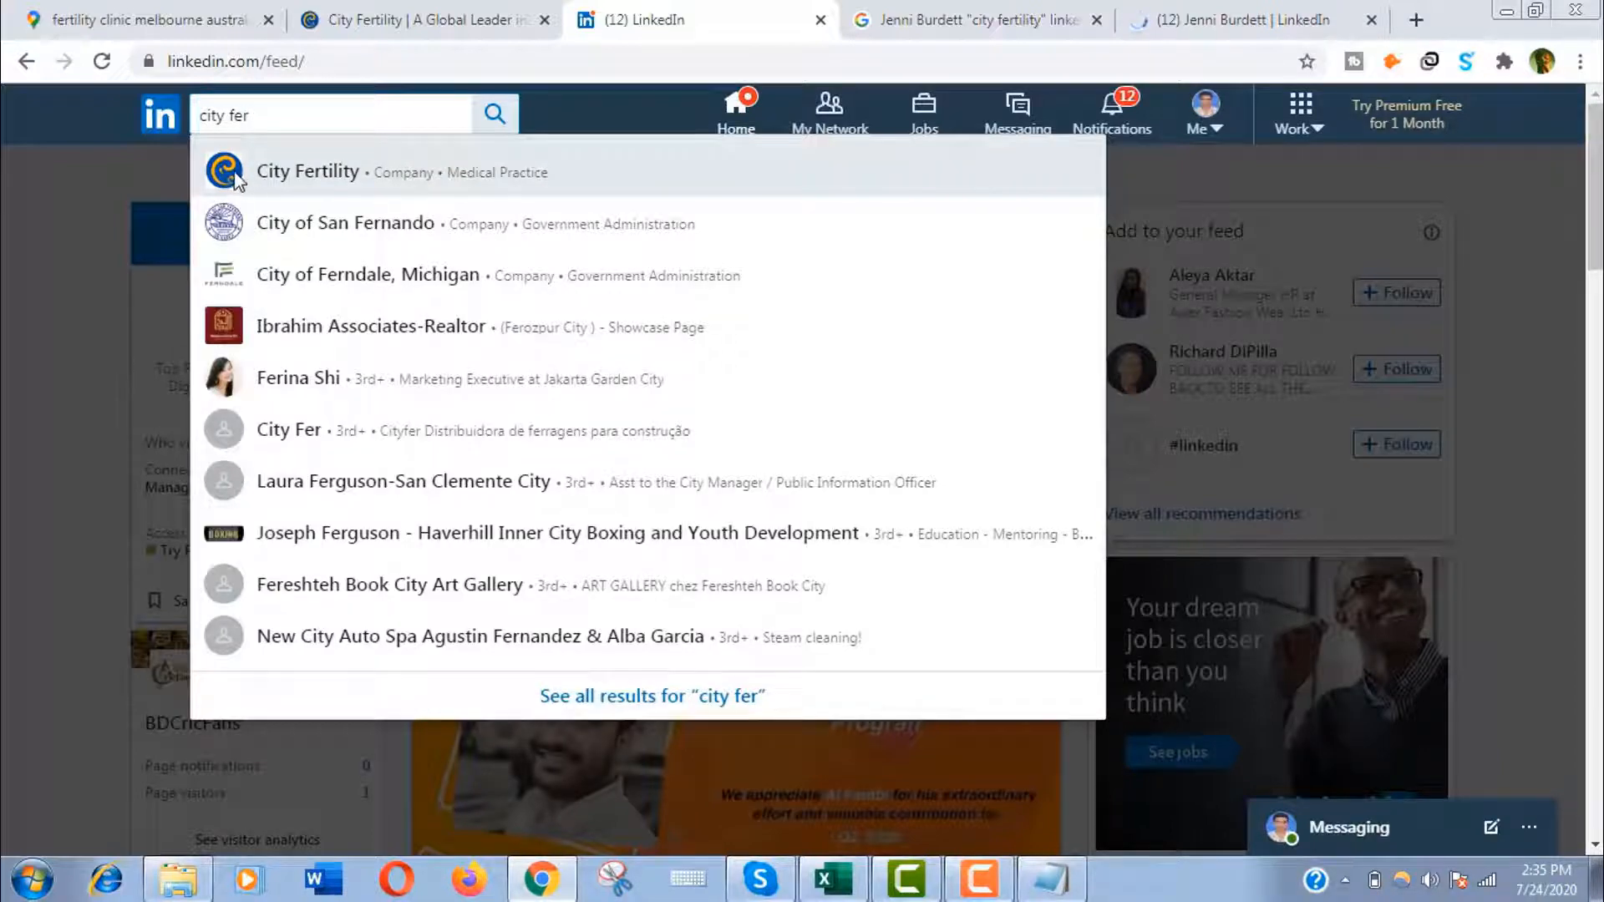
Open City Fertility's LinkedIn company page and visit its website
{"action": "left_click", "coordinate": [307, 171]}
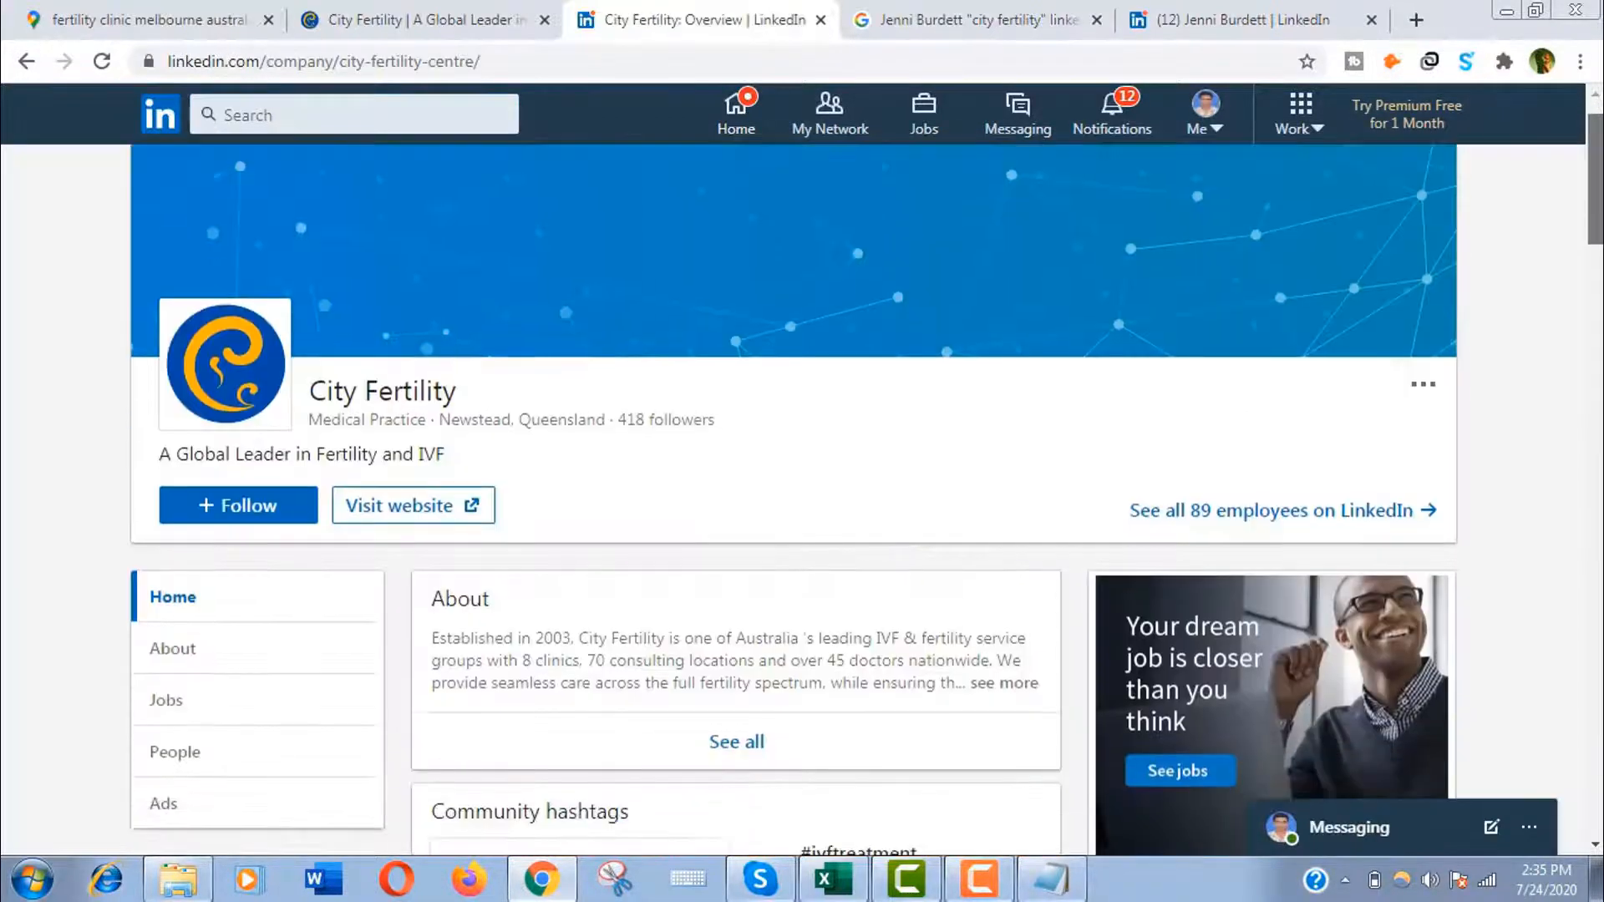
{"action": "scroll", "scroll_direction": "down", "scroll_amount": 3}
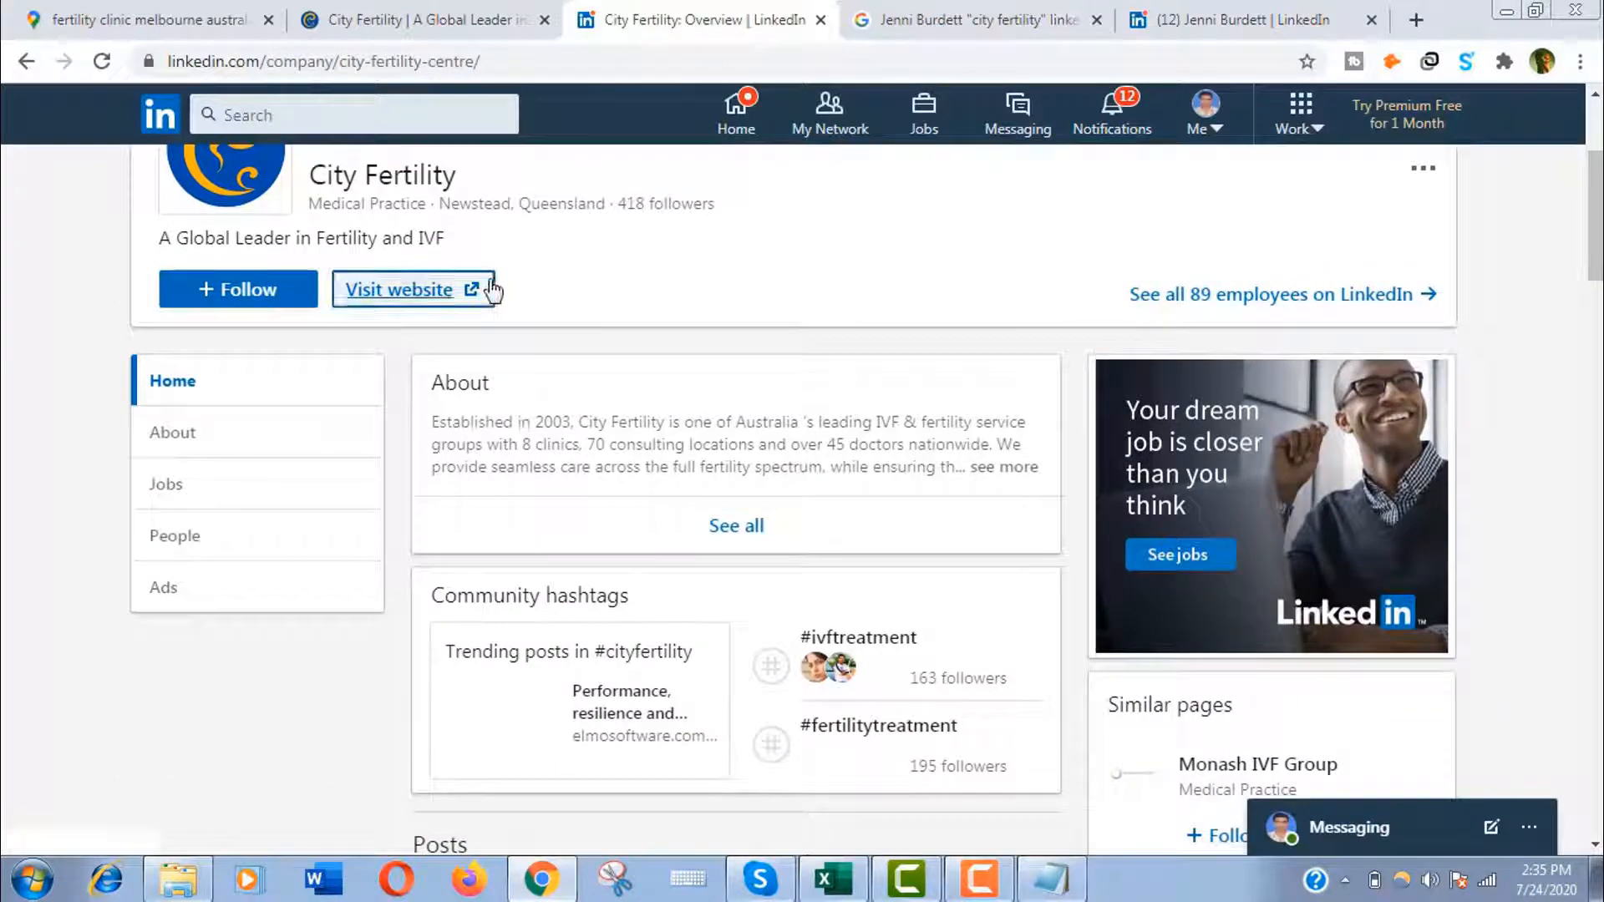
{"action": "left_click", "coordinate": [402, 290]}
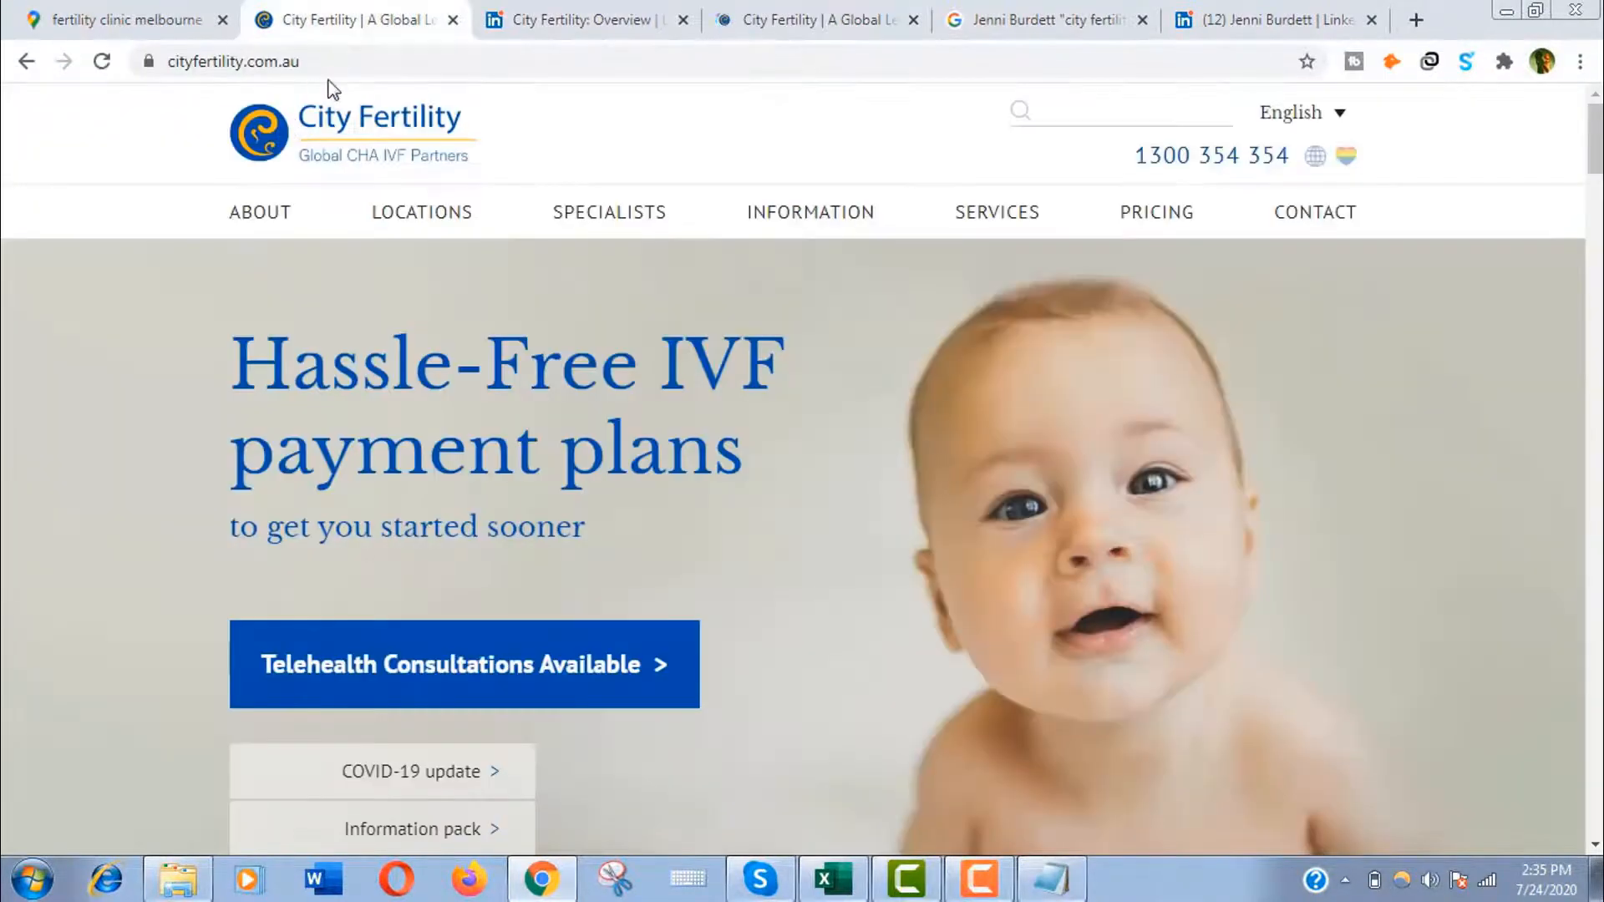
Browse the second page of City Fertility's LinkedIn employee results
{"action": "left_click", "coordinate": [588, 20]}
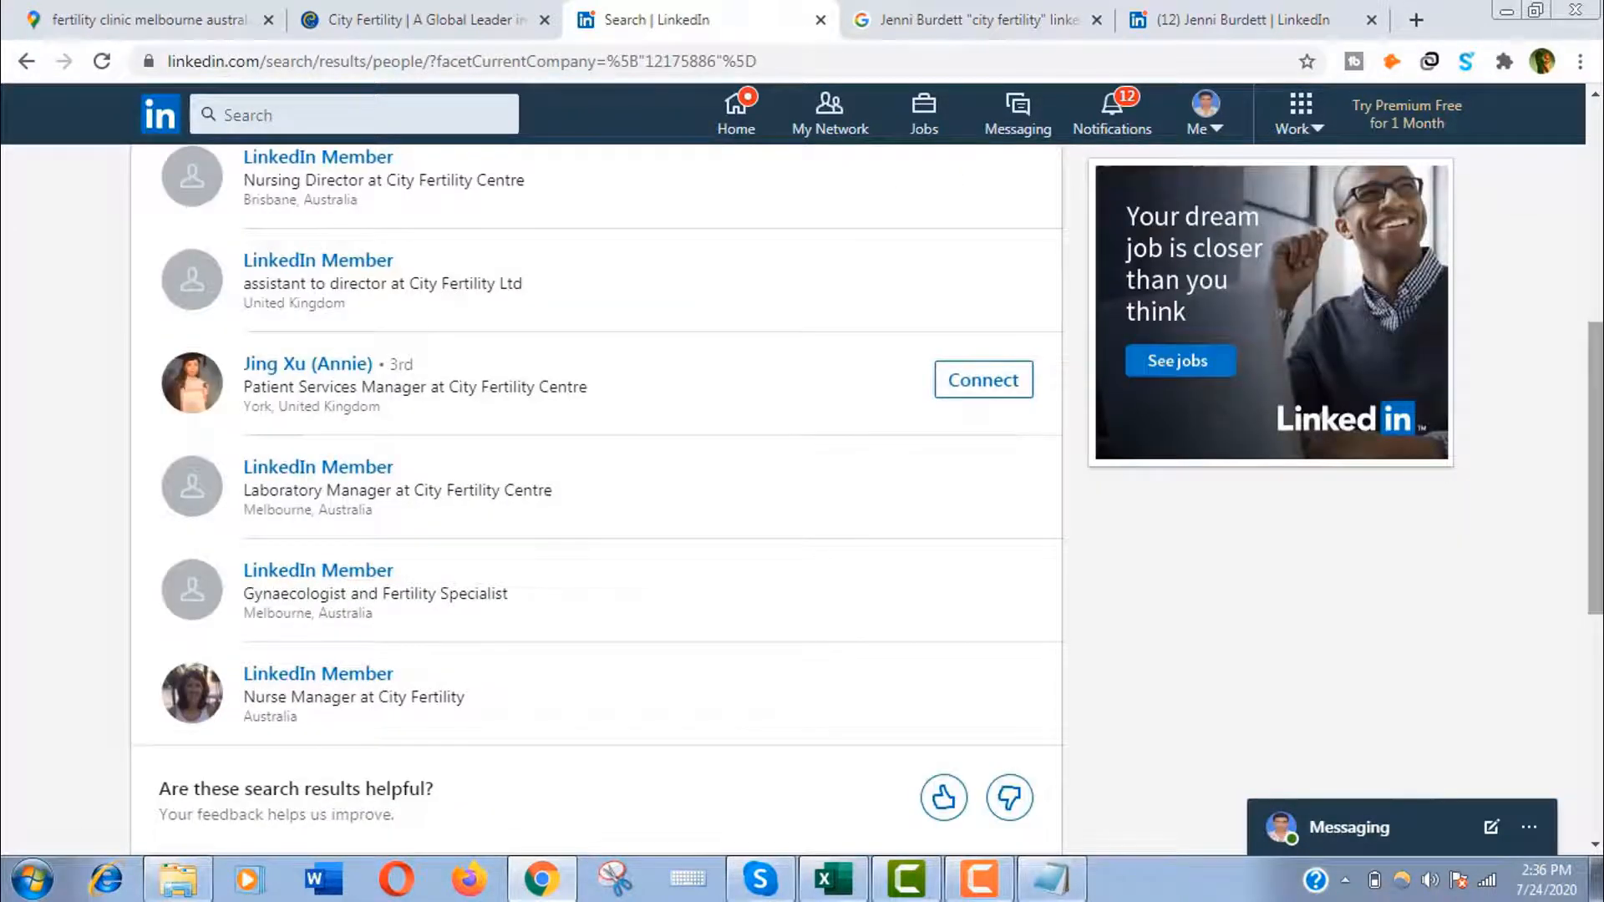
{"action": "scroll", "scroll_direction": "down", "scroll_amount": 3}
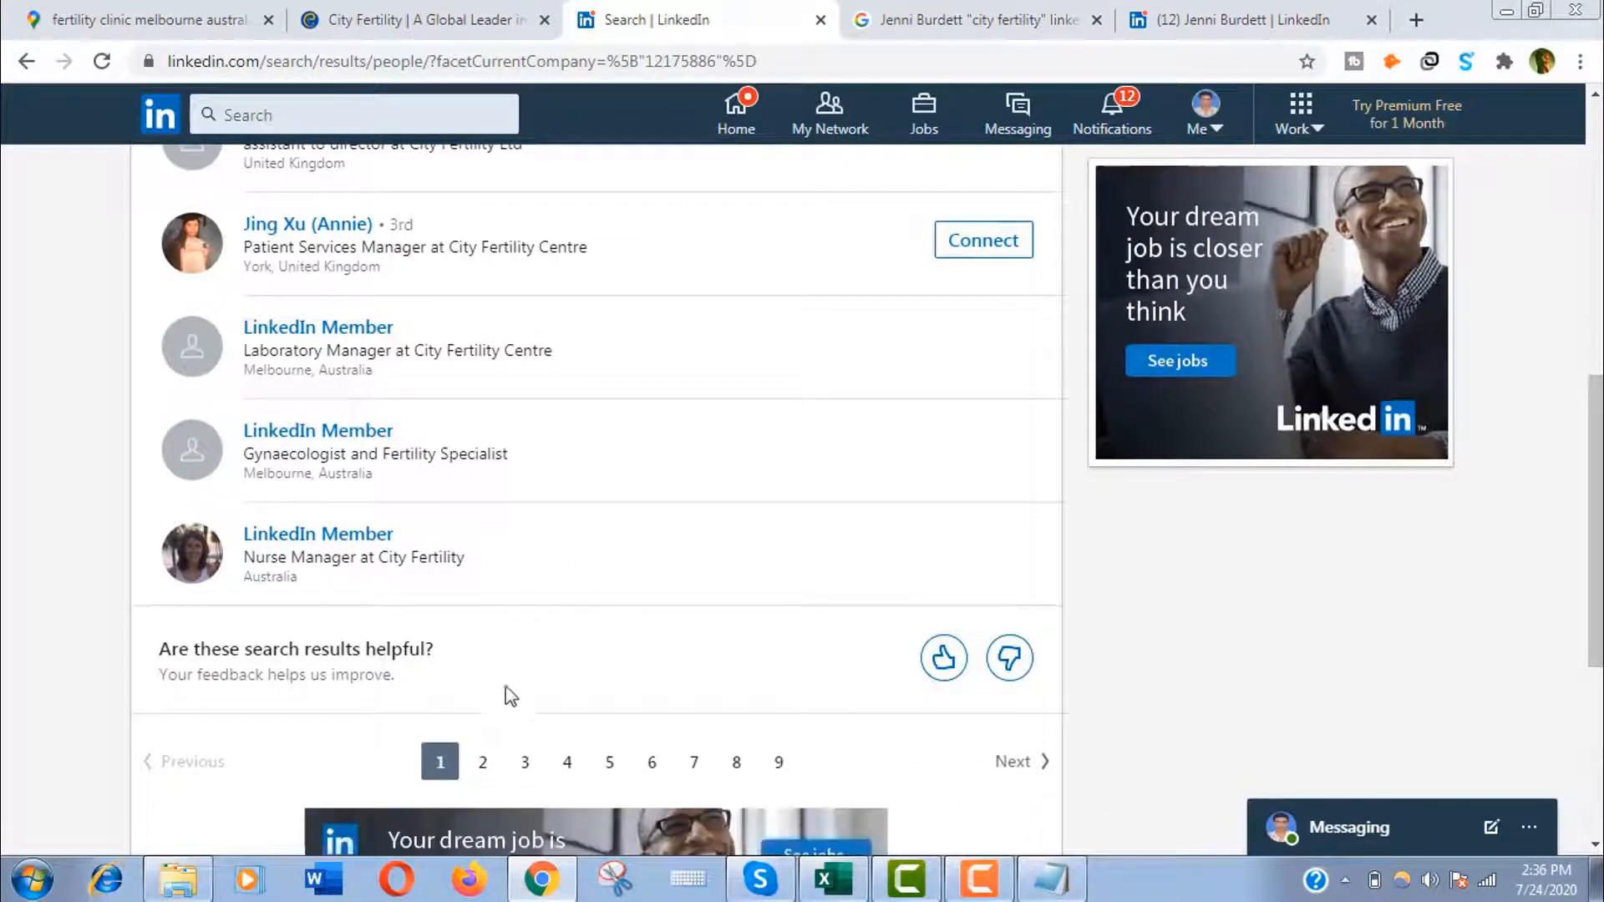
{"action": "left_click", "coordinate": [482, 762]}
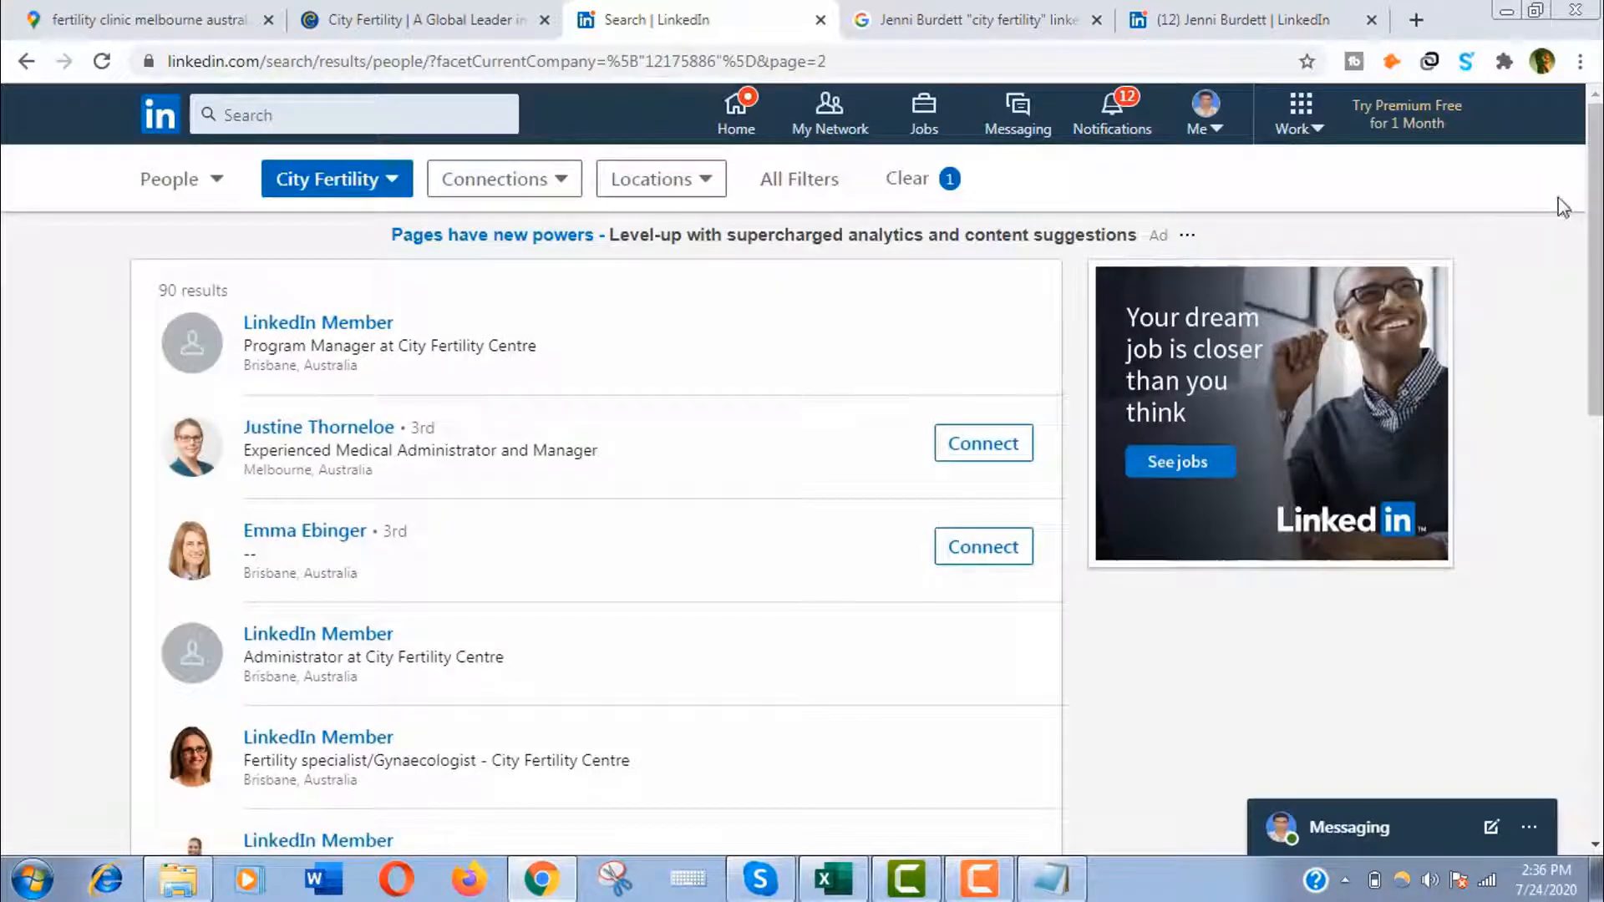
{"action": "scroll", "scroll_direction": "down", "scroll_amount": 3}
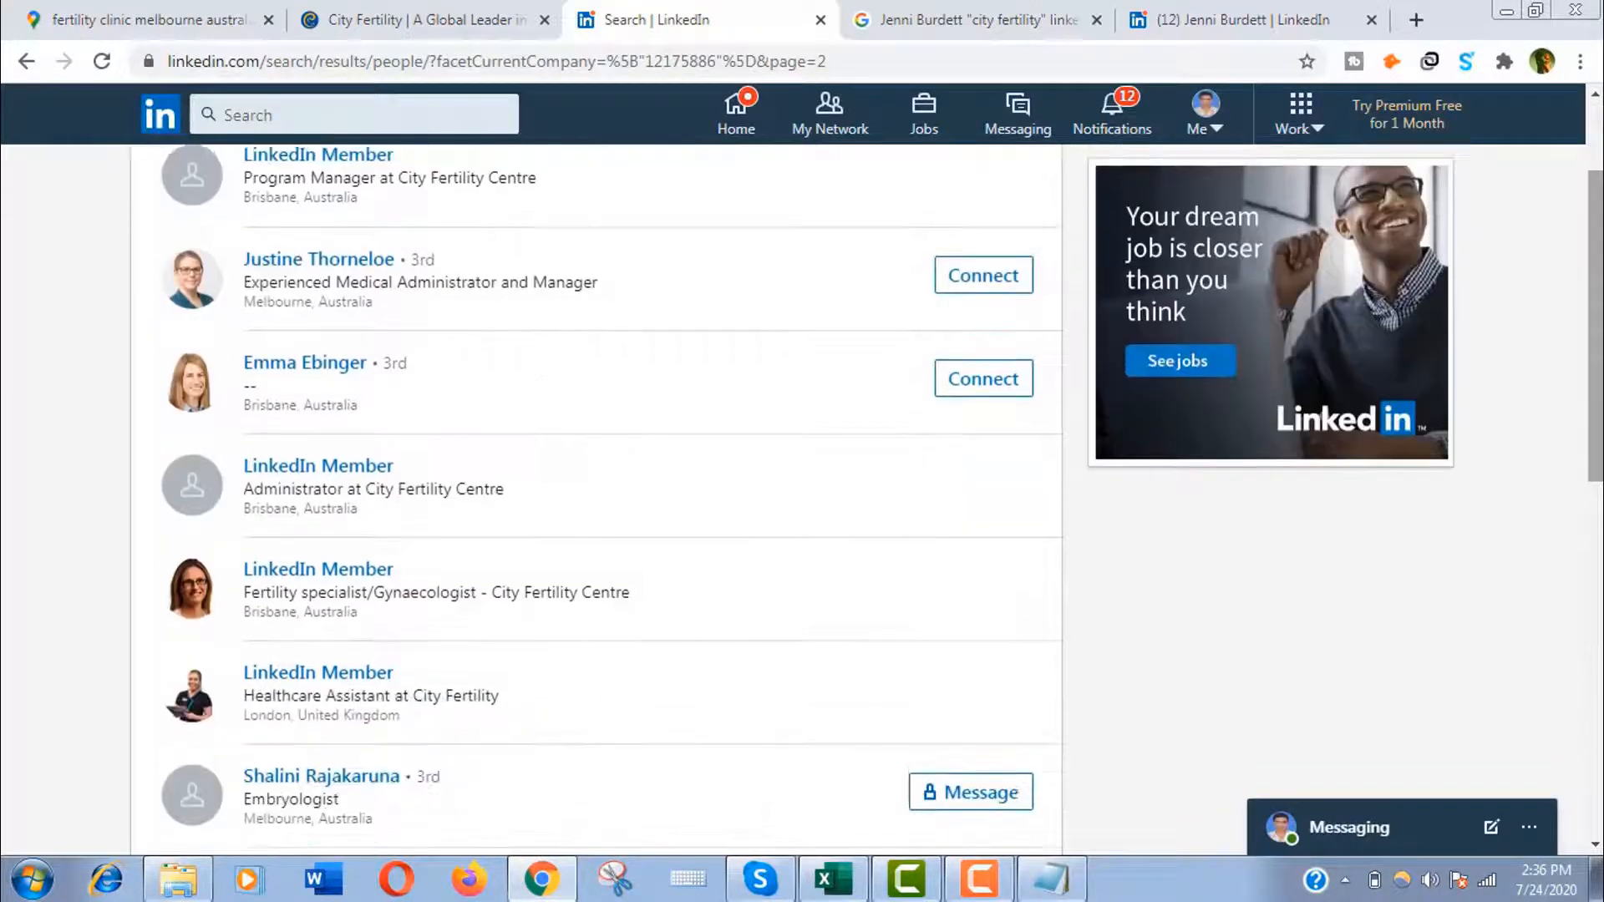
{"action": "scroll", "scroll_direction": "down", "scroll_amount": 3}
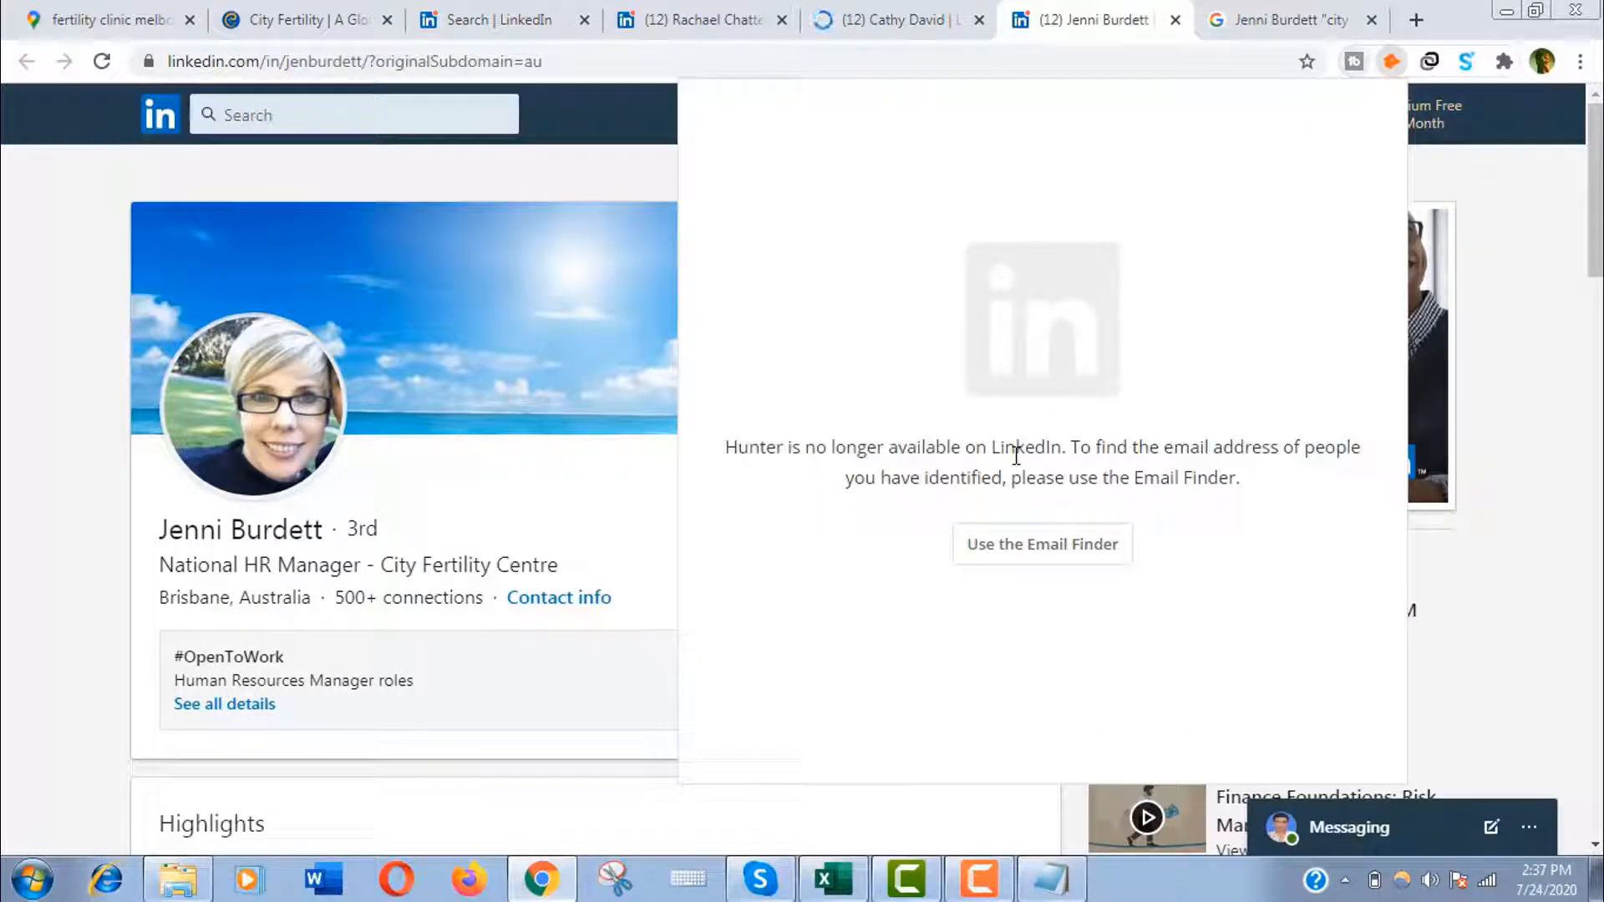
{"action": "mouse_move", "coordinate": [1010, 557]}
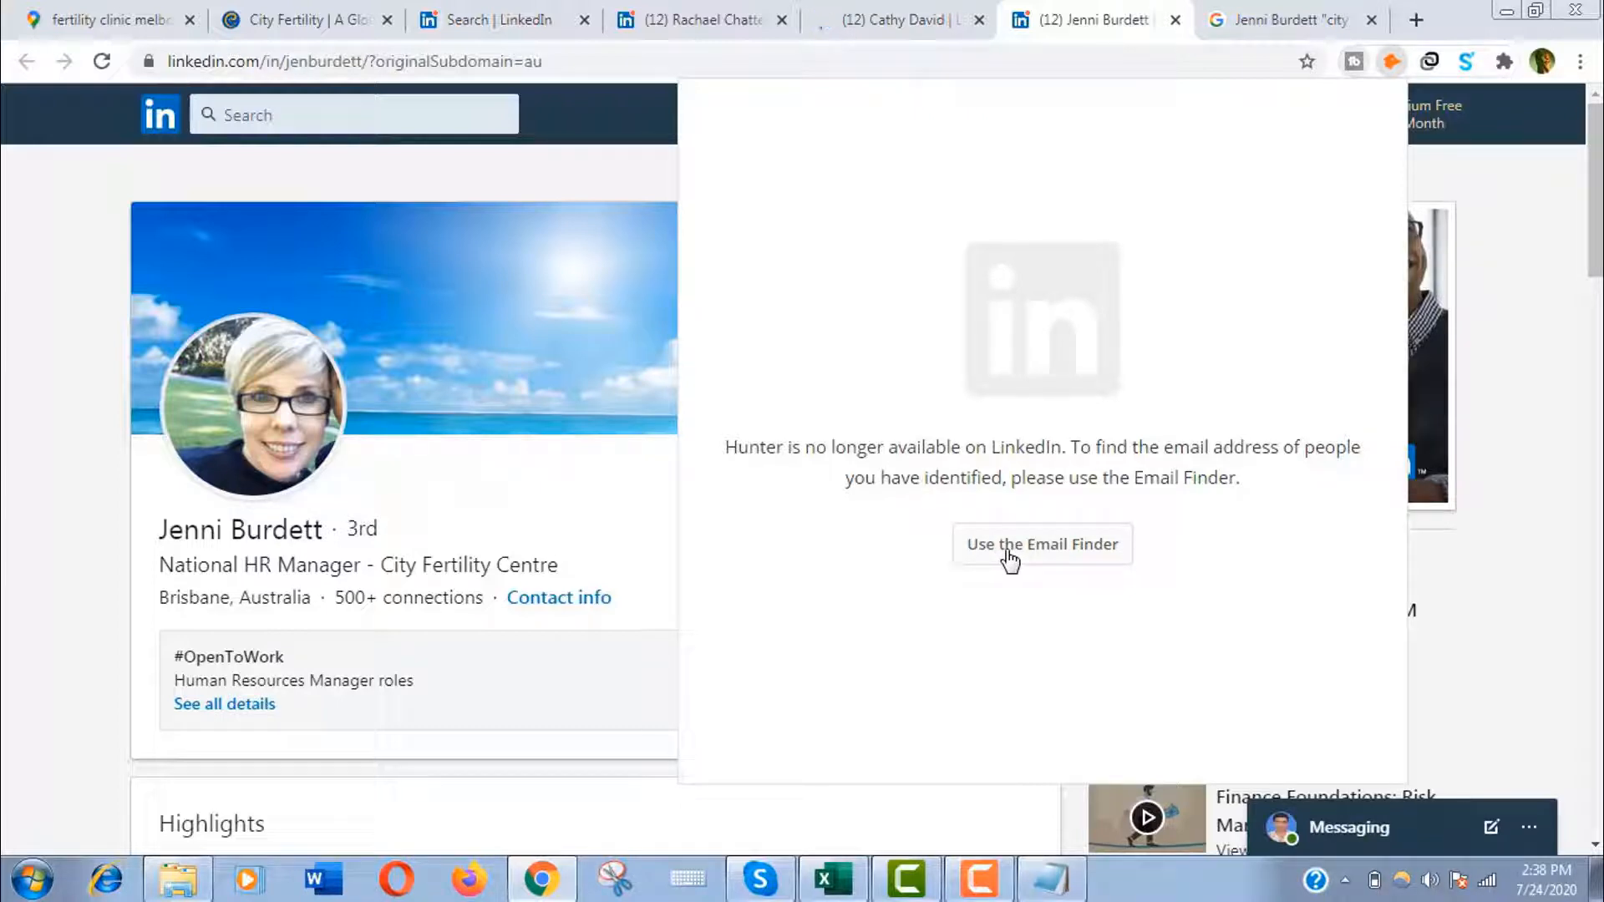
Launch Hunter's Email Finder in a new tab from the LinkedIn profile
{"action": "left_click", "coordinate": [1041, 543]}
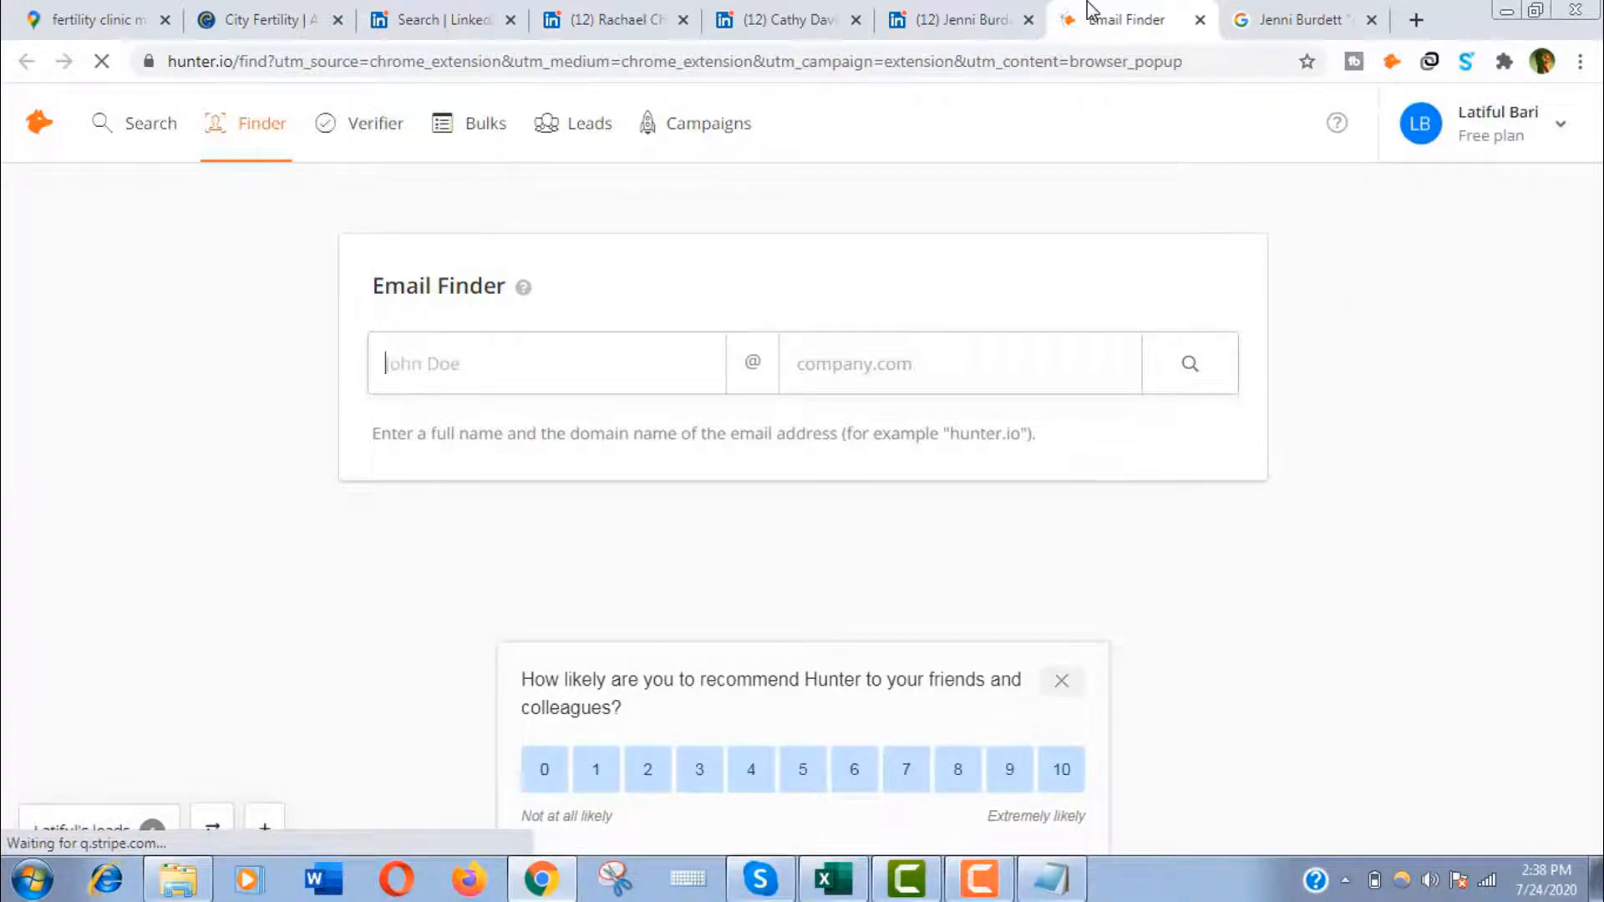
{"action": "left_click", "coordinate": [787, 20]}
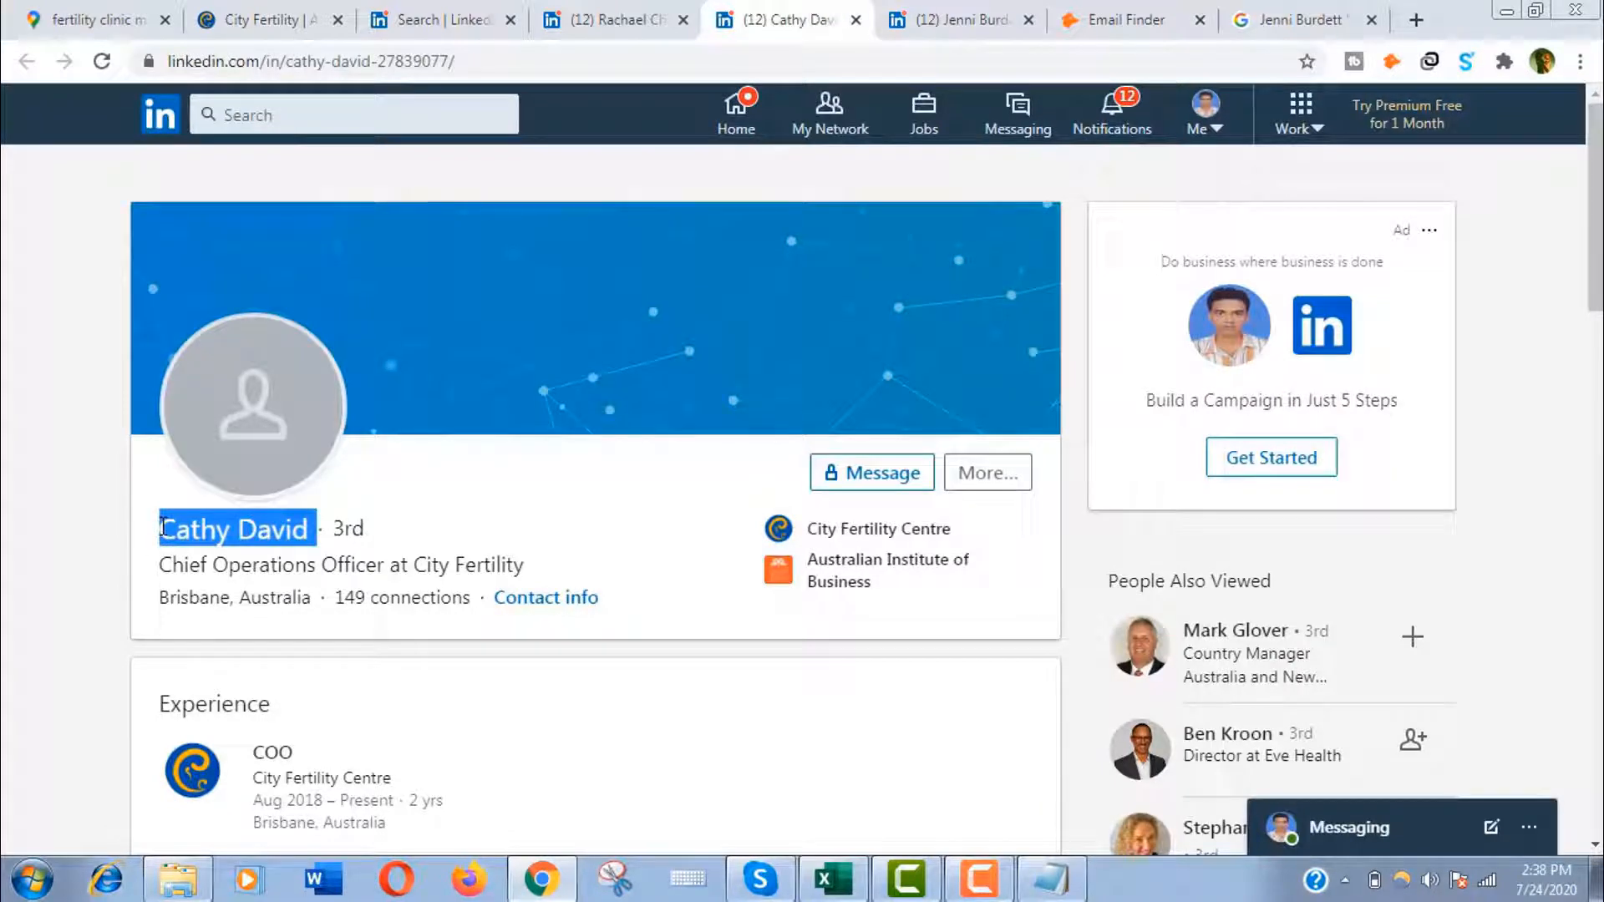
{"action": "right_click", "coordinate": [236, 529]}
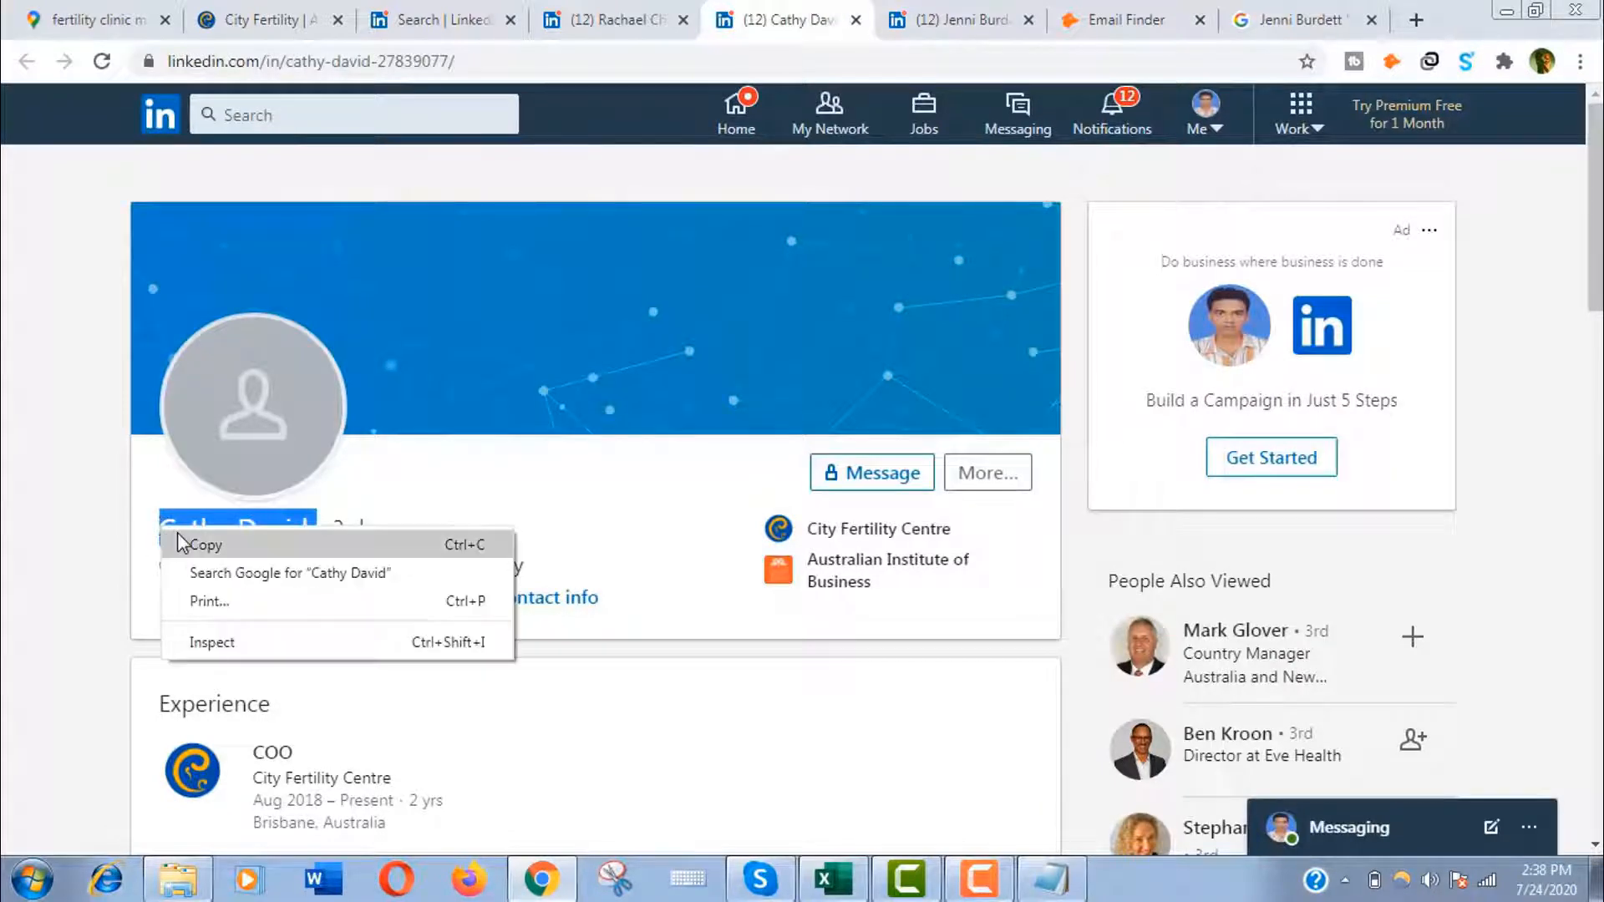
{"action": "left_click", "coordinate": [1128, 20]}
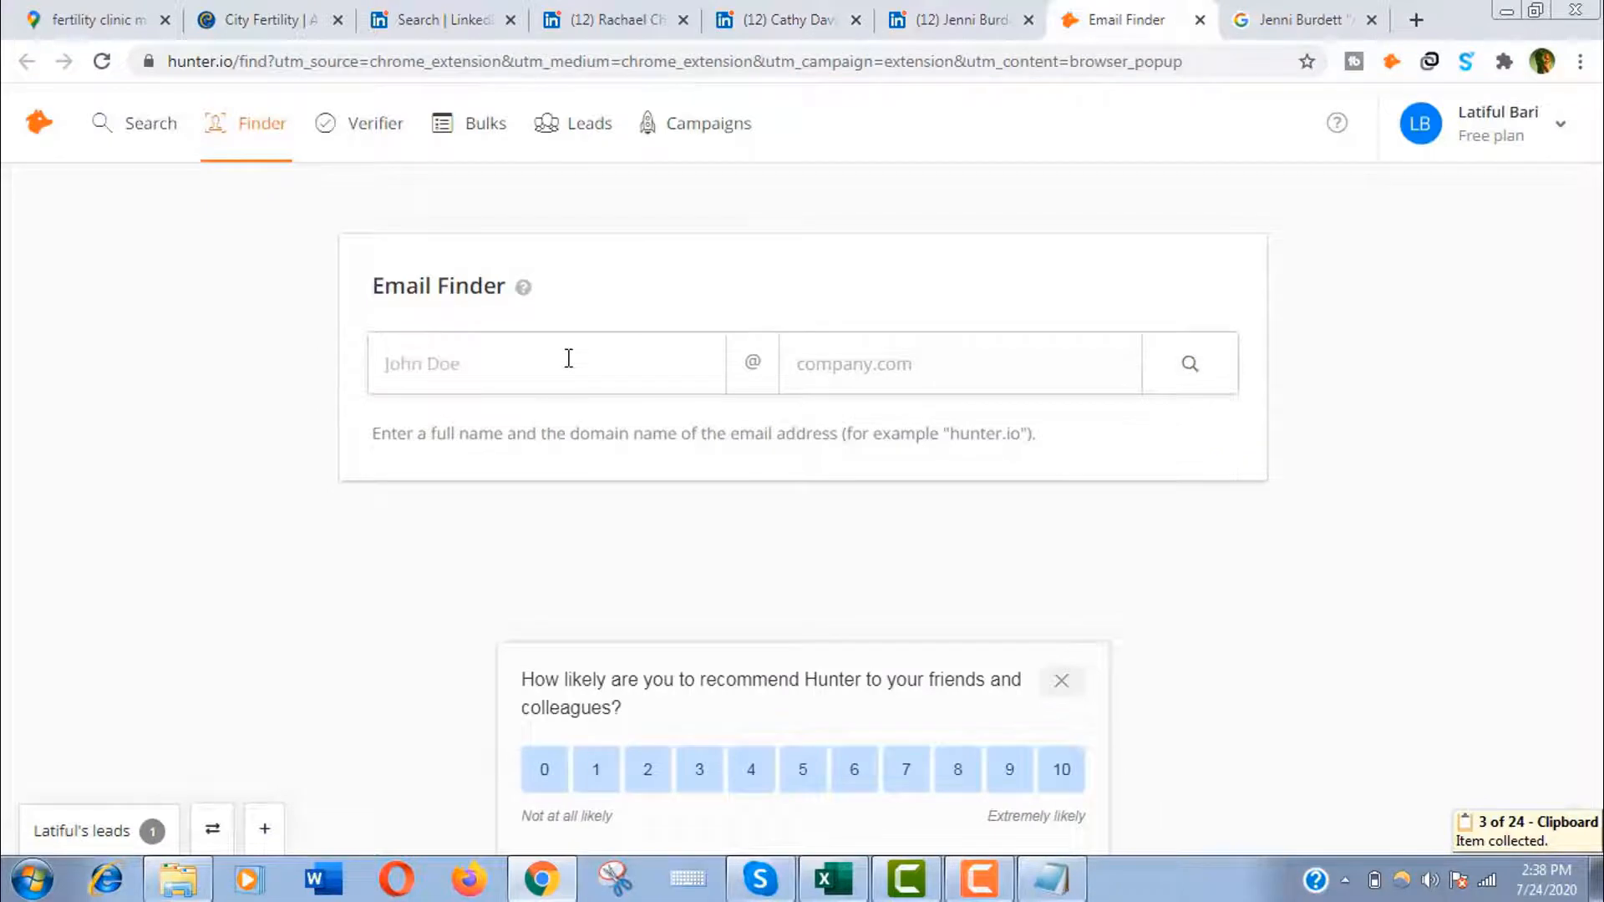
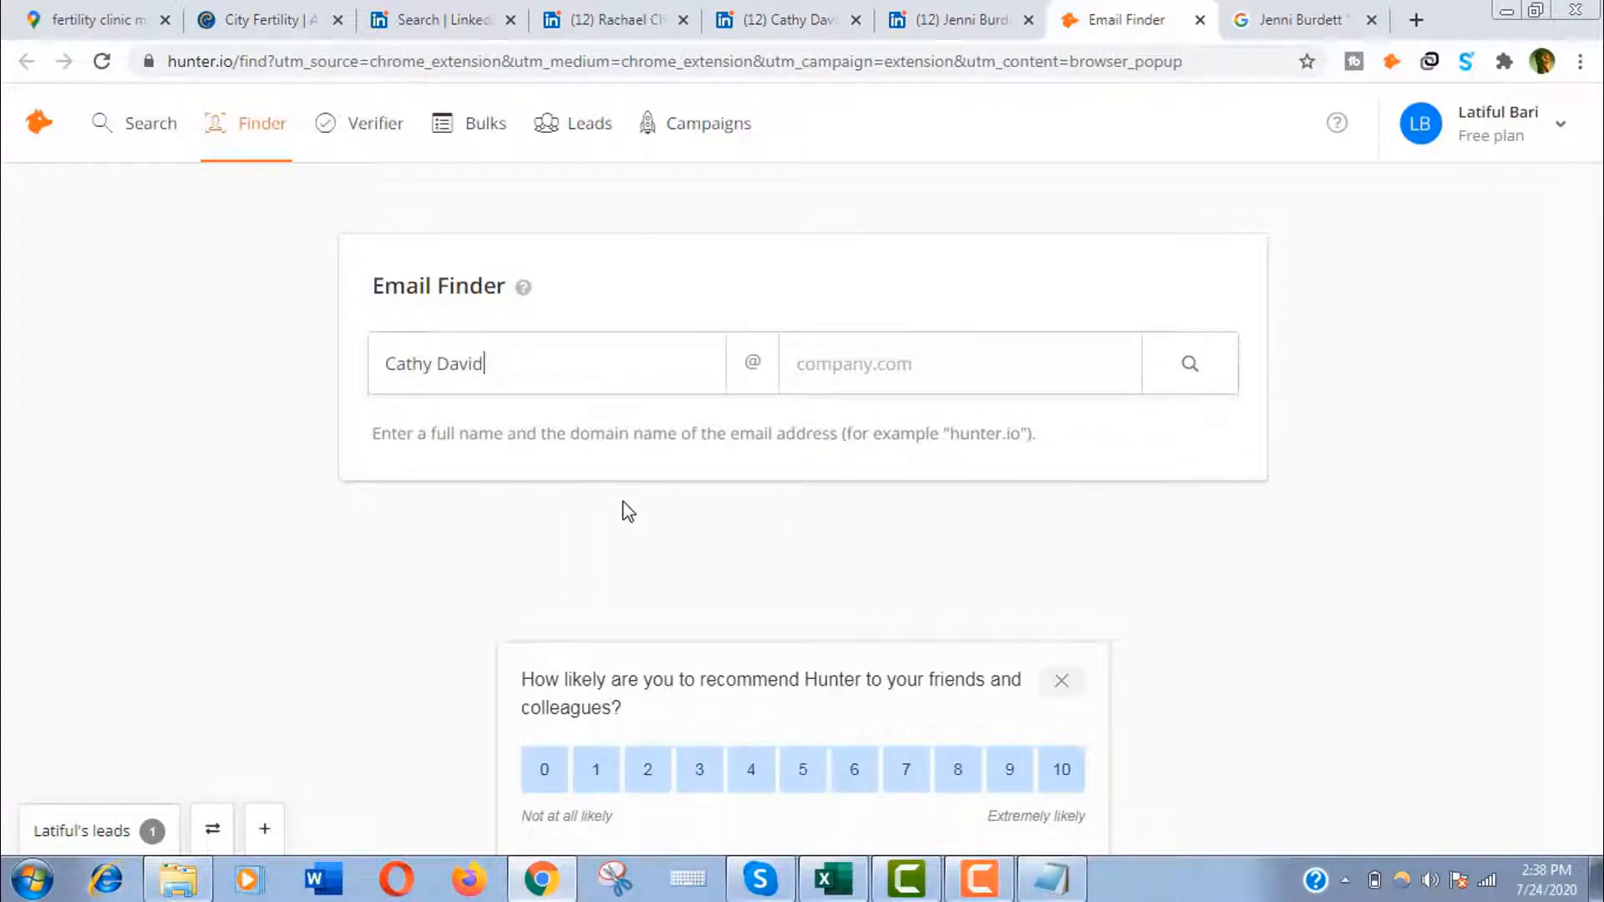
{"action": "left_click", "coordinate": [266, 19]}
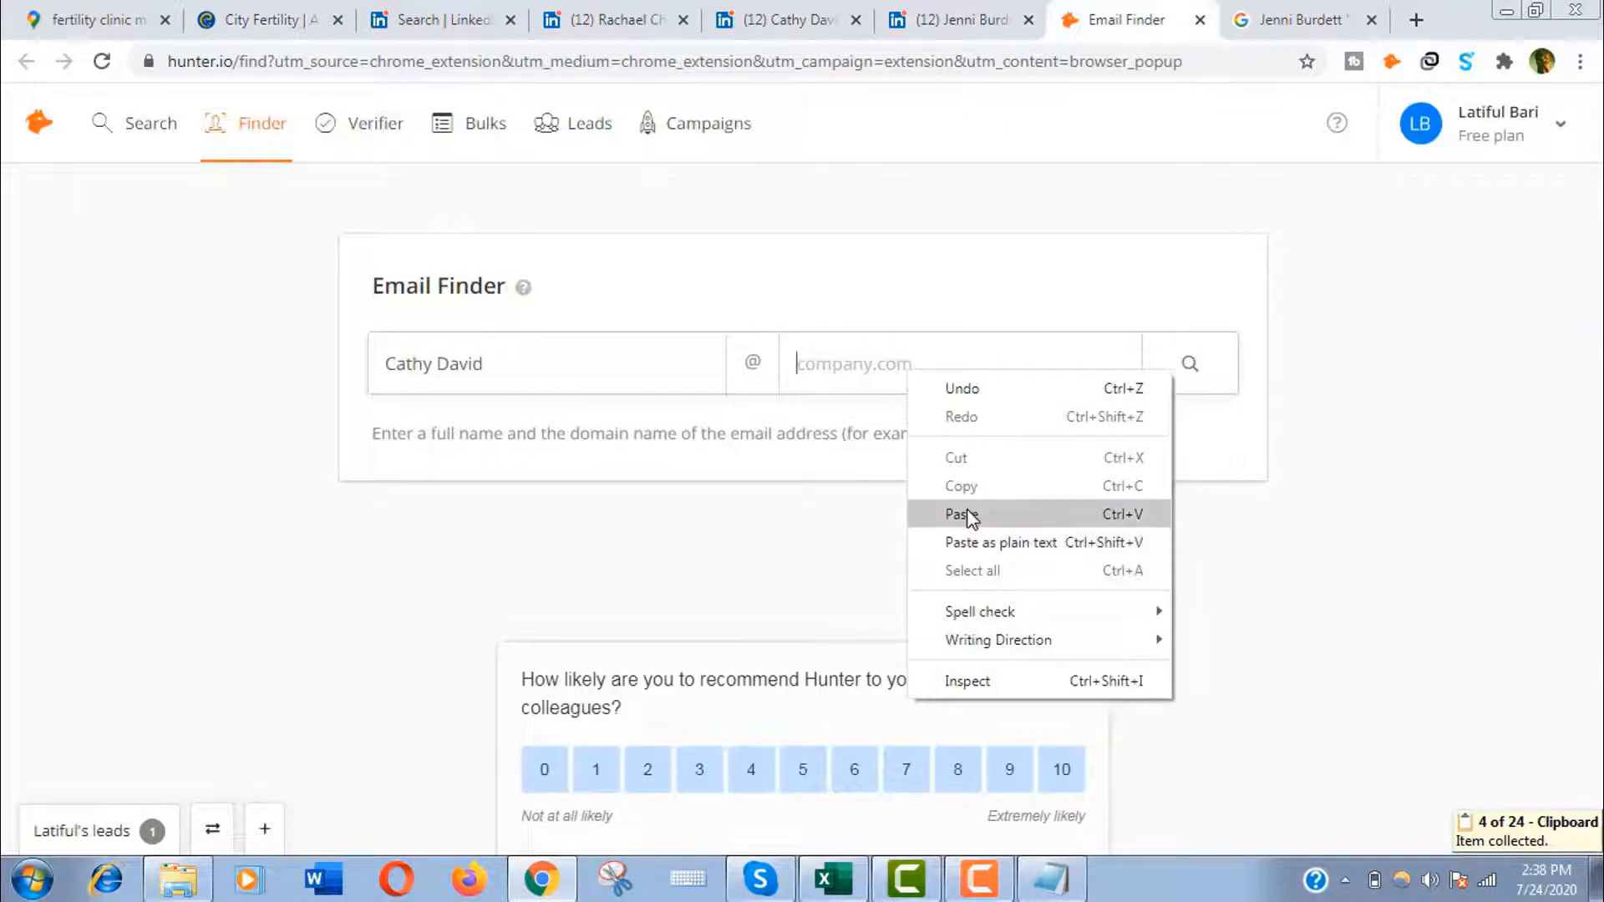
{"action": "left_click", "coordinate": [958, 514]}
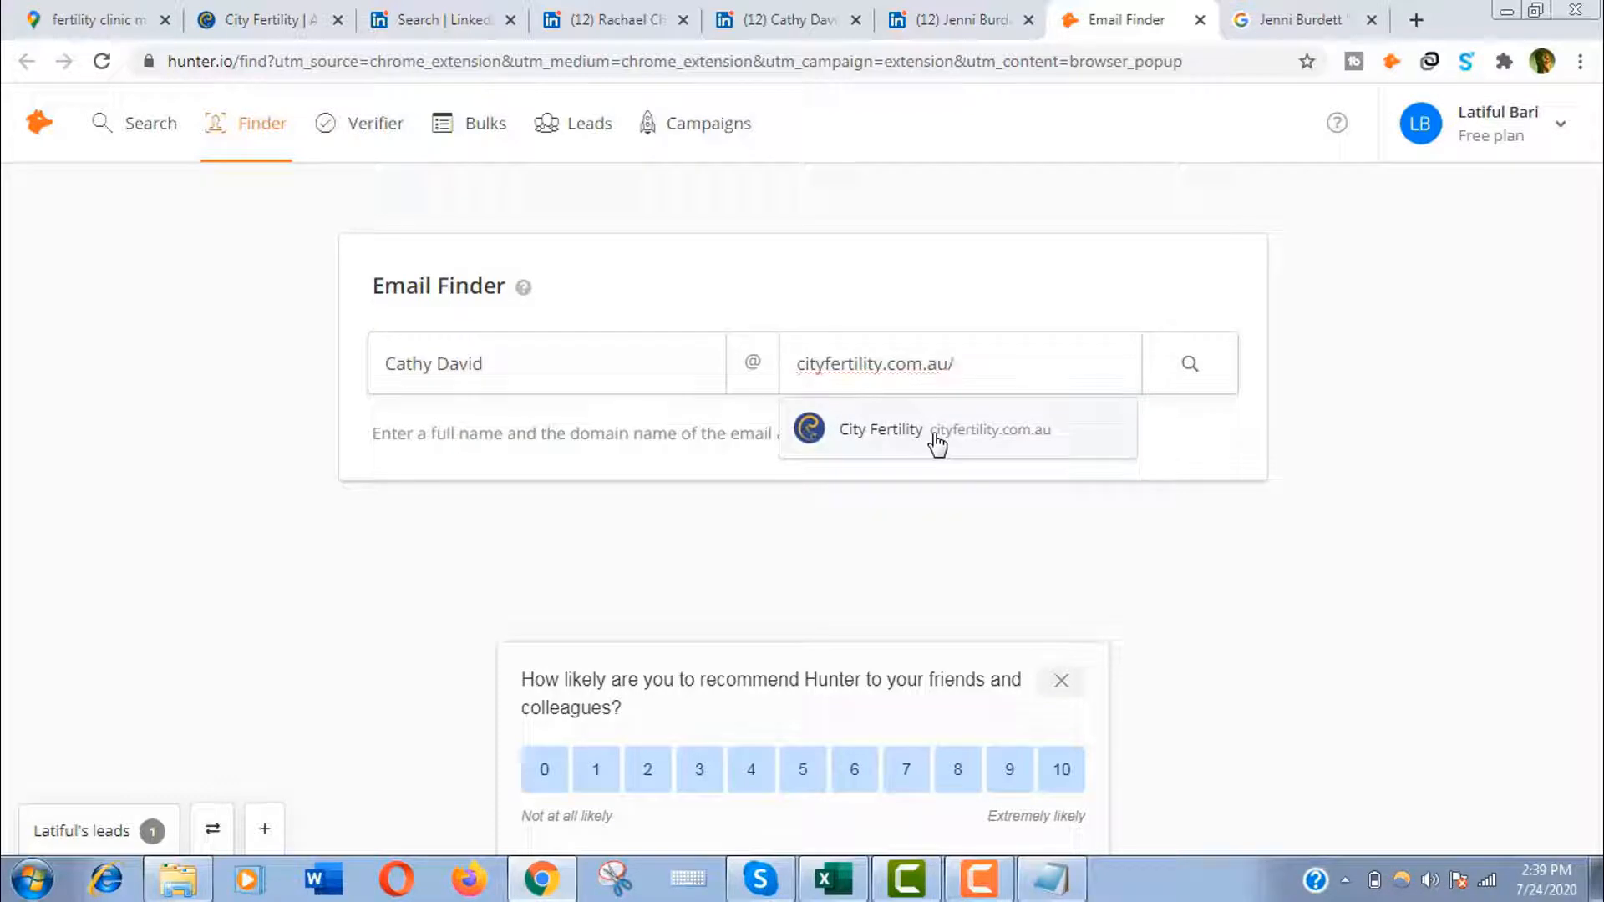
{"action": "left_click", "coordinate": [931, 429]}
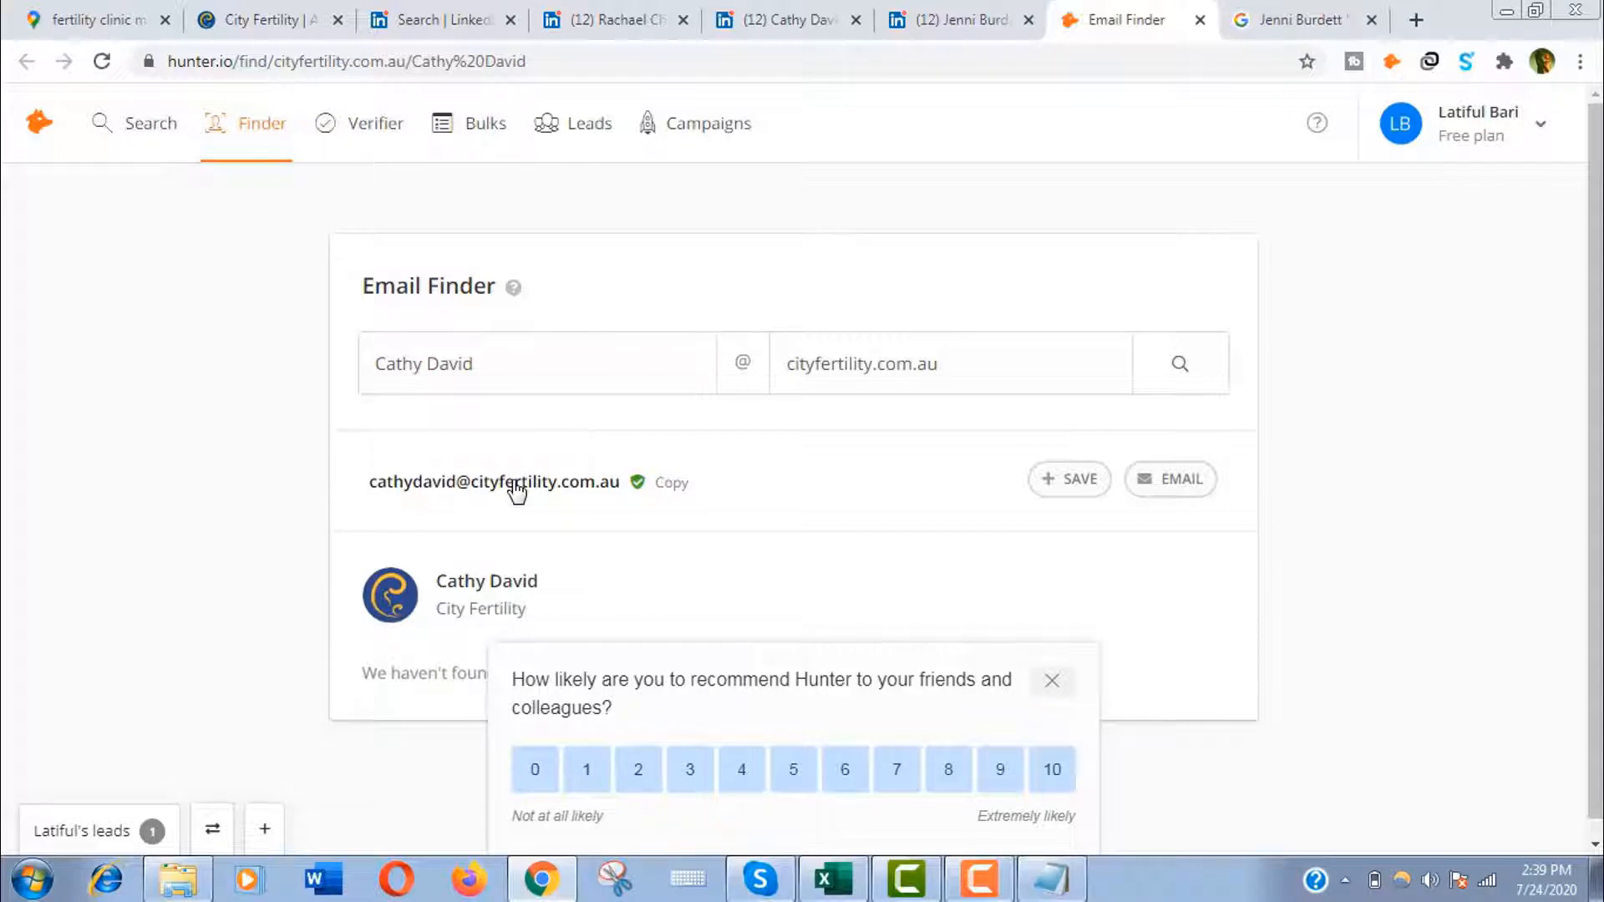
{"action": "right_click", "coordinate": [375, 123]}
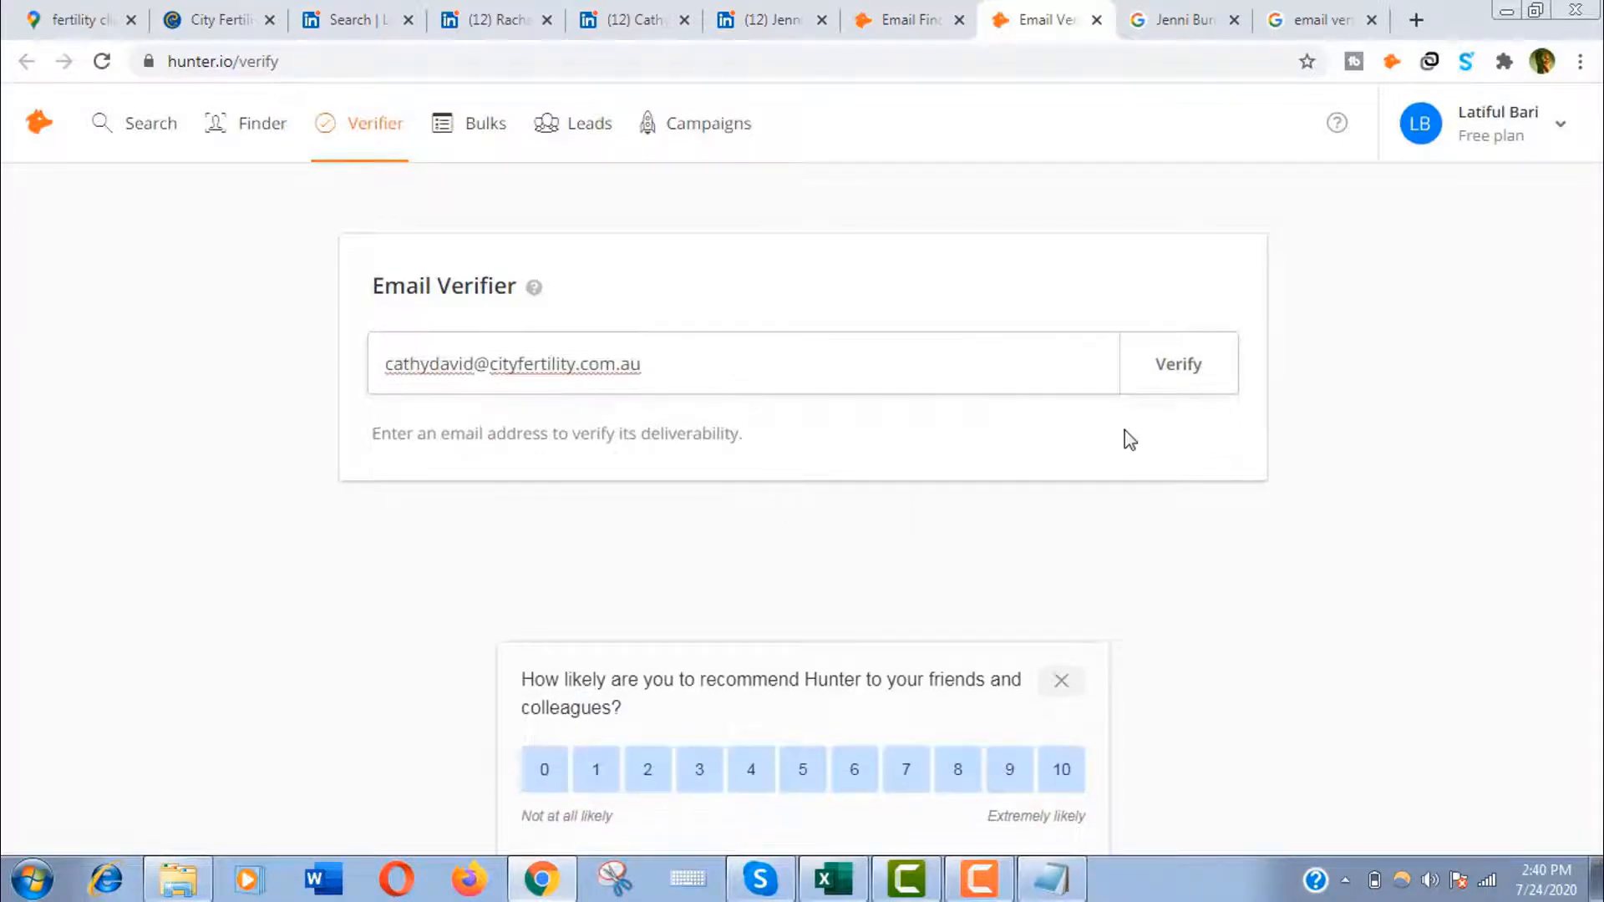
{"action": "left_click", "coordinate": [1177, 363]}
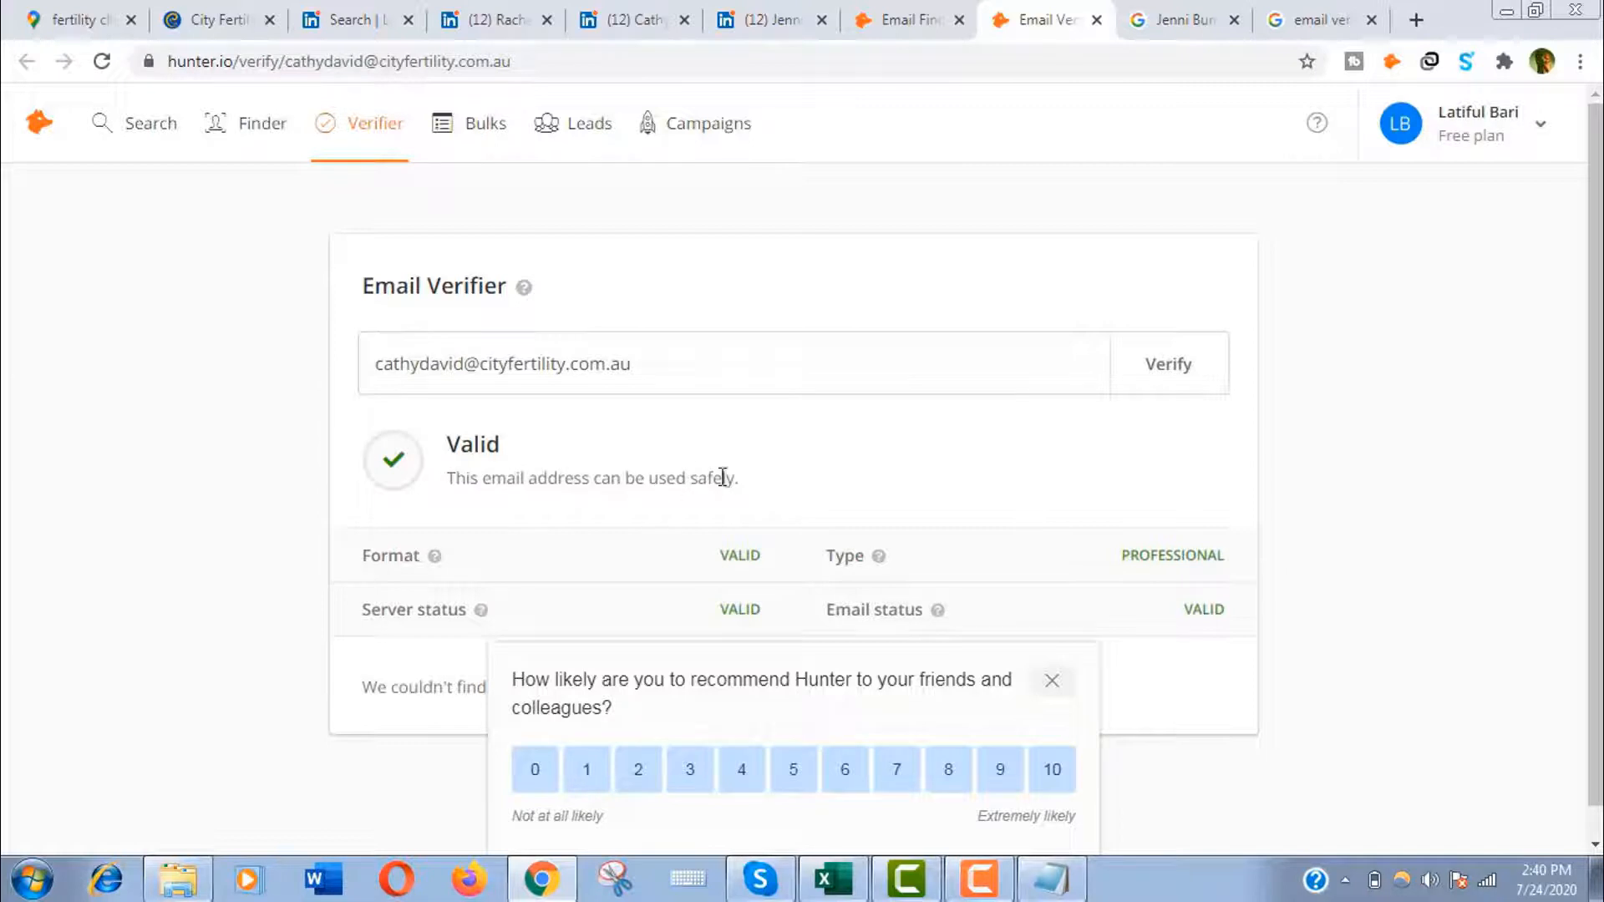
{"action": "scroll", "scroll_direction": "down", "scroll_amount": 3}
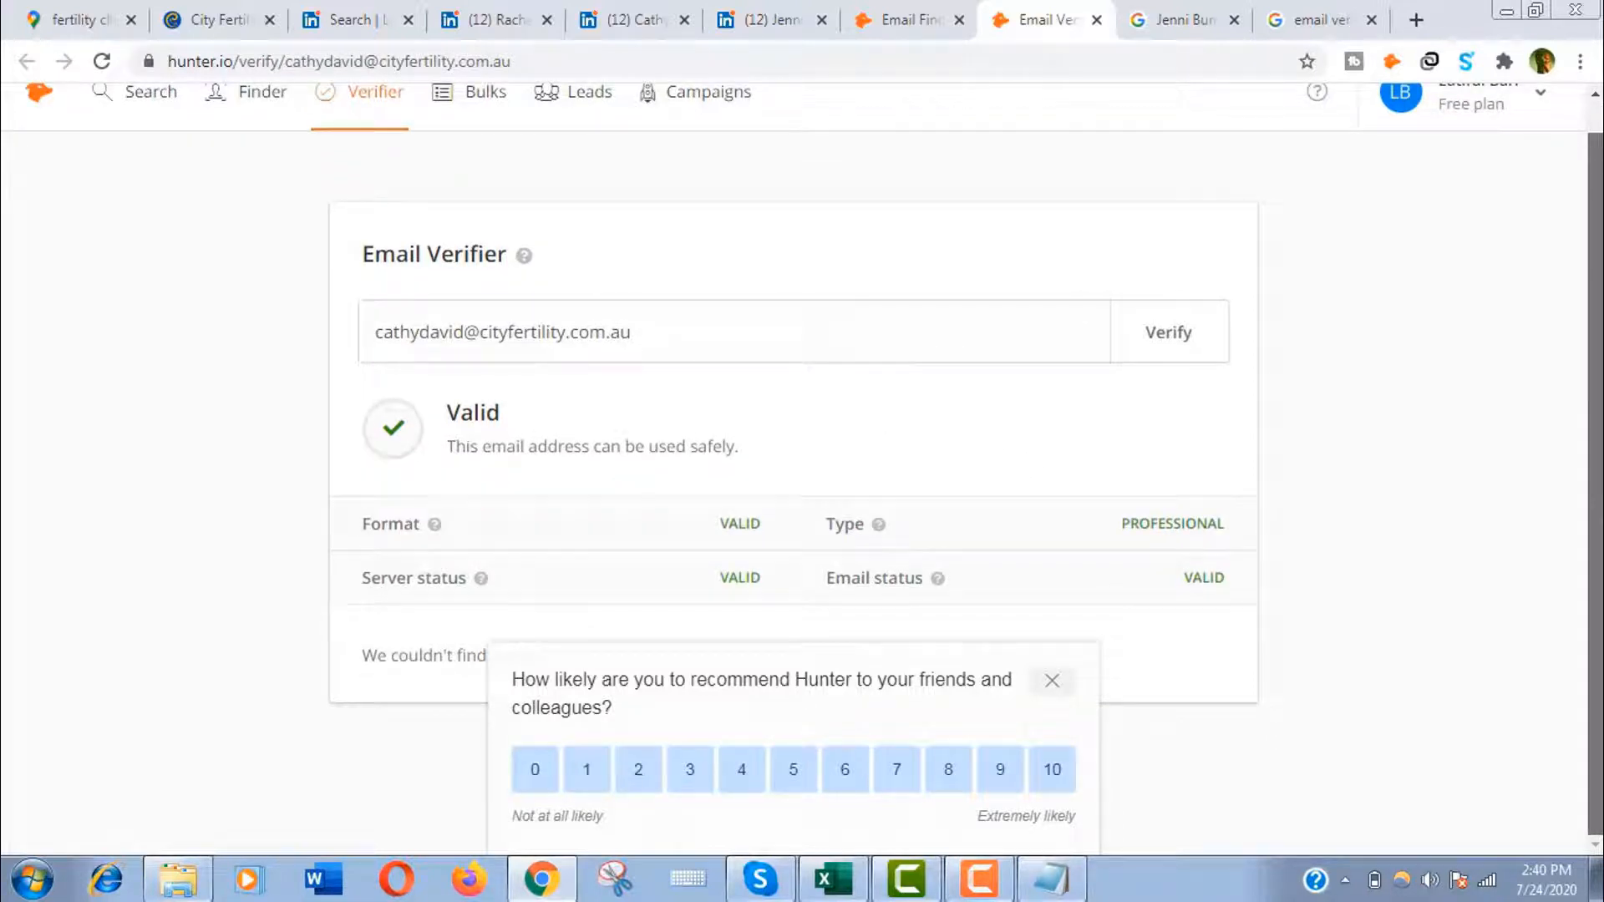
{"action": "right_click", "coordinate": [363, 277]}
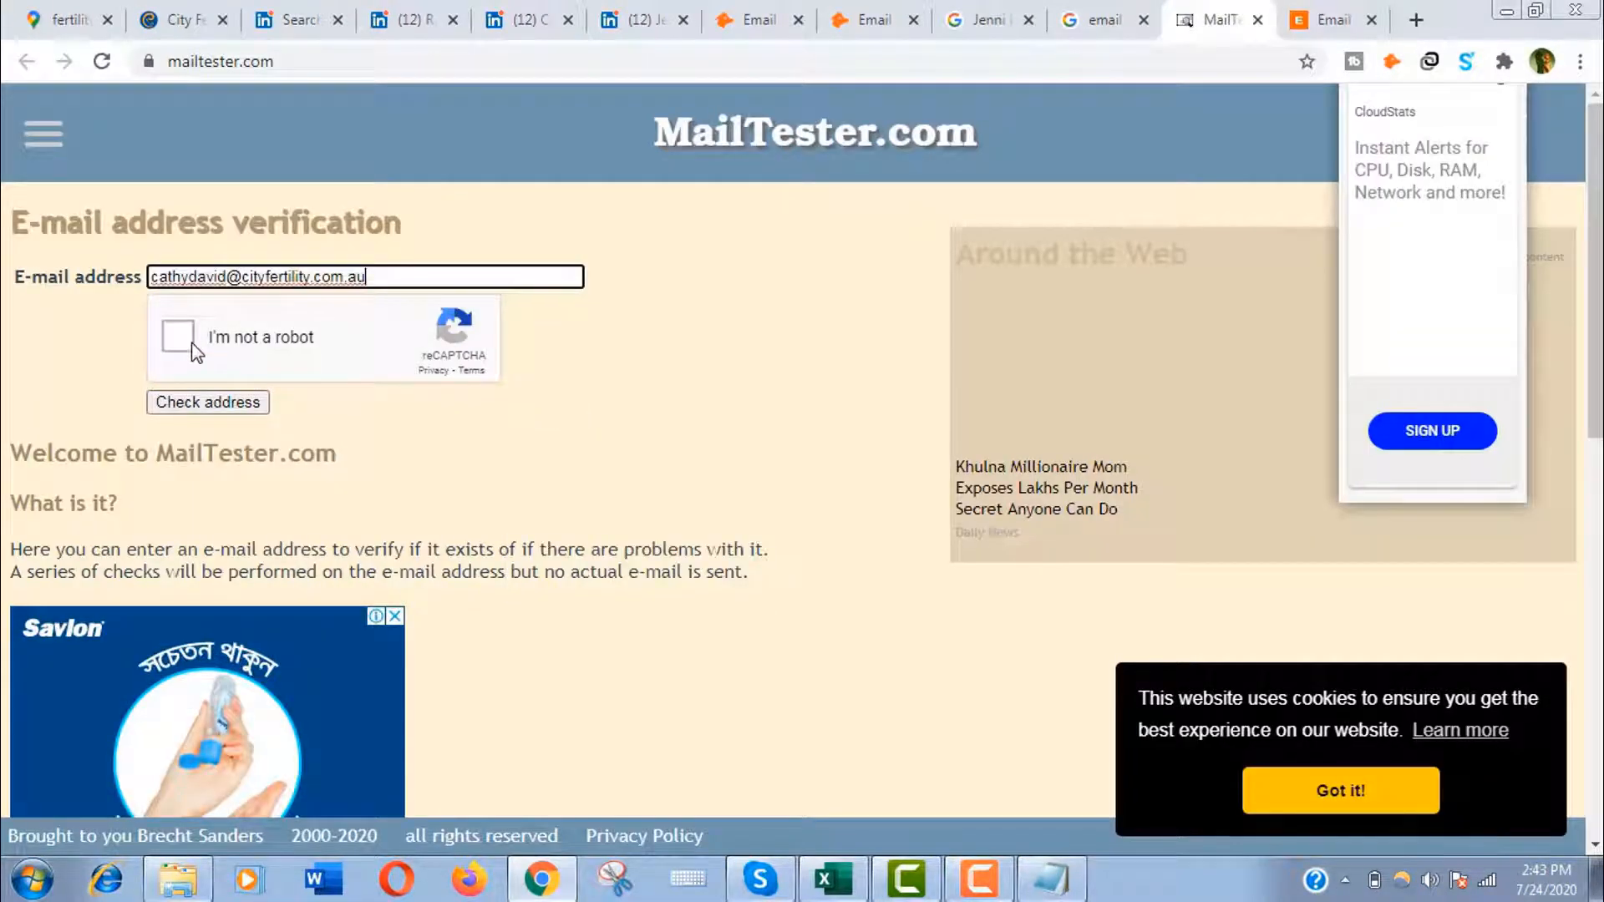
{"action": "left_click", "coordinate": [179, 336]}
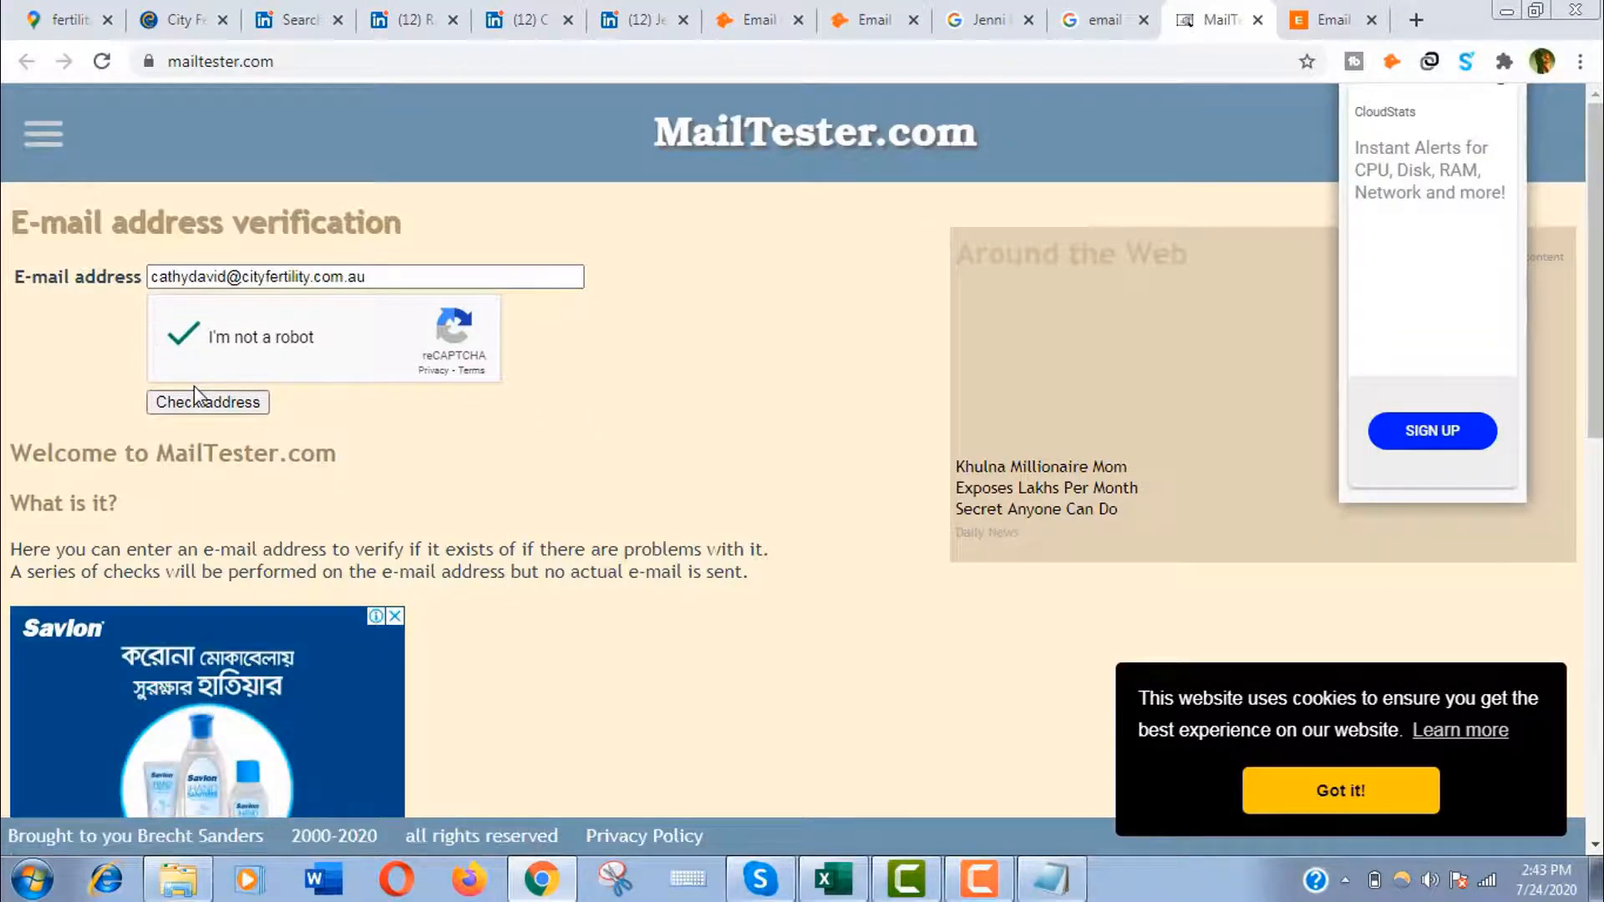
{"action": "left_click", "coordinate": [206, 401]}
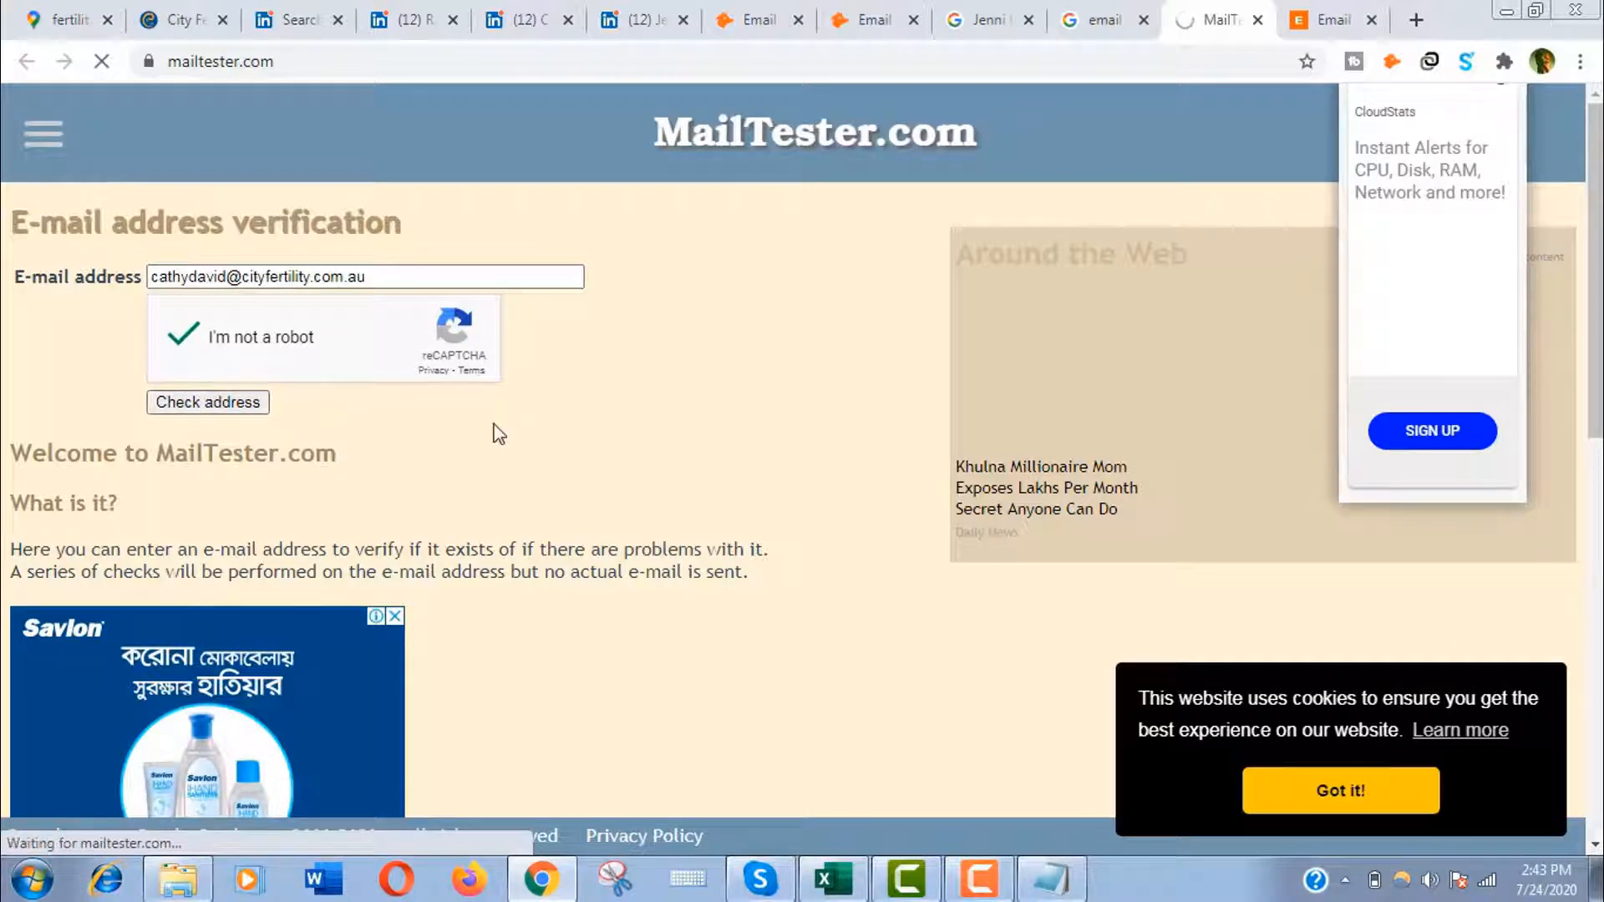
{"action": "left_click", "coordinate": [206, 402]}
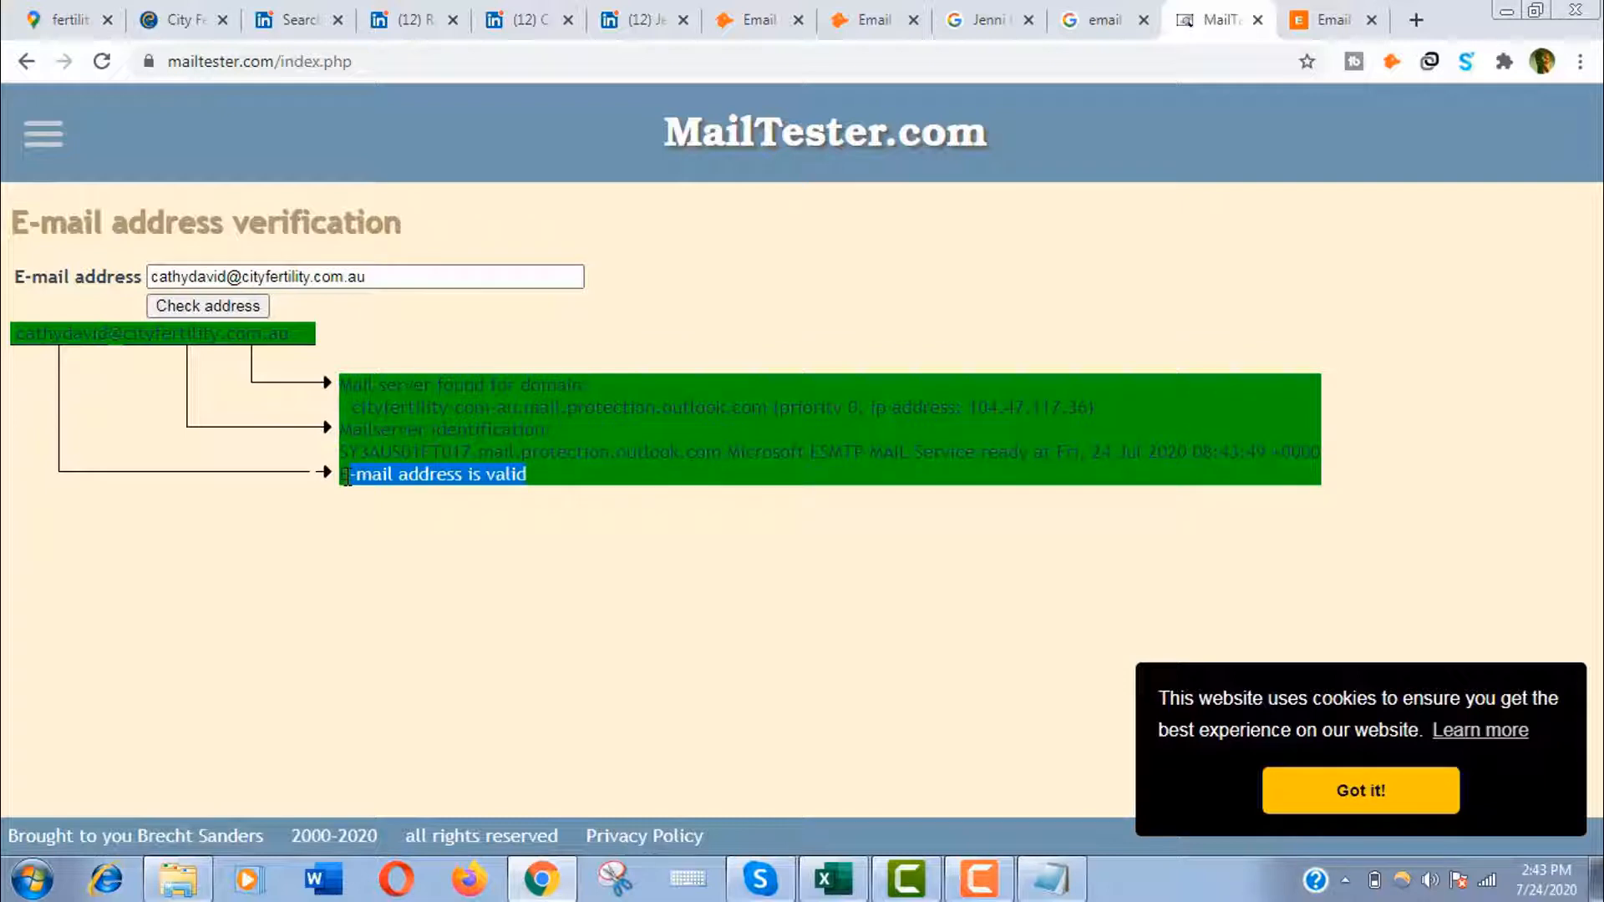
{"action": "left_click", "coordinate": [682, 19]}
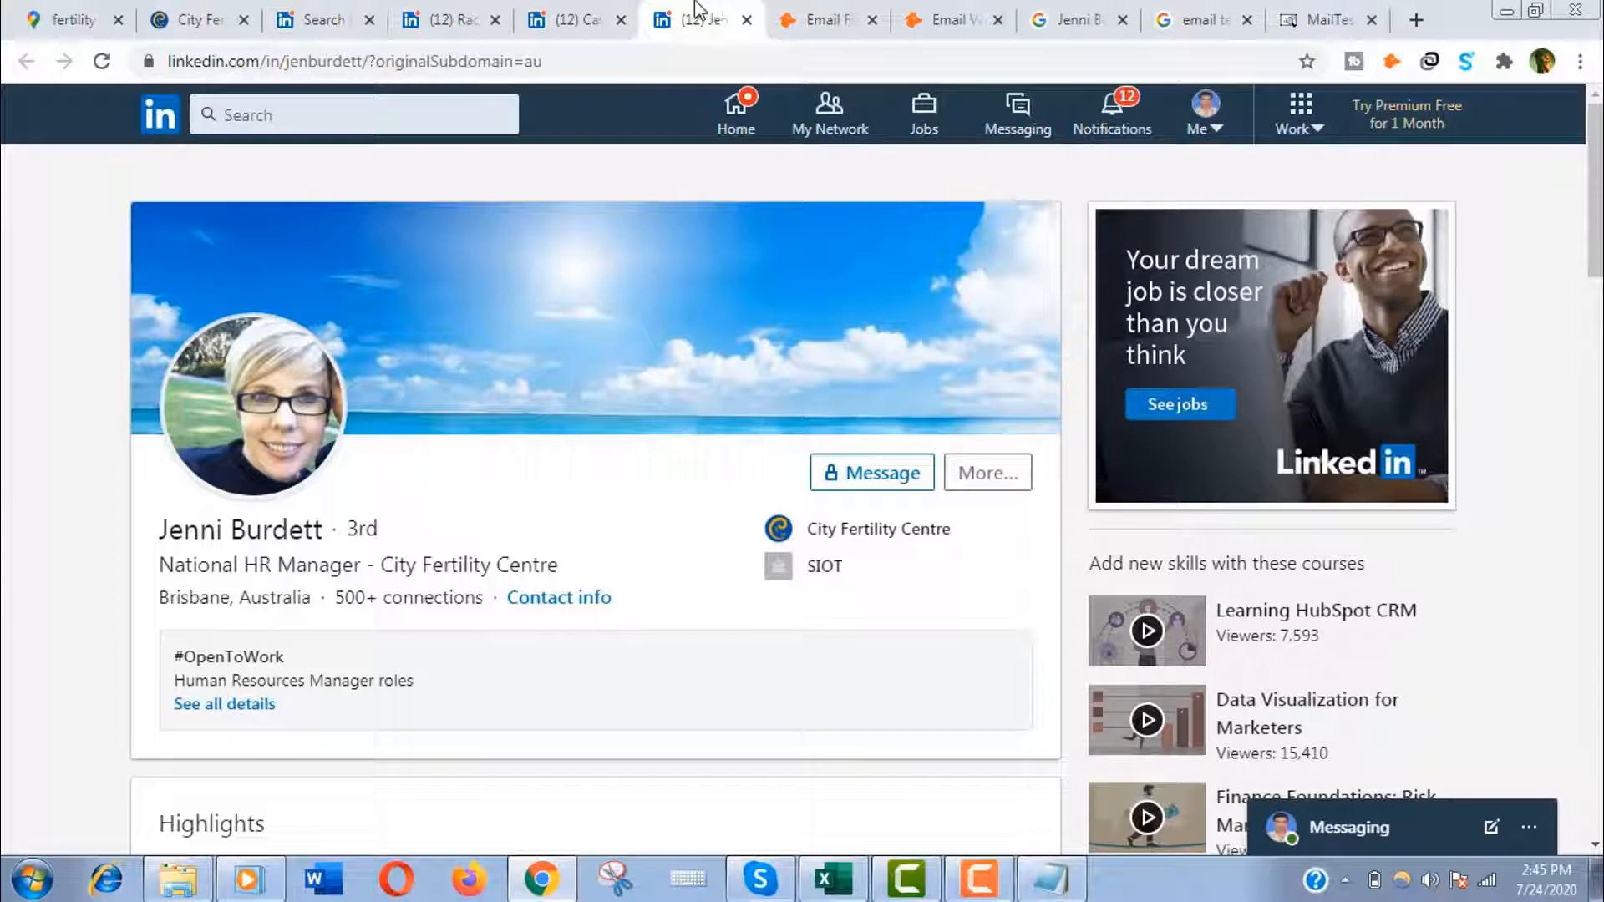
{"action": "left_click", "coordinate": [571, 19]}
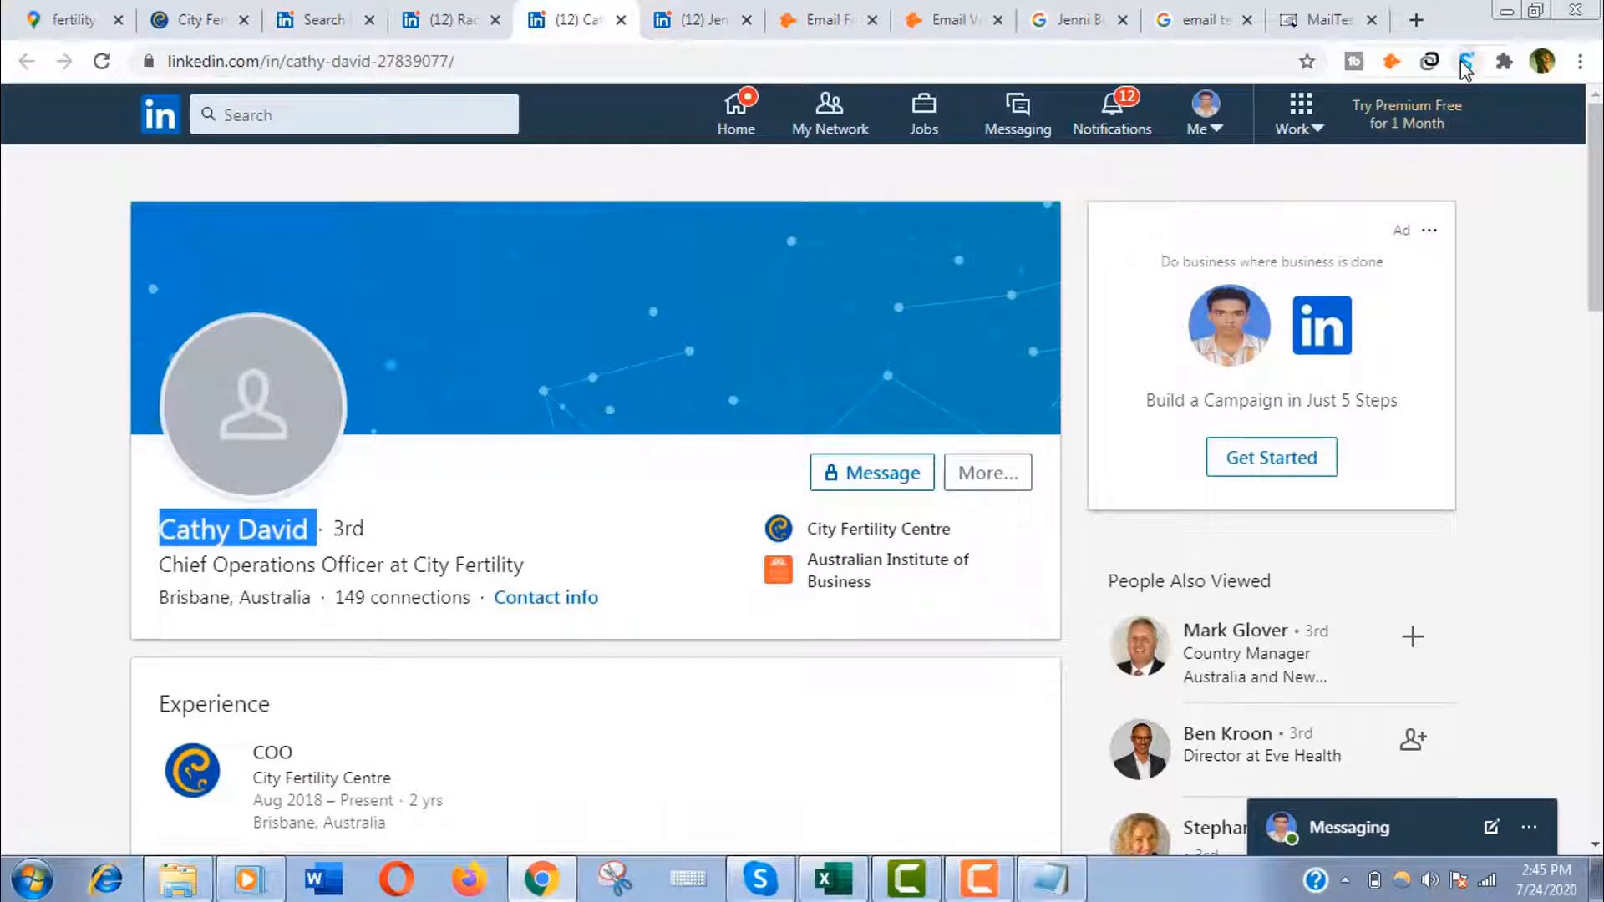
{"action": "left_click", "coordinate": [1465, 61]}
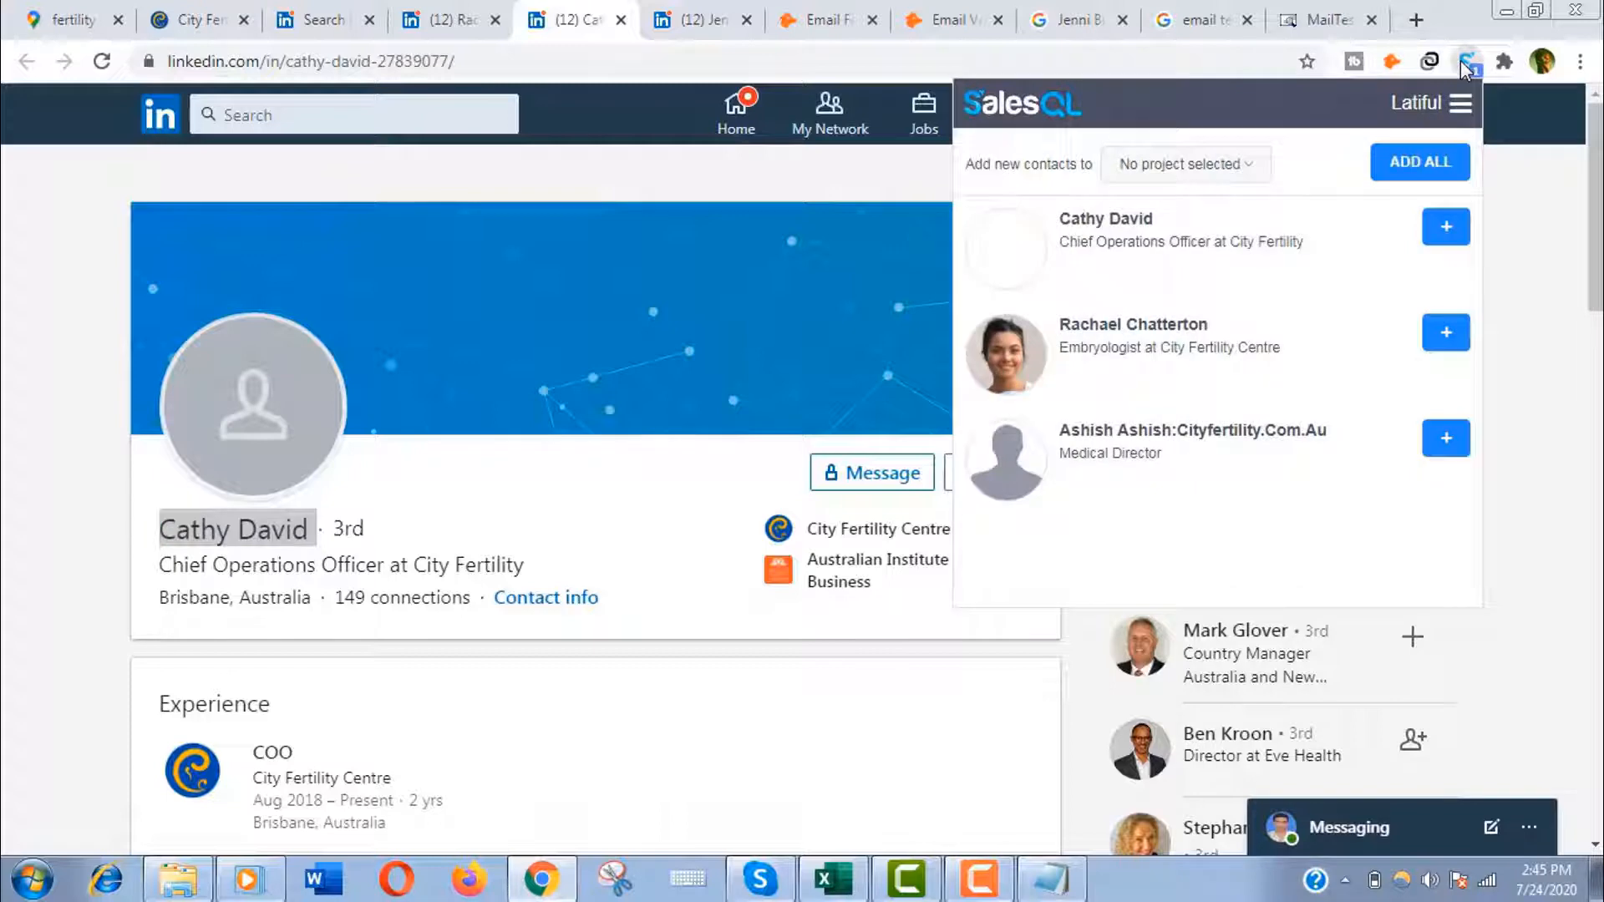
{"action": "mouse_move", "coordinate": [1138, 268]}
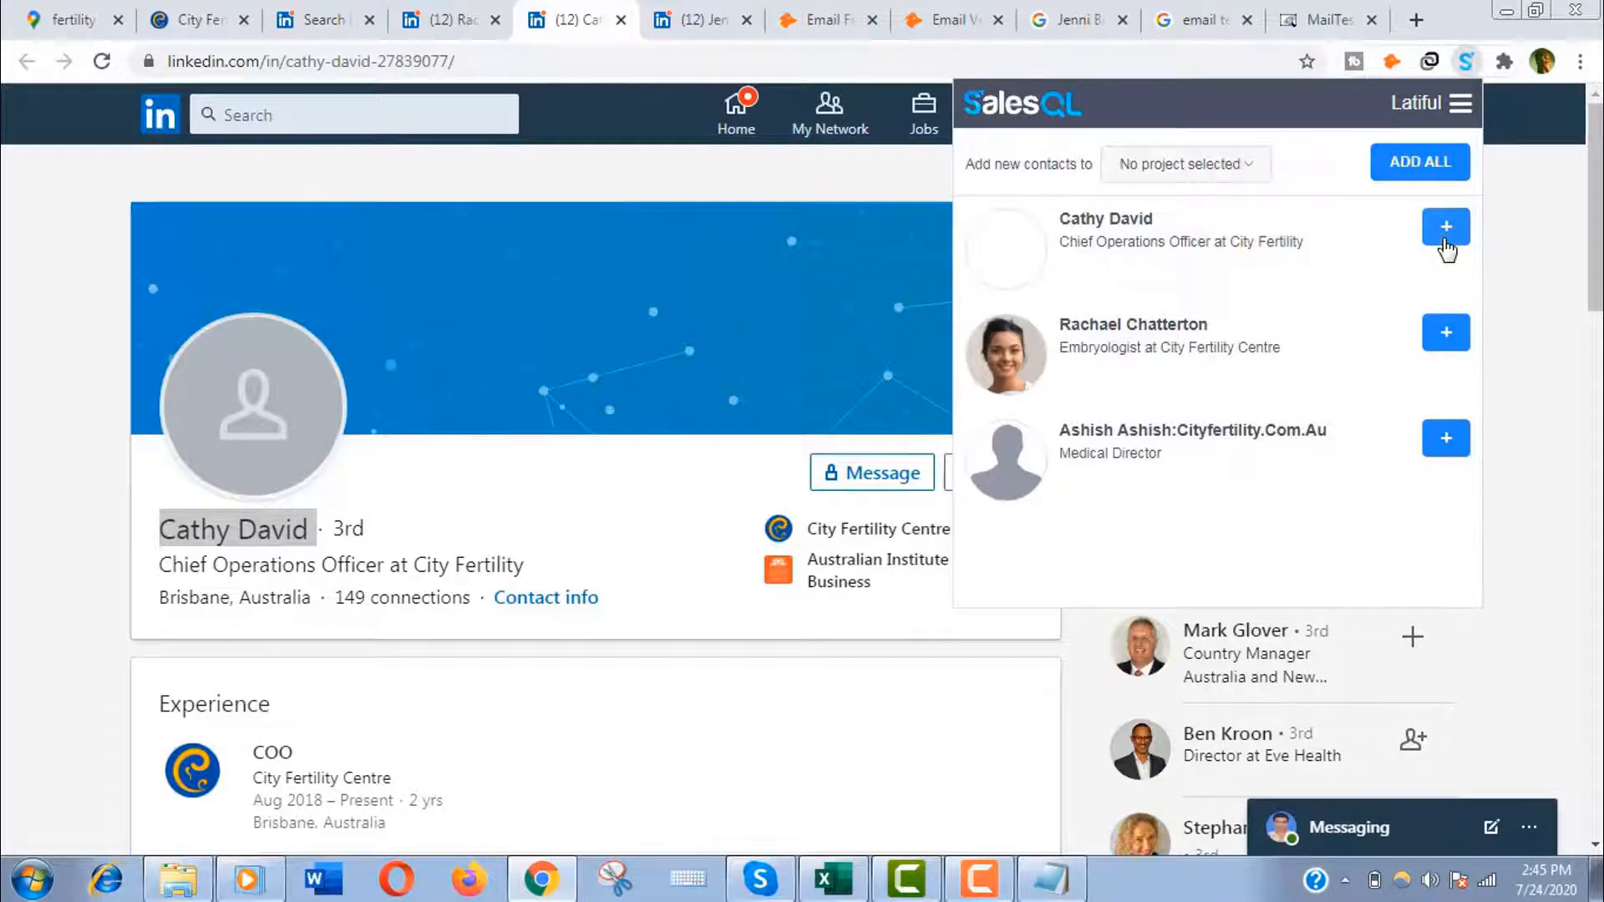
{"action": "left_click", "coordinate": [1445, 227]}
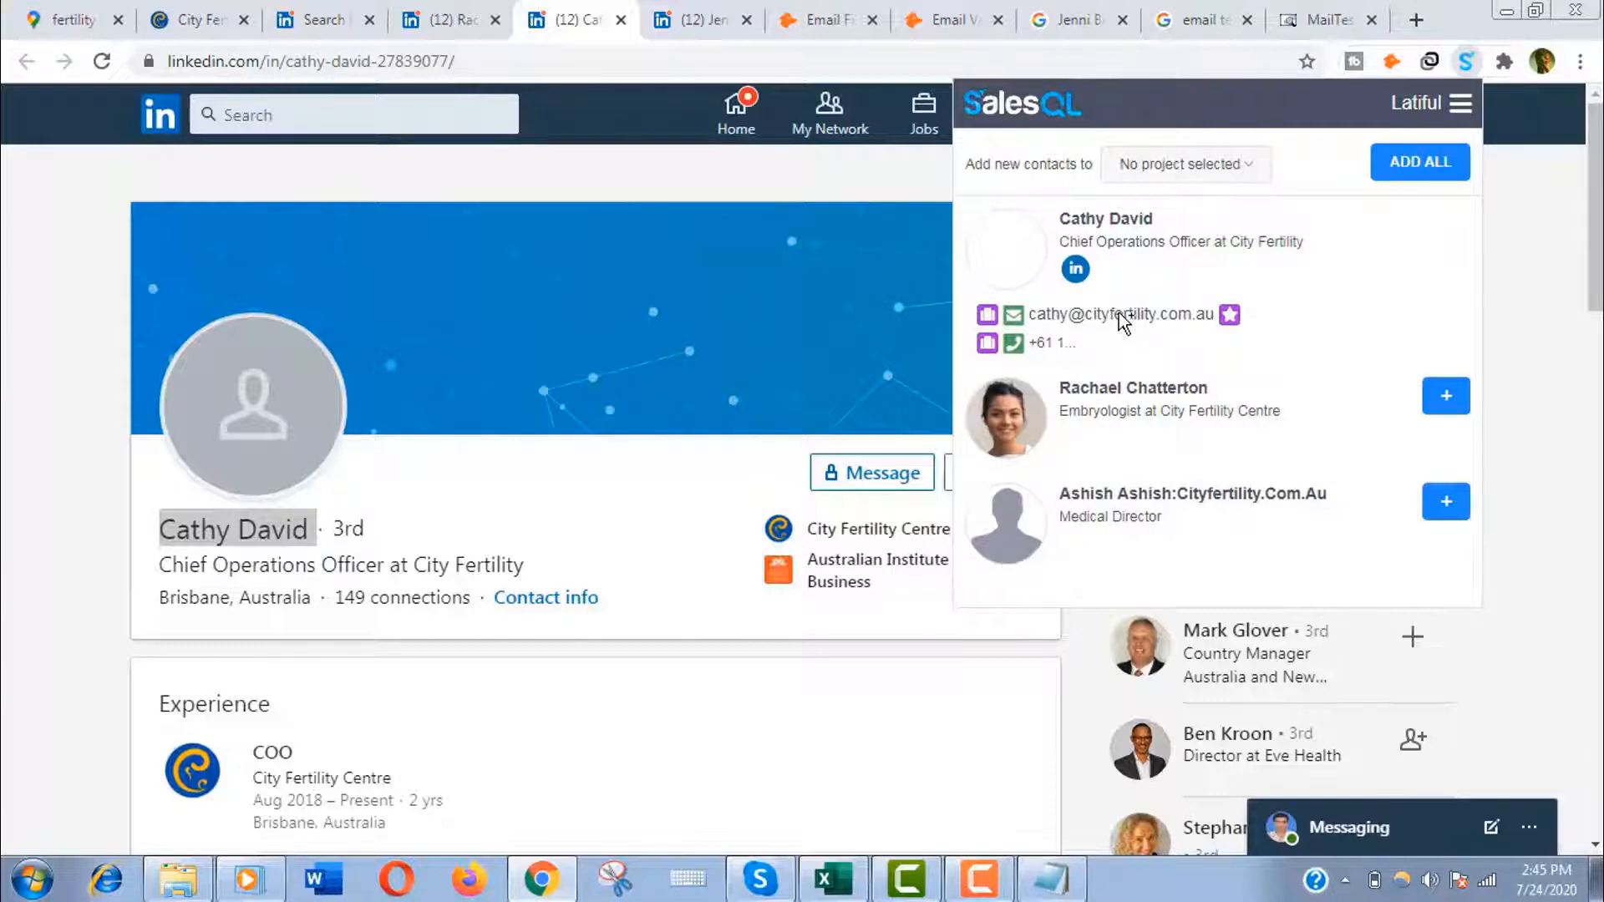
{"action": "mouse_move", "coordinate": [1075, 269]}
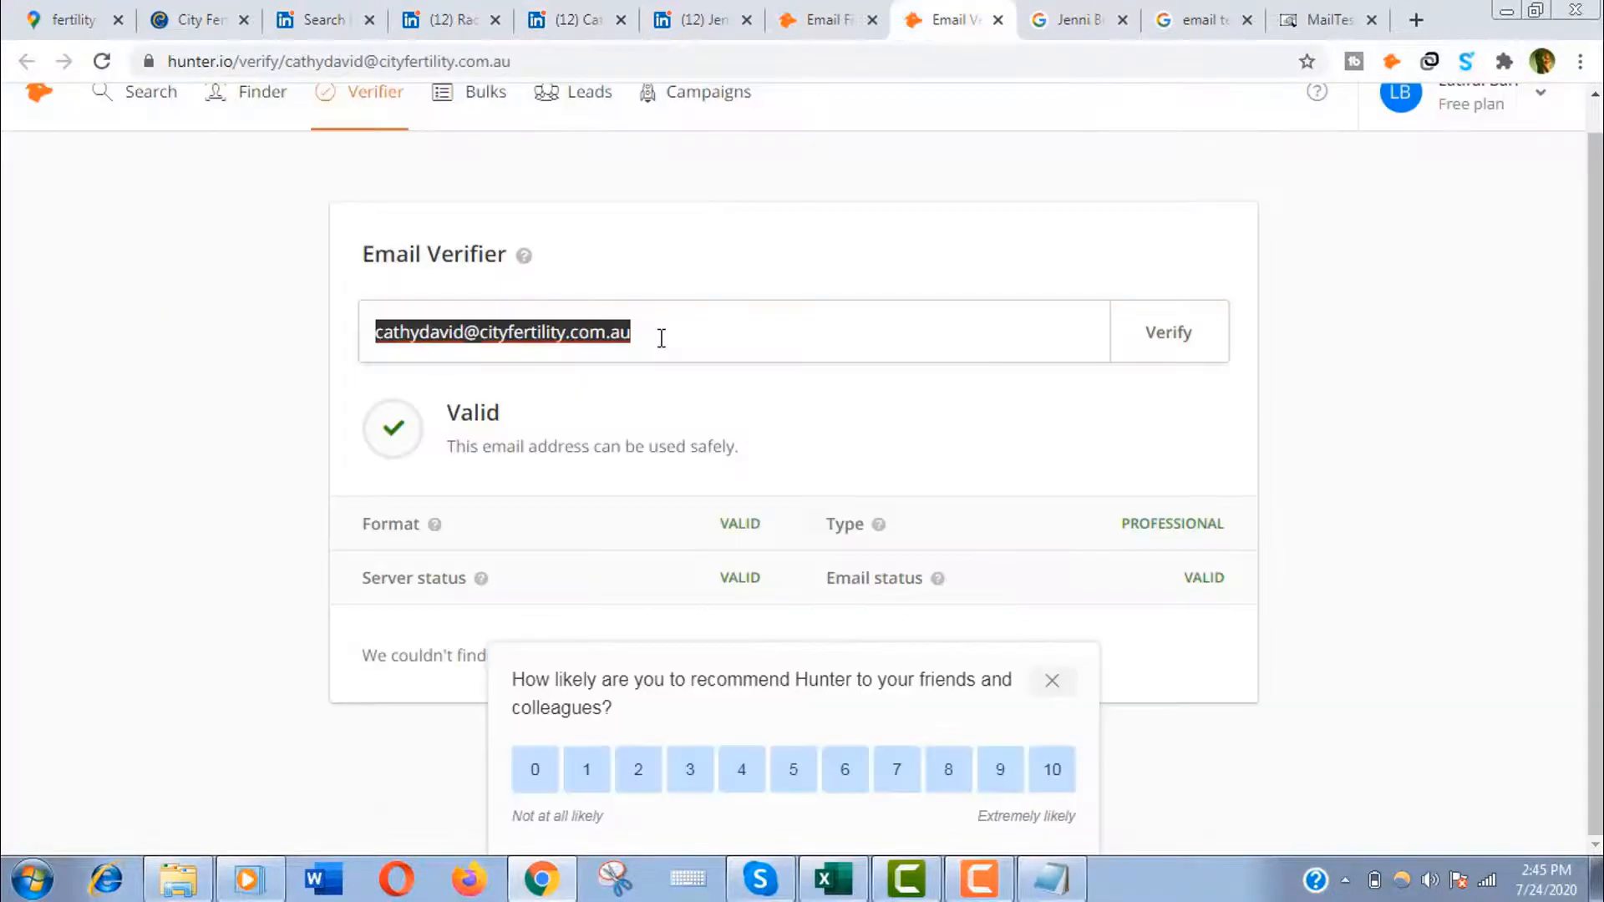
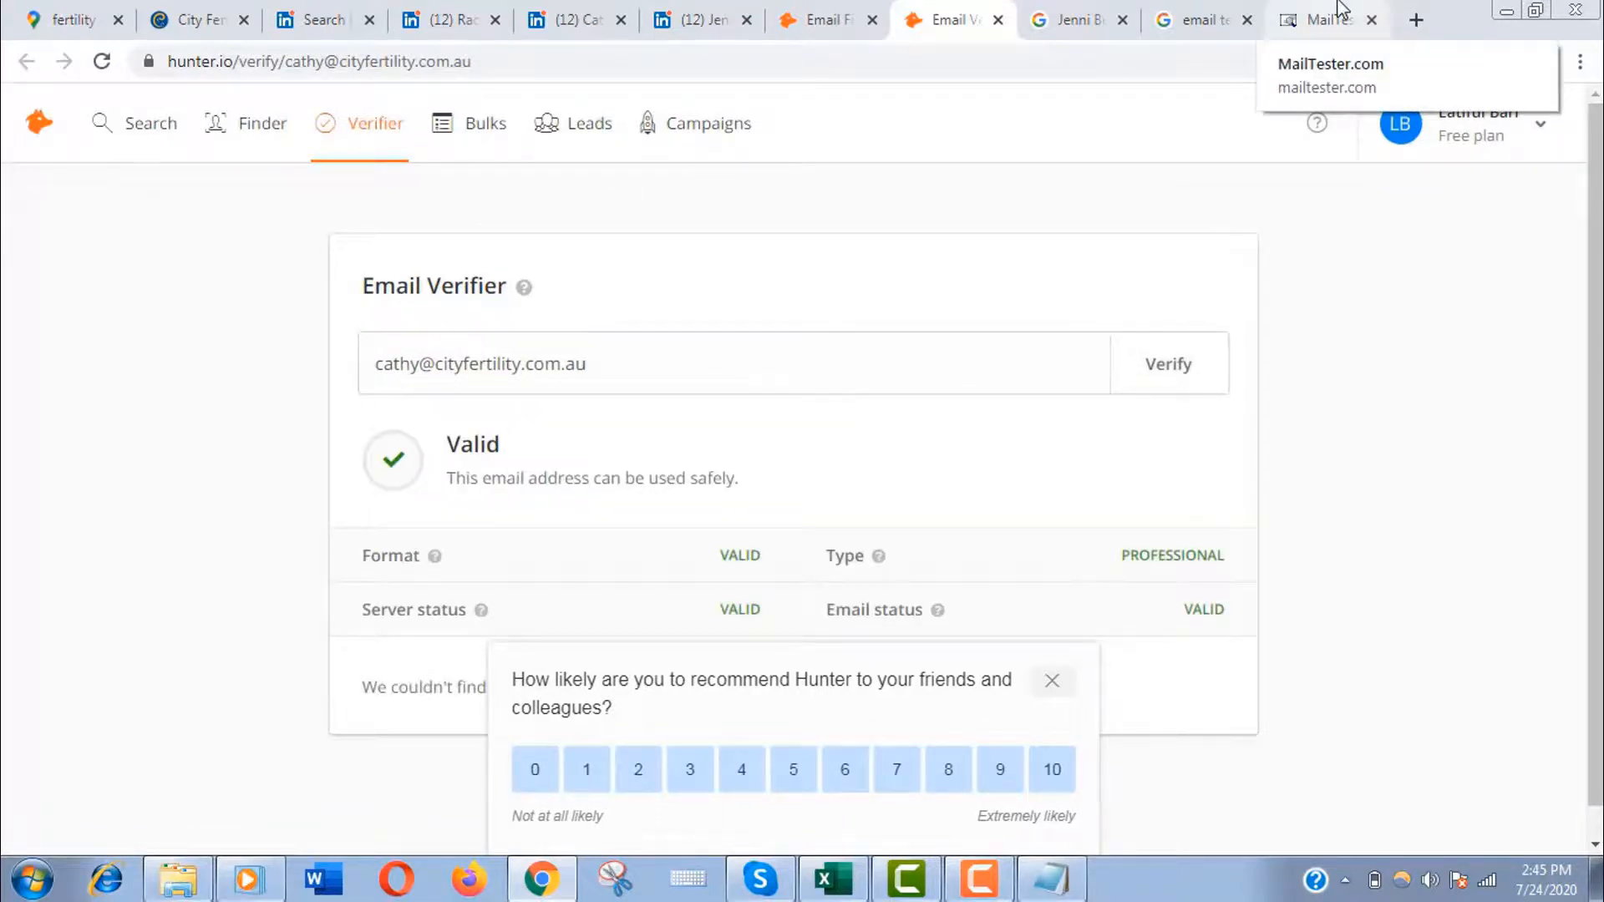
{"action": "left_click", "coordinate": [701, 18]}
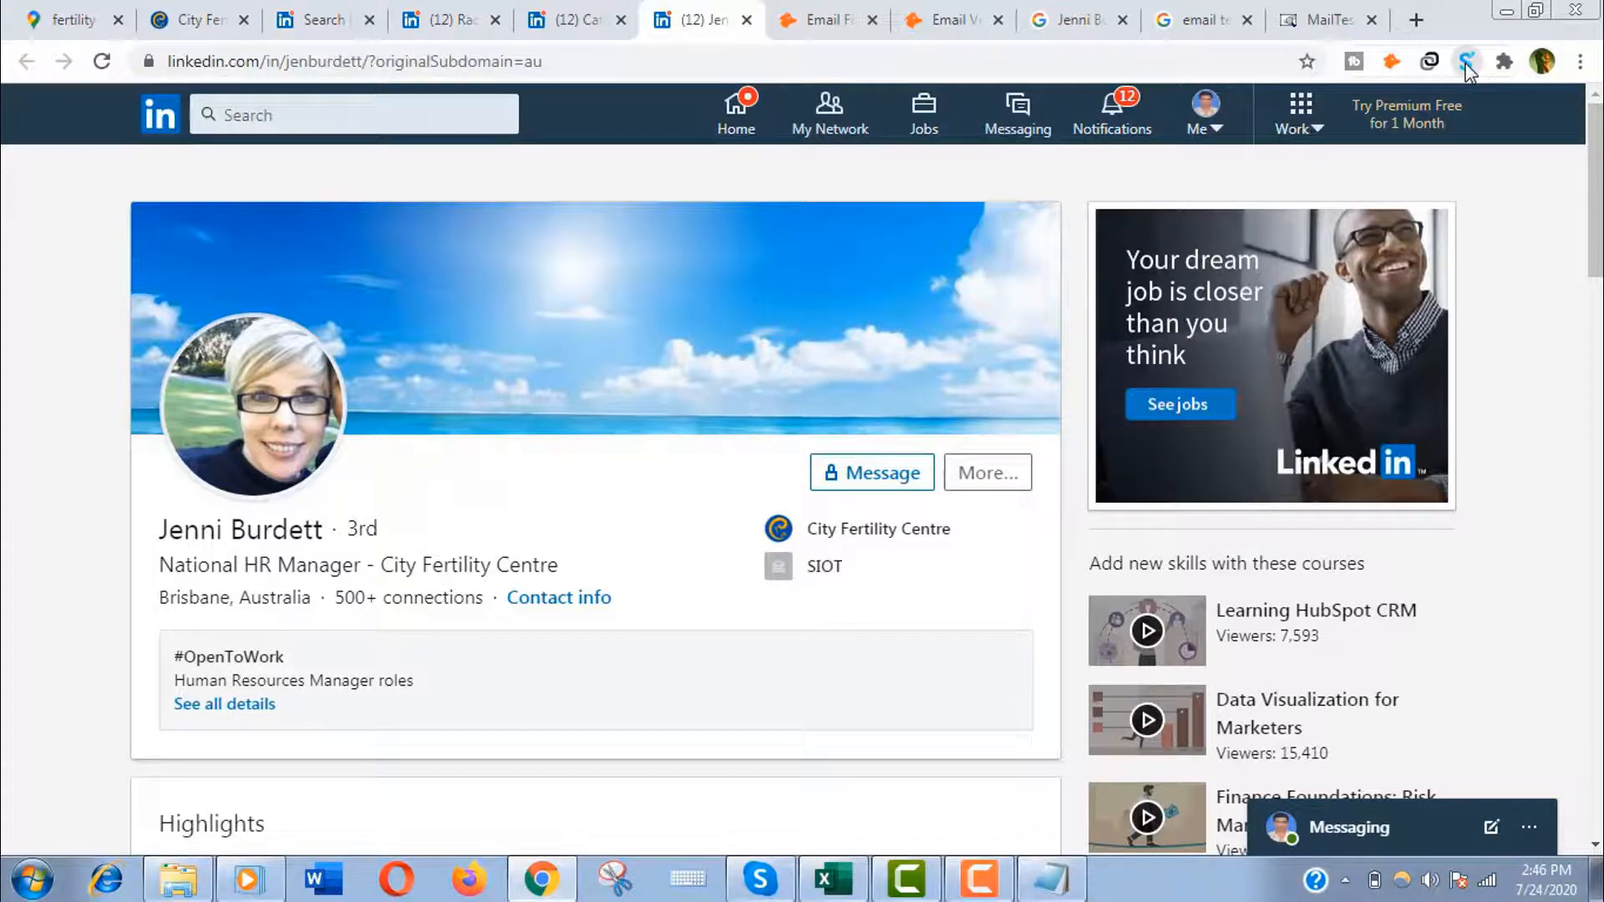
{"action": "left_click", "coordinate": [1467, 61]}
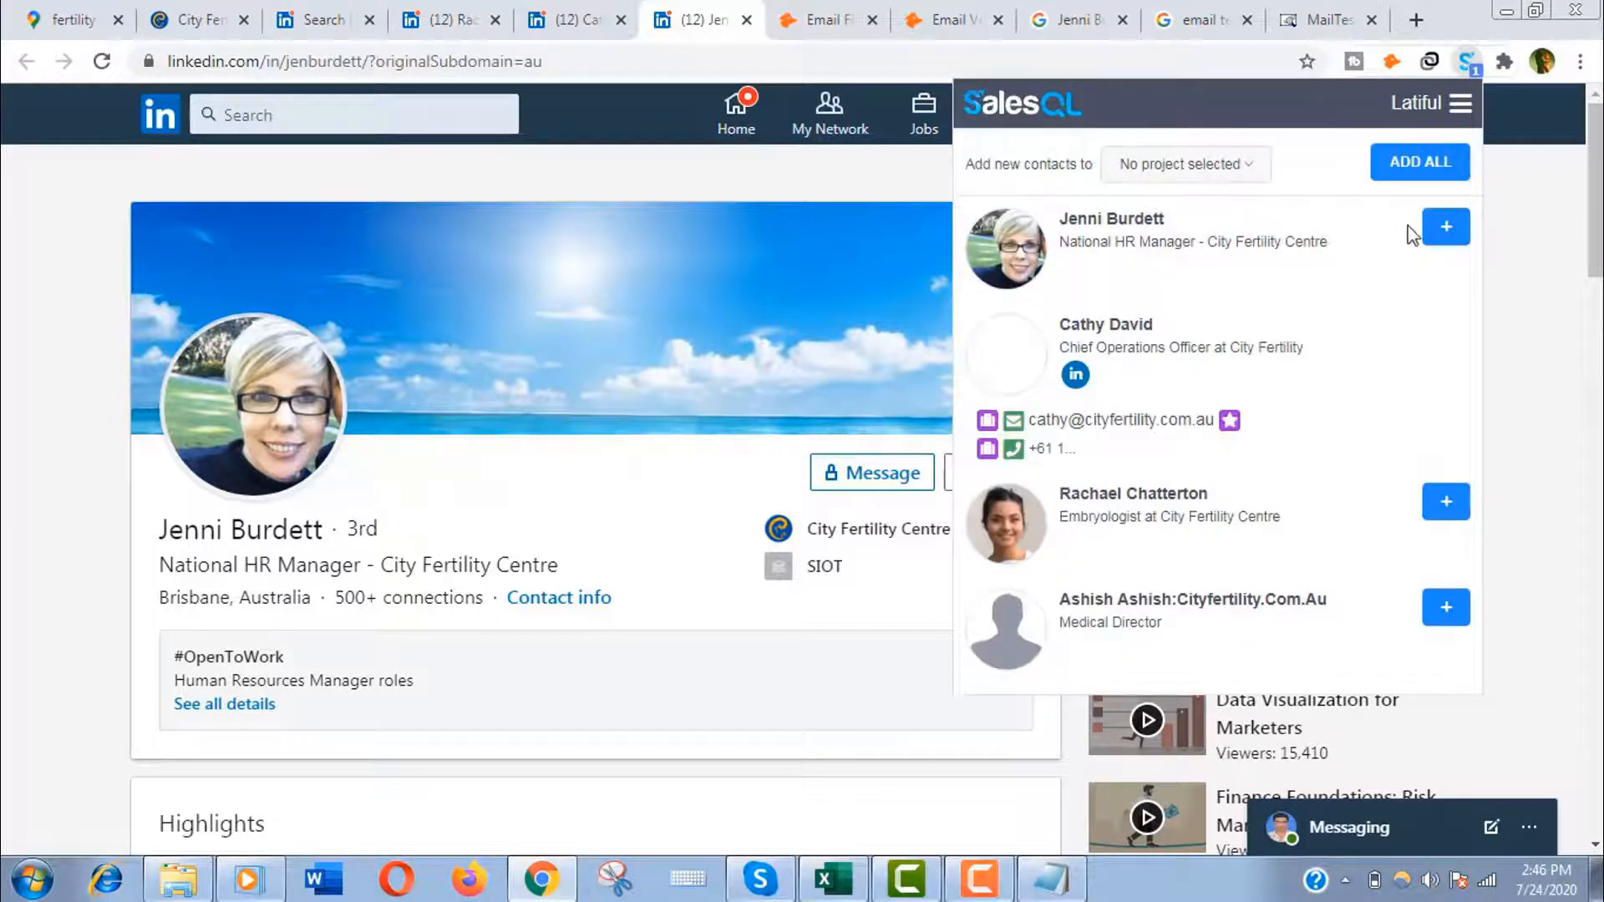
{"action": "left_click", "coordinate": [1445, 227]}
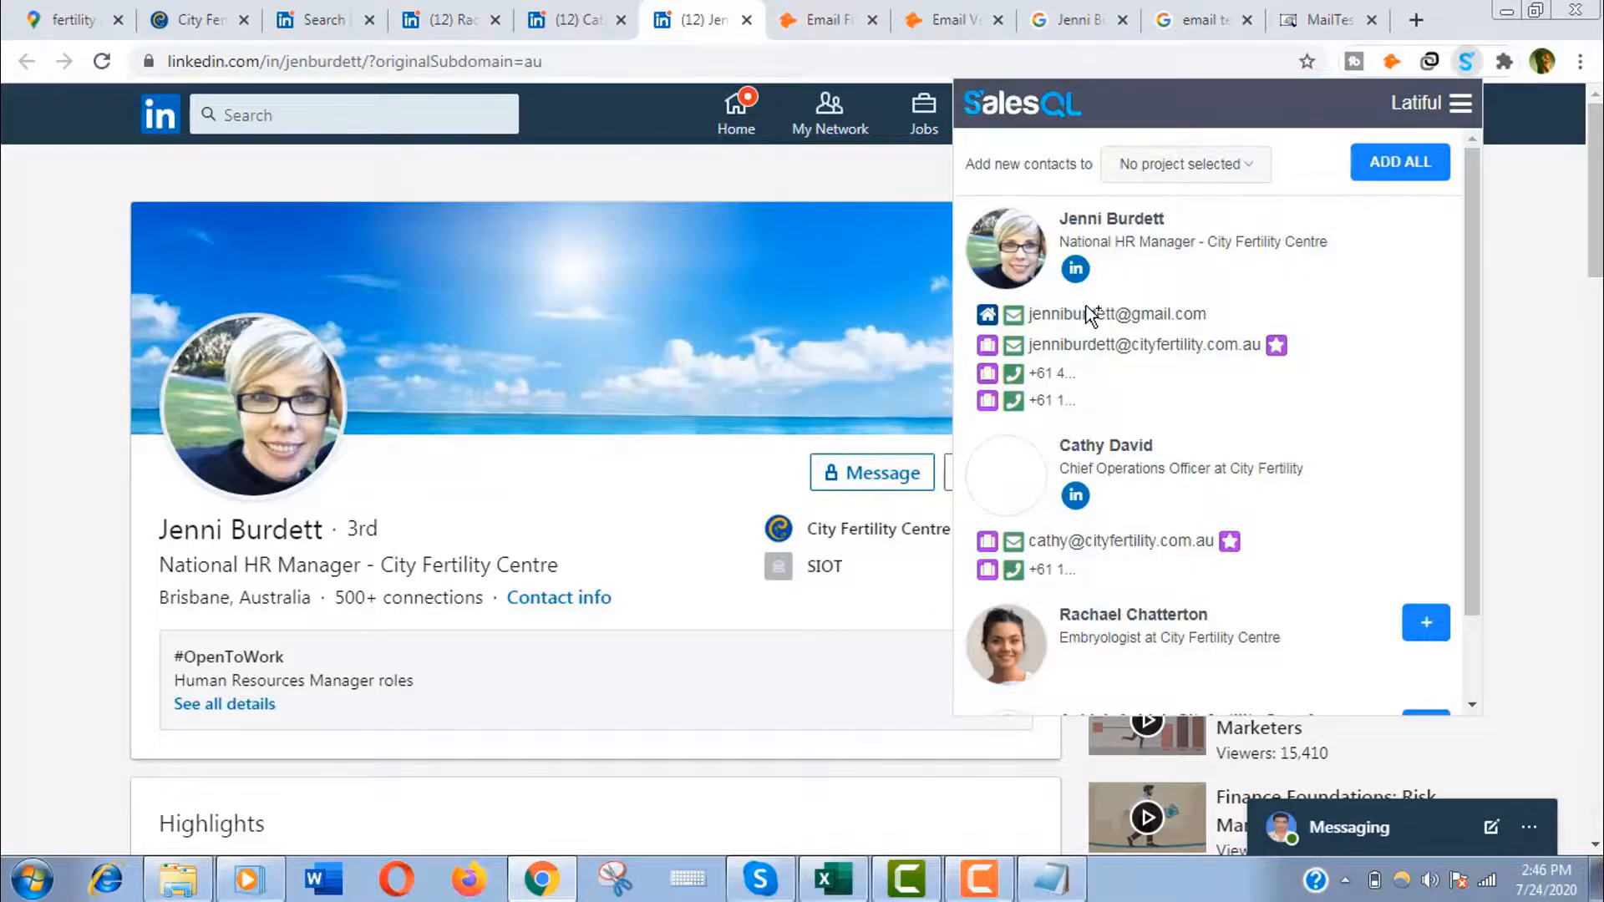
{"action": "left_click", "coordinate": [828, 878]}
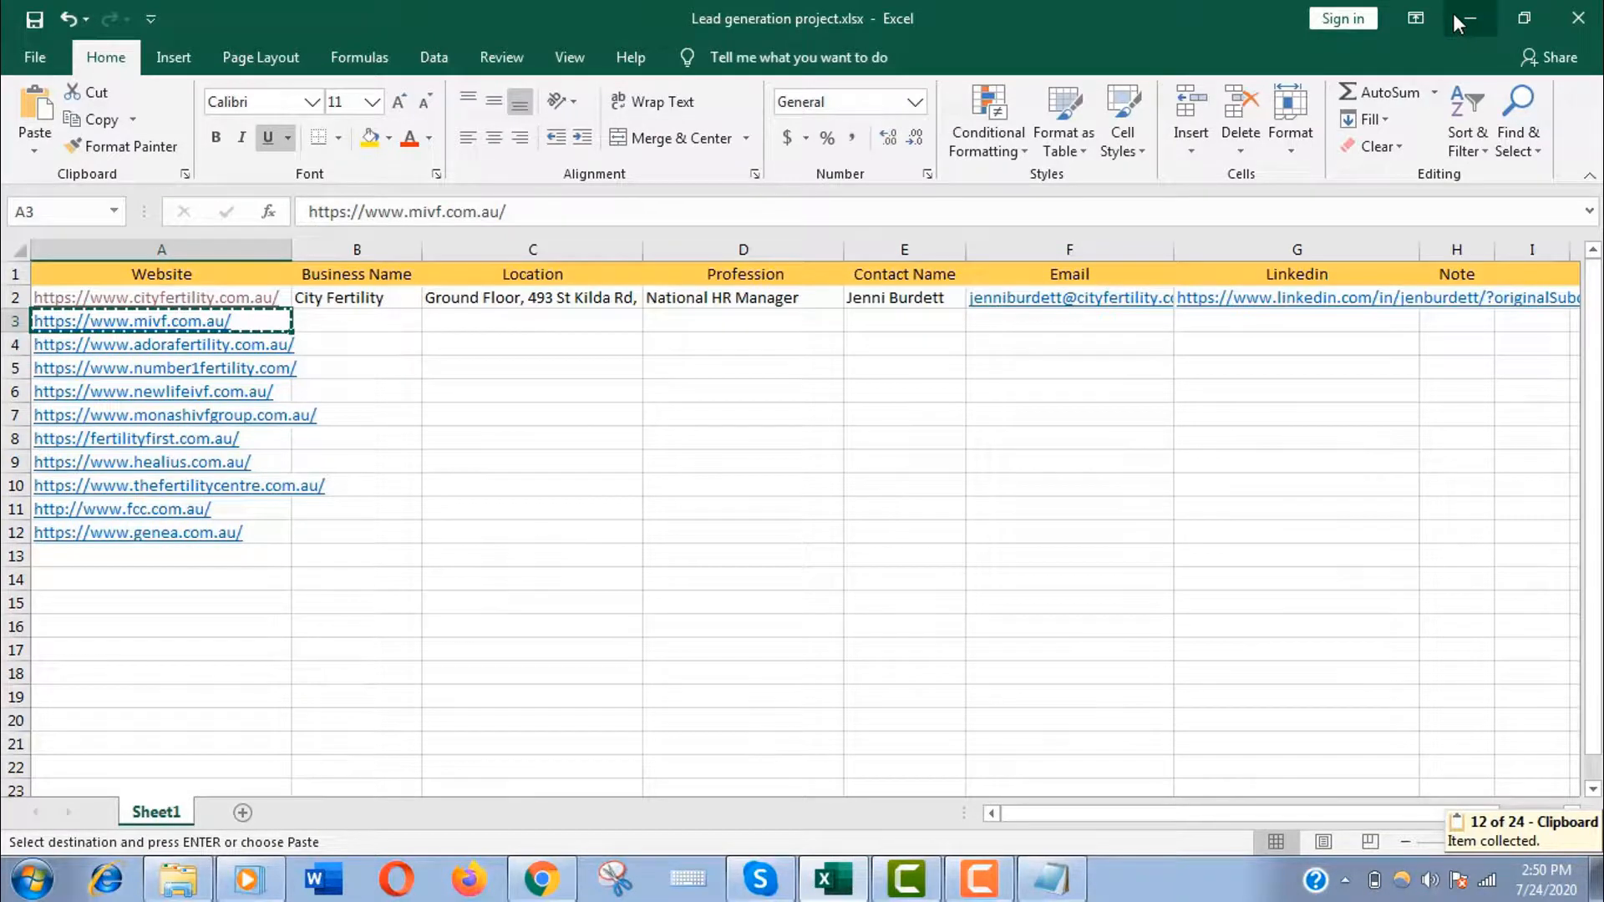
Minimize the Excel lead spreadsheet to get back to Chrome
{"action": "left_click", "coordinate": [696, 20]}
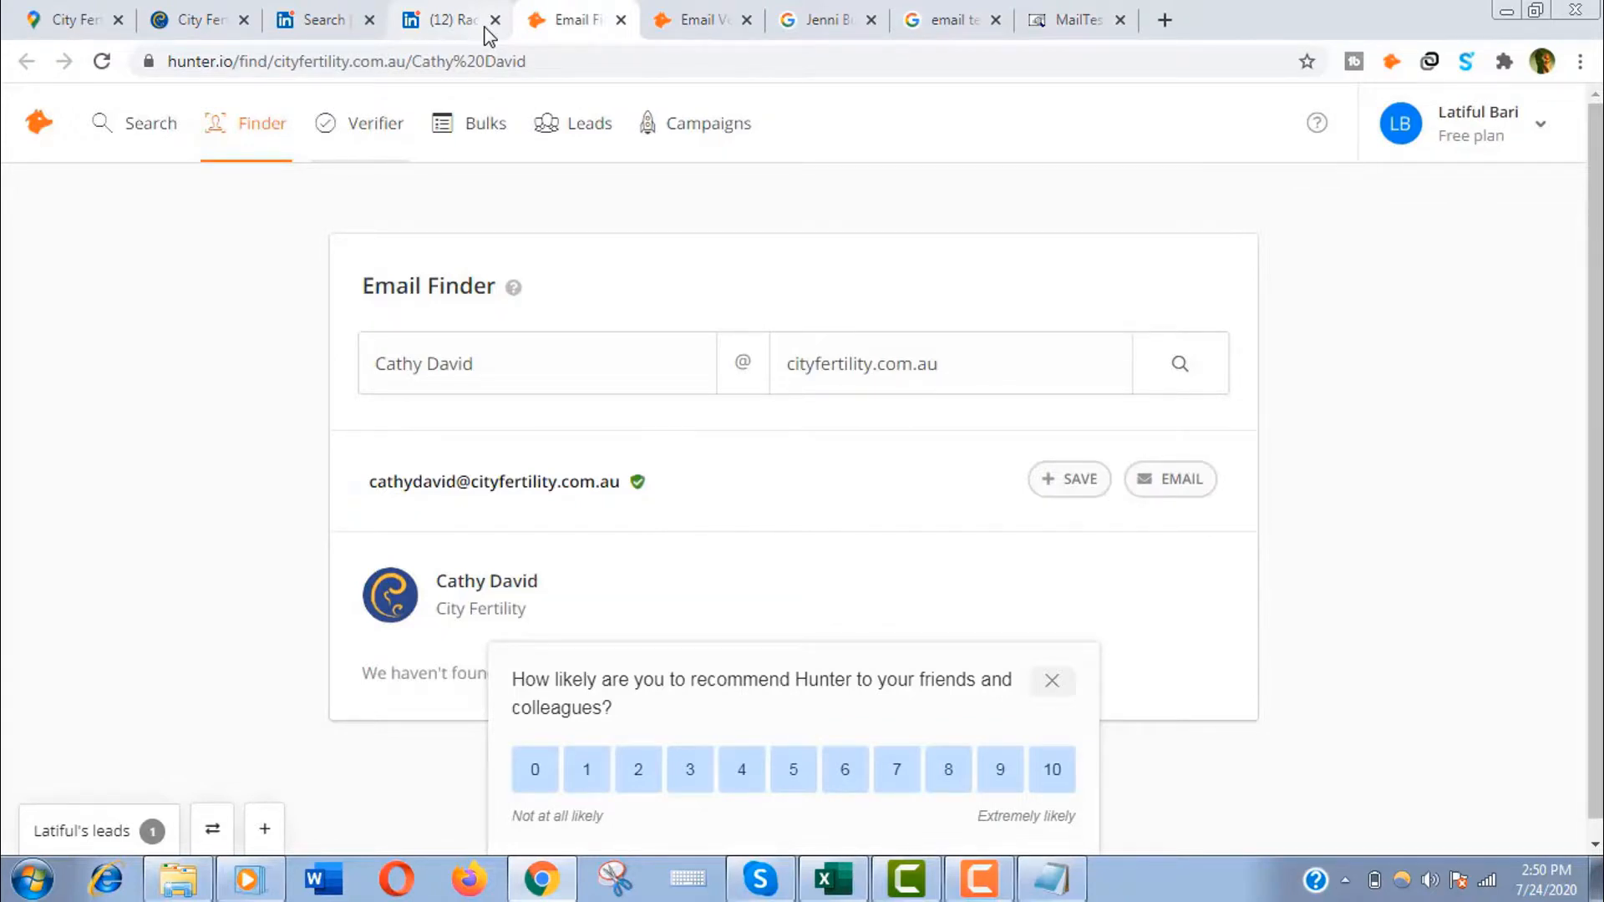
{"action": "mouse_move", "coordinate": [498, 20]}
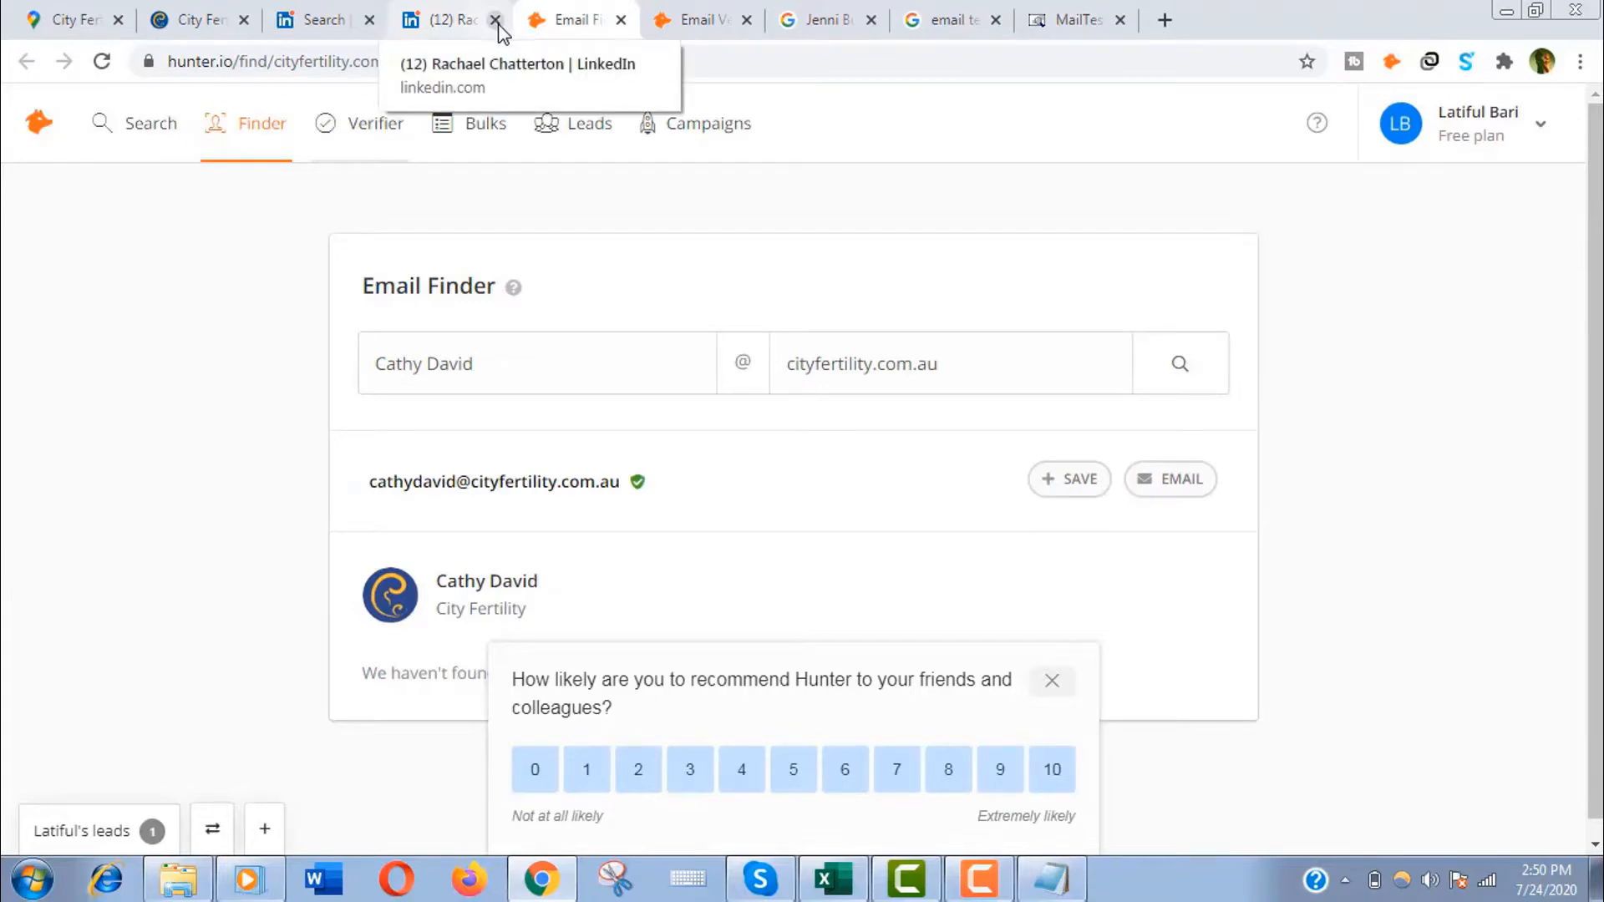